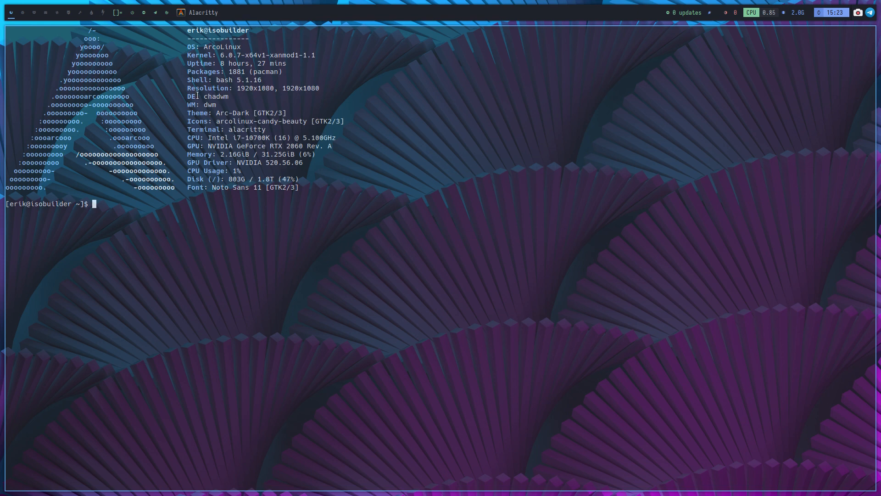
Close the Alacritty terminal window showing the neofetch system summary
{"action": "double_click", "coordinate": [216, 96]}
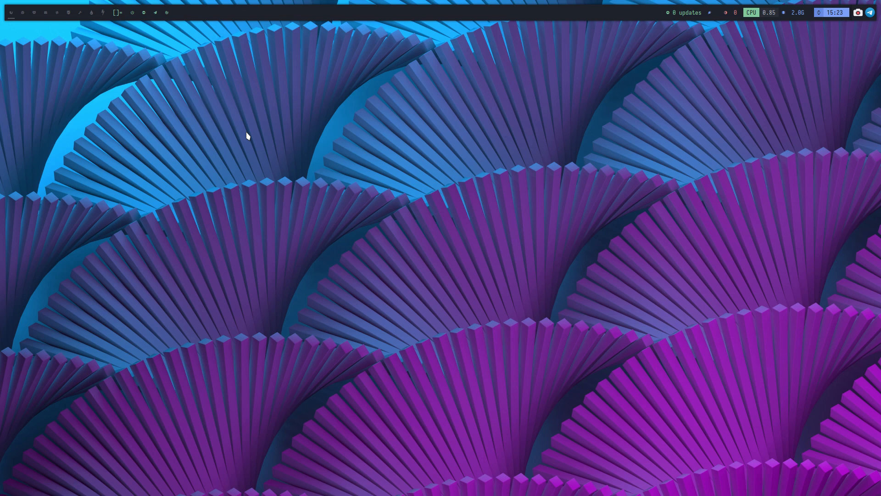
Browse to arcolinuxd's Phase 3 Chadwm page and open the embedded video's playlist panel
{"action": "left_click", "coordinate": [143, 13]}
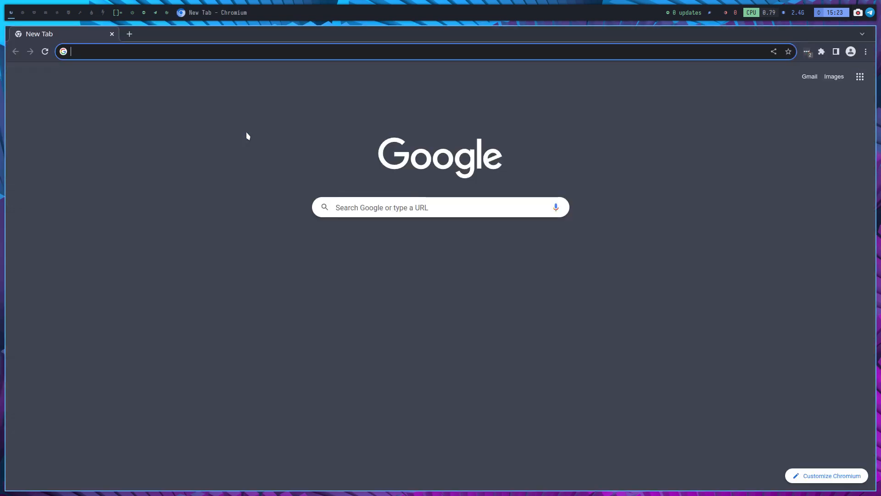
{"action": "type", "text": "arcolinuxd.com"}
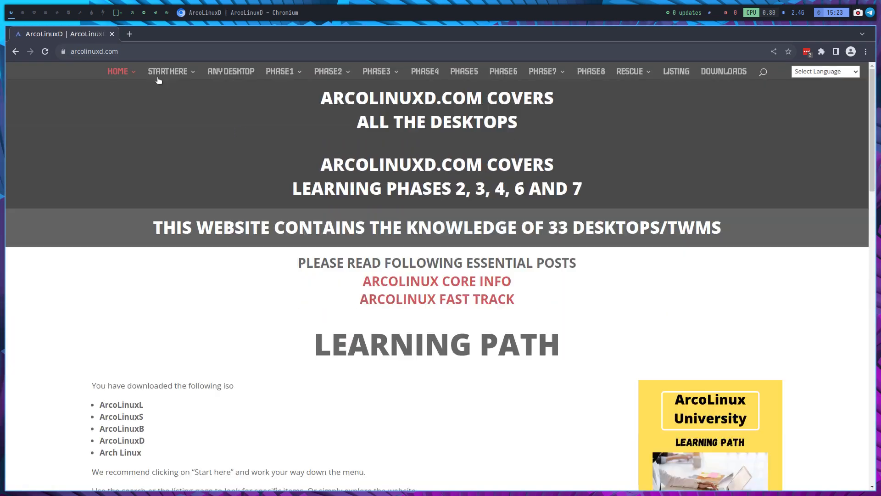
{"action": "mouse_move", "coordinate": [296, 75]}
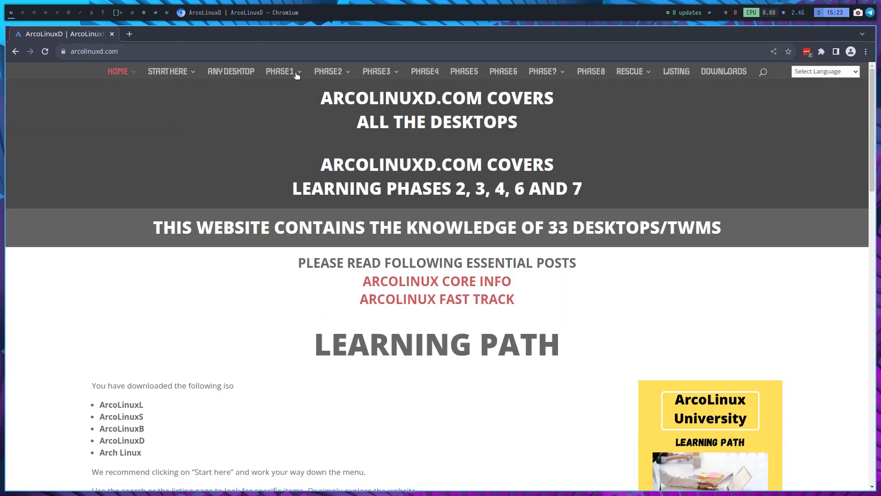
{"action": "left_click", "coordinate": [378, 71]}
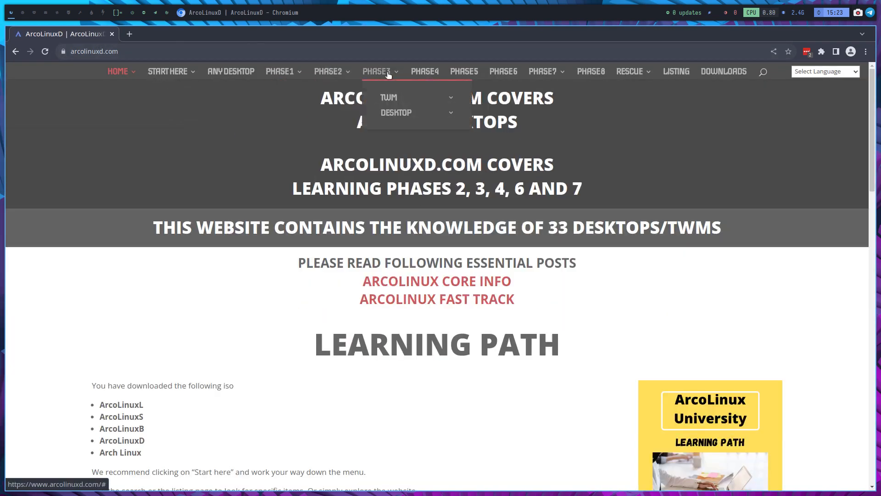
{"action": "left_click", "coordinate": [388, 98]}
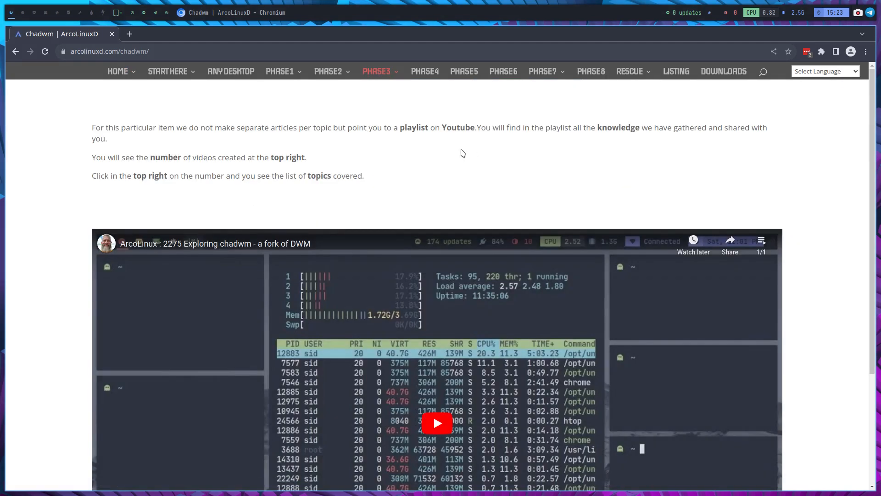
{"action": "mouse_move", "coordinate": [761, 240]}
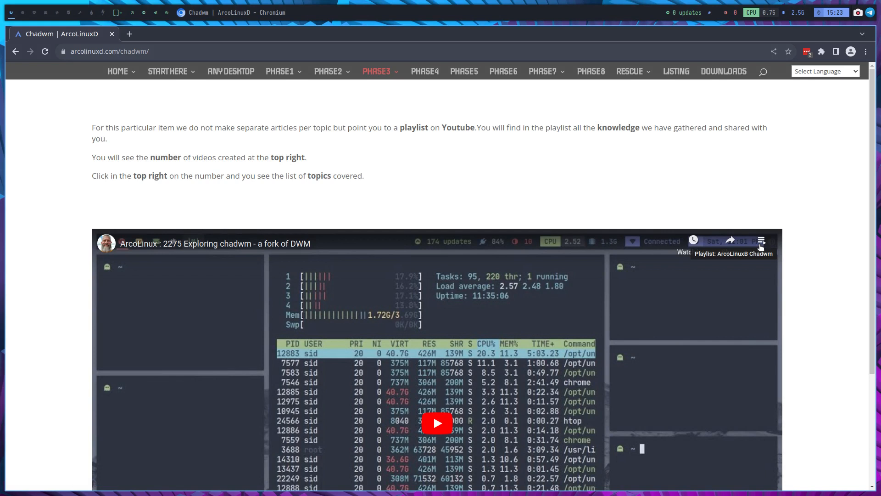
{"action": "left_click", "coordinate": [762, 241]}
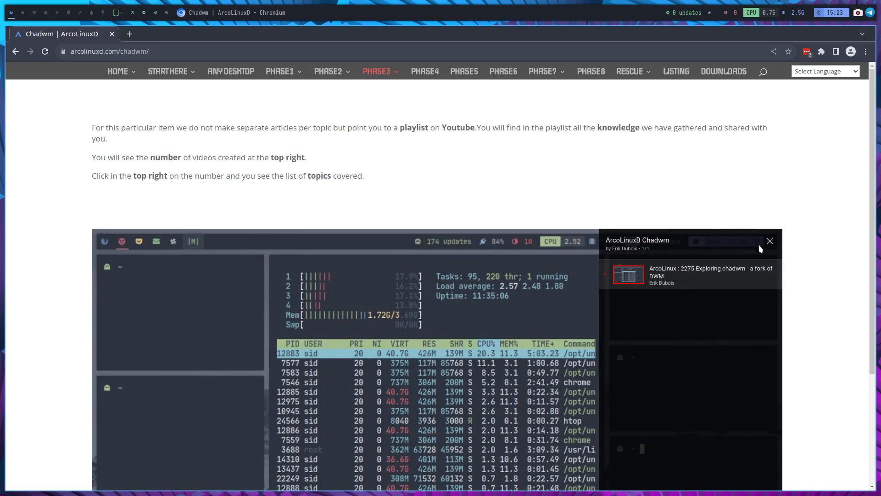
{"action": "mouse_move", "coordinate": [696, 276]}
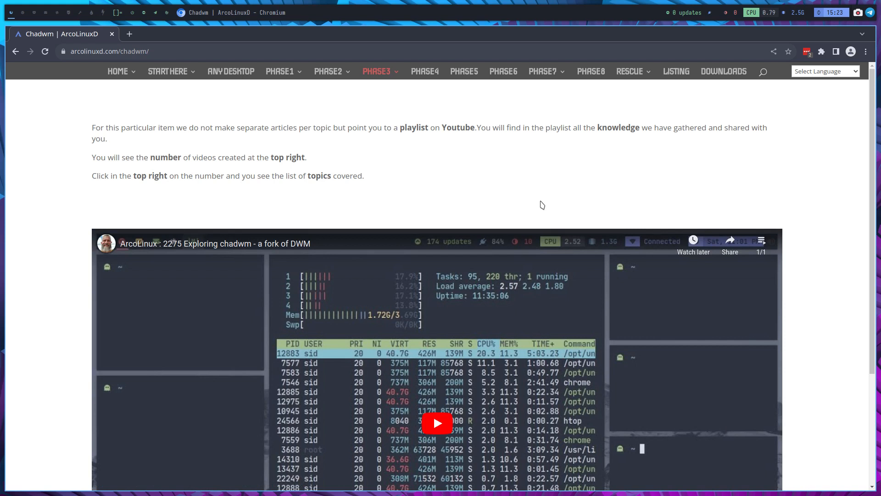
{"action": "mouse_move", "coordinate": [543, 203]}
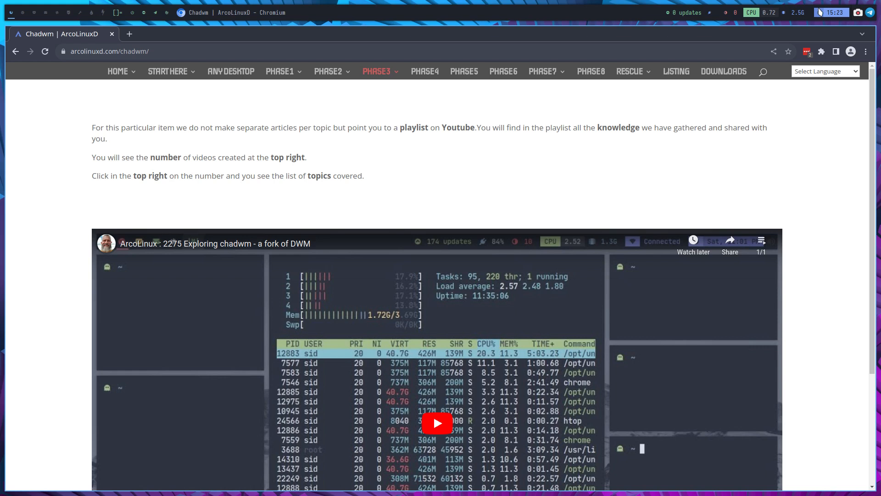
{"action": "mouse_move", "coordinate": [788, 147]}
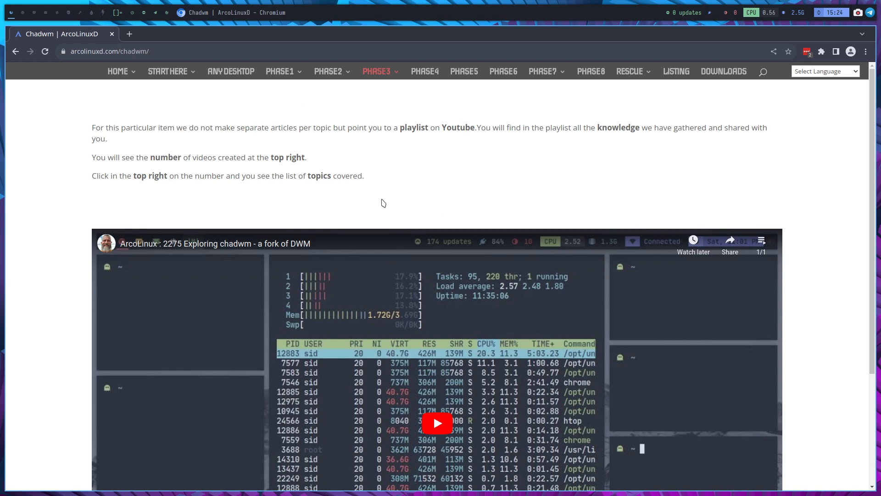
{"action": "mouse_move", "coordinate": [604, 266]}
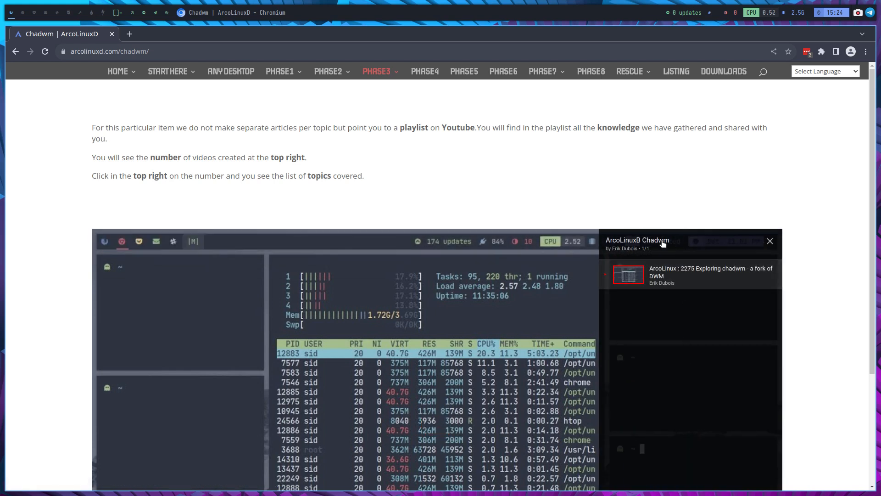
{"action": "mouse_move", "coordinate": [437, 170]}
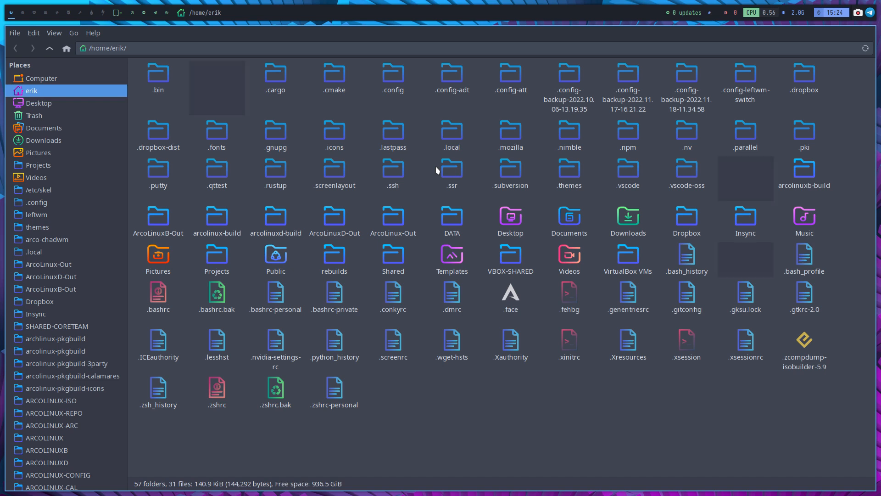
Toggle hidden files with Ctrl+H, view /etc/skel, then return to the home folder
{"action": "key", "text": "ctrl+h"}
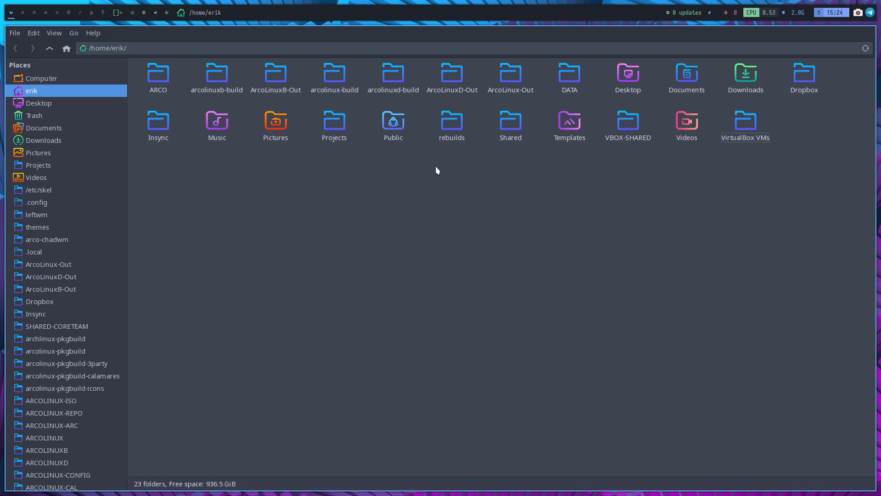
{"action": "mouse_move", "coordinate": [122, 186]}
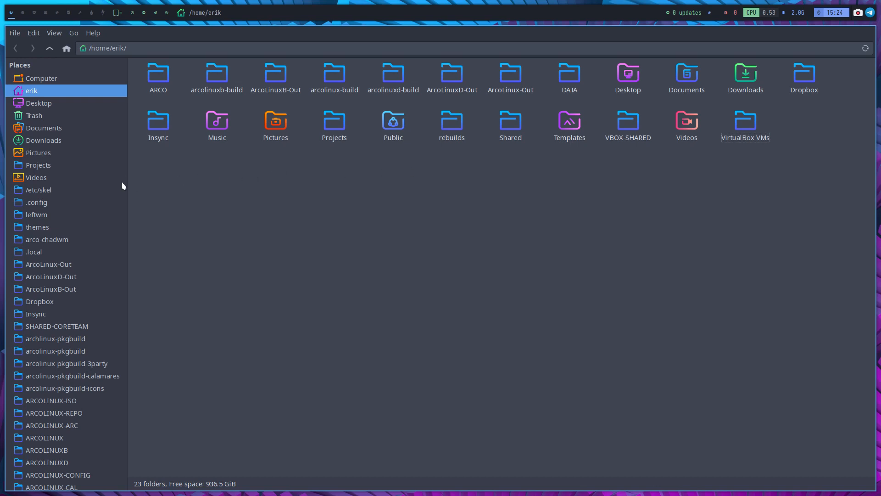
{"action": "left_click", "coordinate": [38, 190]}
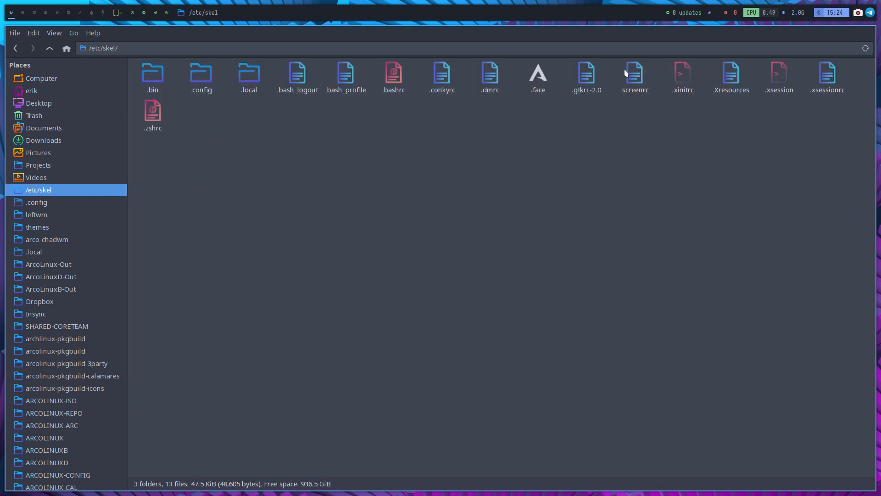
{"action": "mouse_move", "coordinate": [689, 138]}
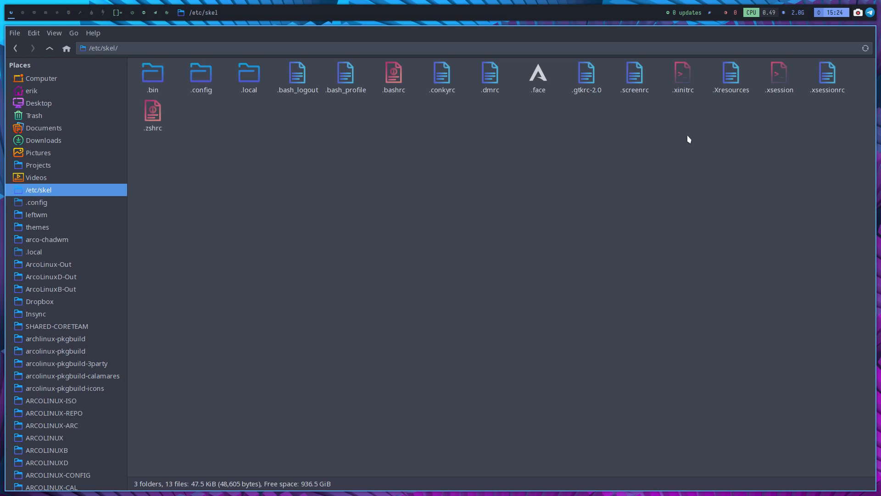
{"action": "mouse_move", "coordinate": [295, 146]}
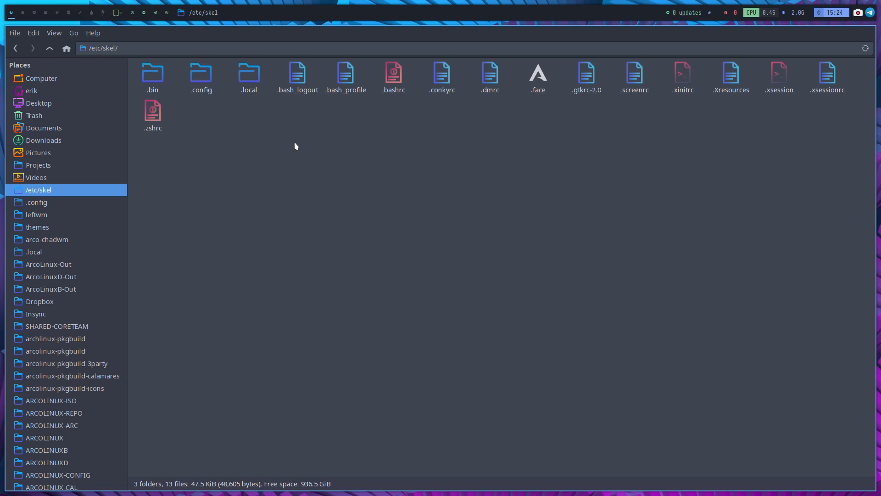
{"action": "left_click", "coordinate": [31, 91]}
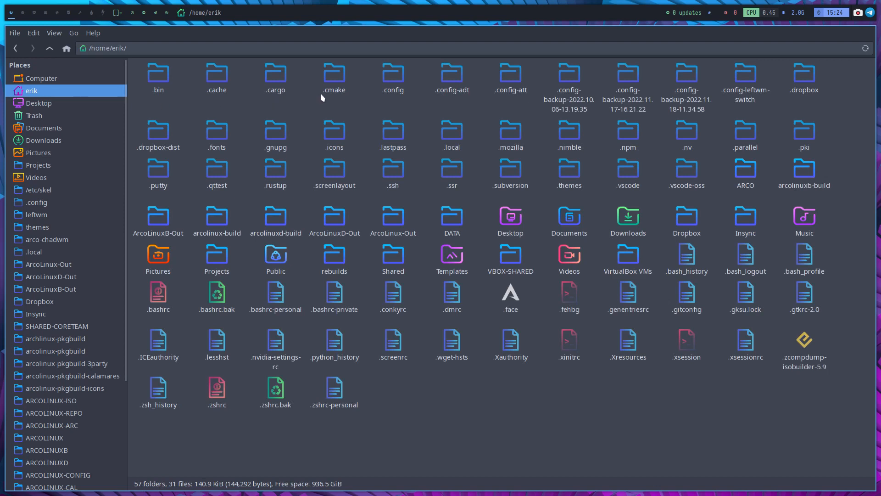
Enter .config, open the arco-chadwm folder, then select and deselect all of its contents
{"action": "double_click", "coordinate": [393, 76]}
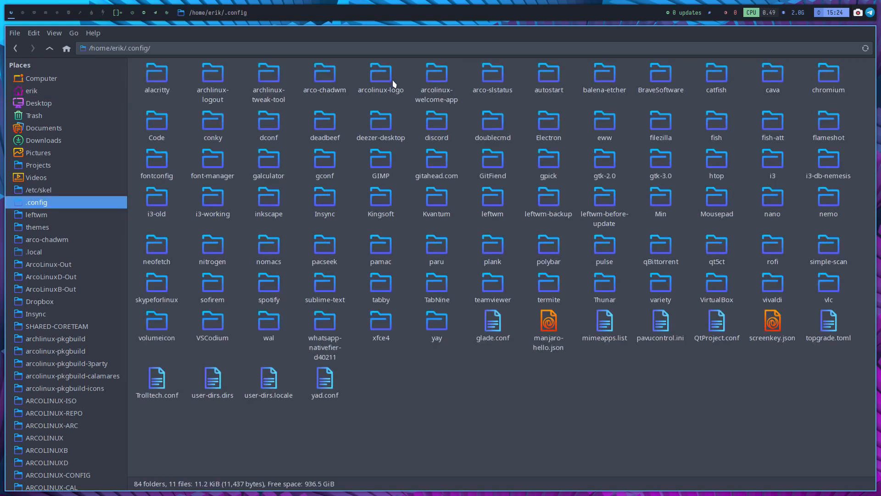
{"action": "left_click", "coordinate": [325, 75]}
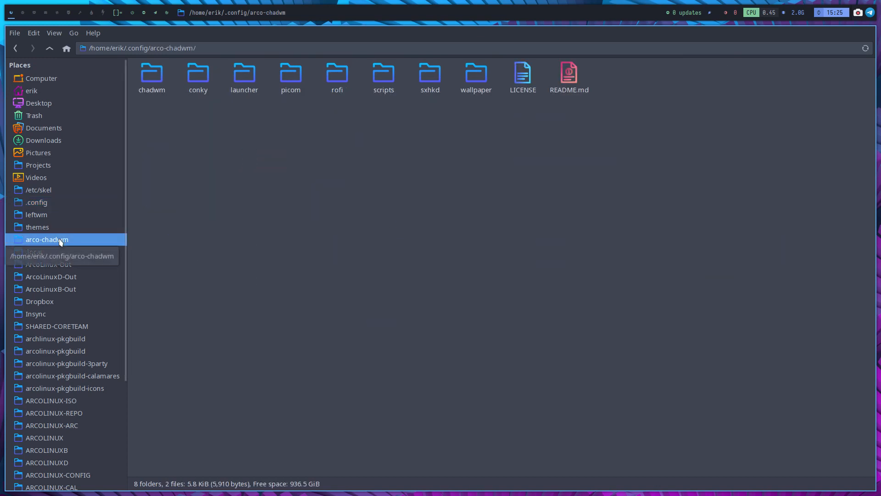
{"action": "mouse_move", "coordinate": [224, 144]}
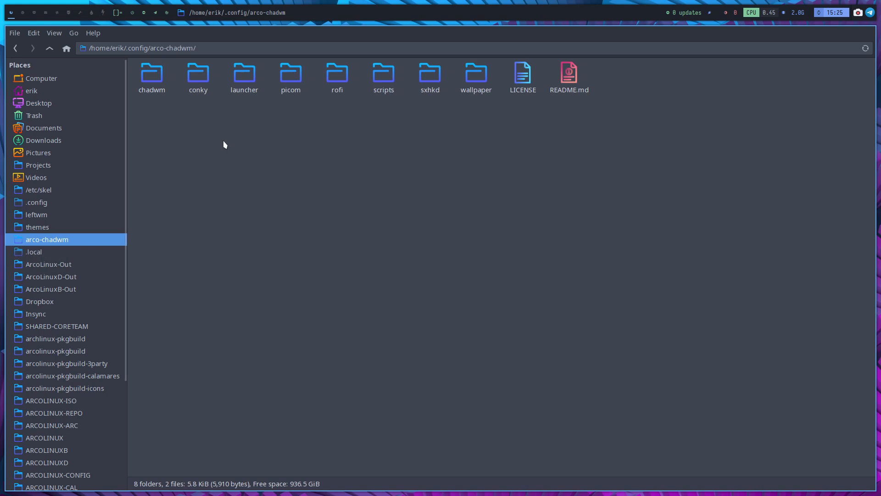
{"action": "mouse_move", "coordinate": [157, 114]}
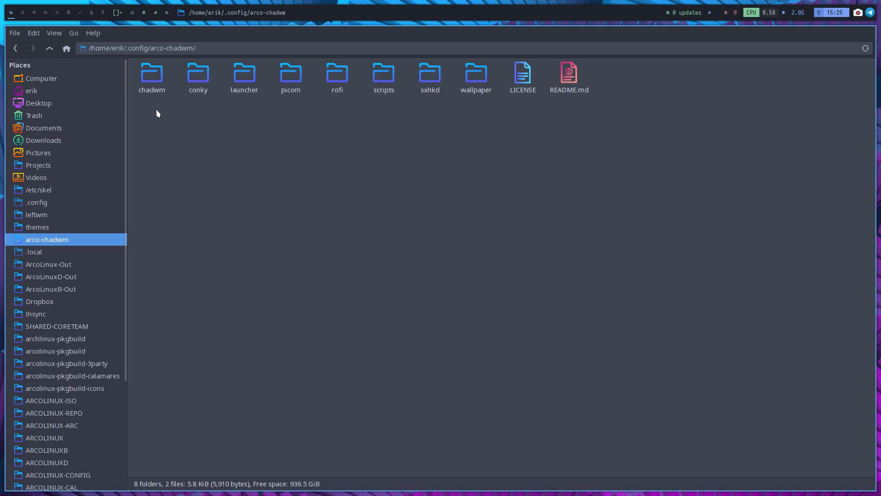
{"action": "key", "text": "ctrl+a"}
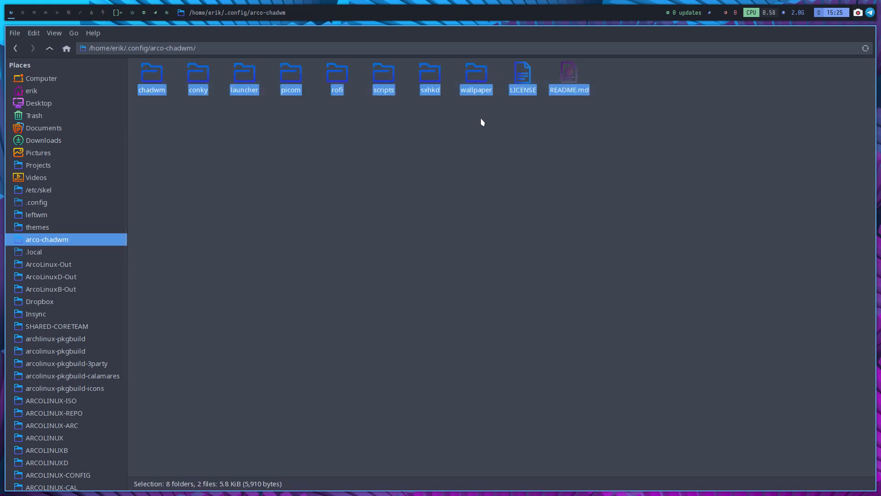
{"action": "left_click", "coordinate": [481, 122]}
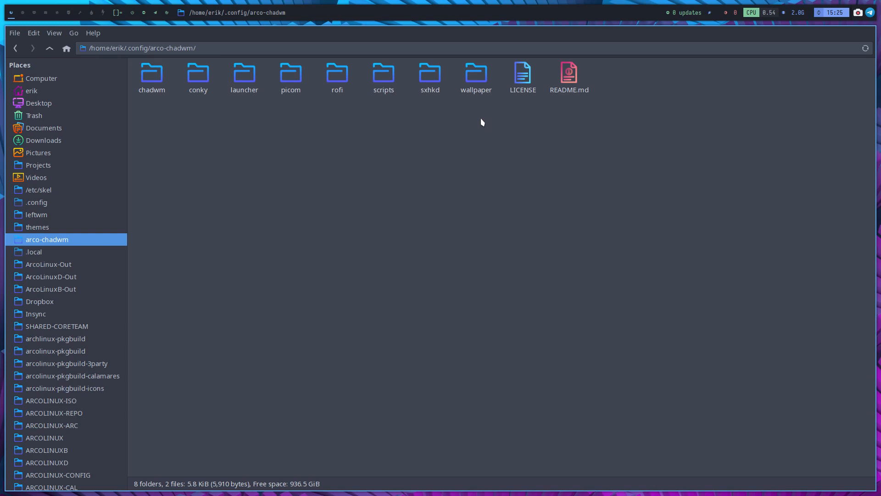
{"action": "mouse_move", "coordinate": [441, 192]}
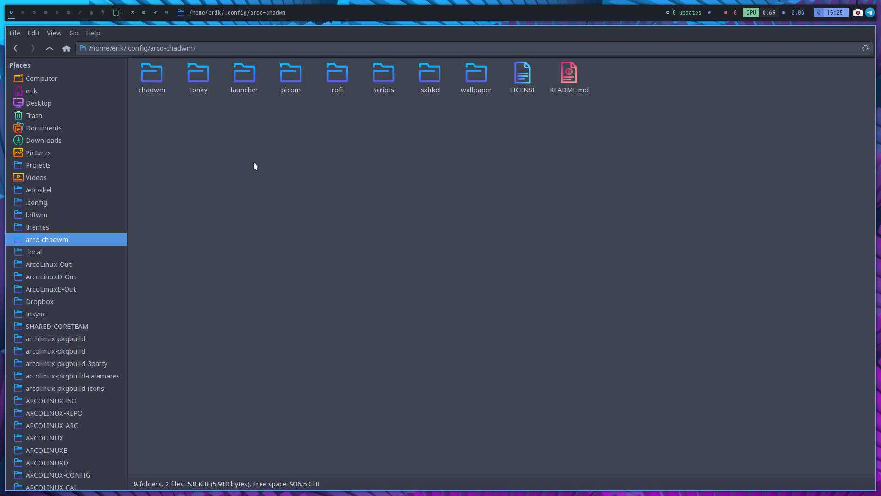
{"action": "mouse_move", "coordinate": [281, 236]}
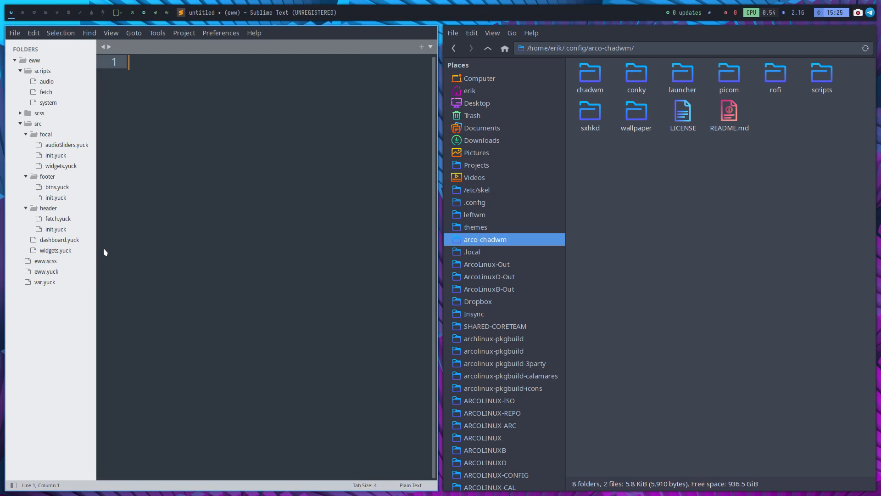
Collapse eww, drag arco-chadwm from .config into the project sidebar, and expand it
{"action": "left_click", "coordinate": [13, 61]}
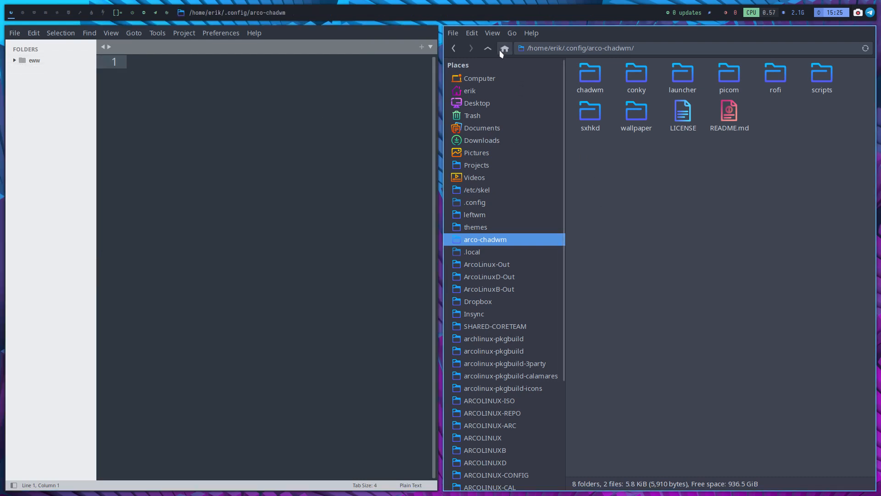
{"action": "left_click", "coordinate": [487, 48]}
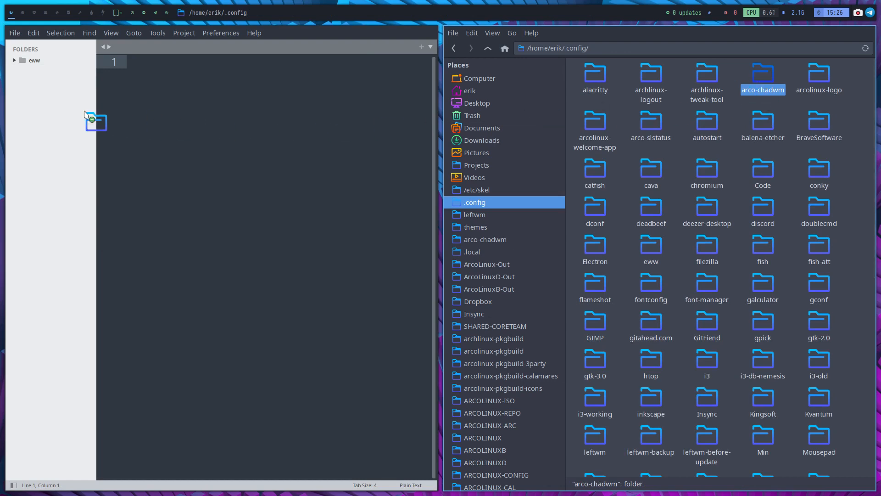
{"action": "left_click_drag", "start_coordinate": [762, 75], "coordinate": [95, 122]}
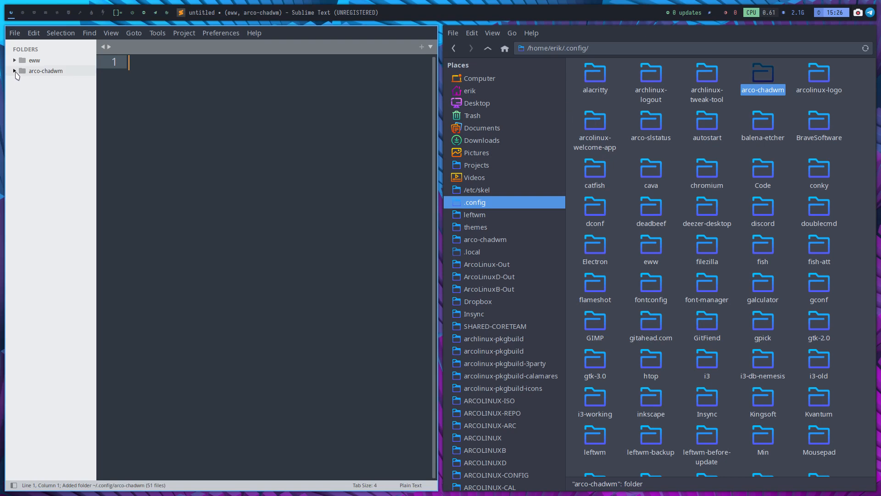
{"action": "left_click", "coordinate": [15, 71]}
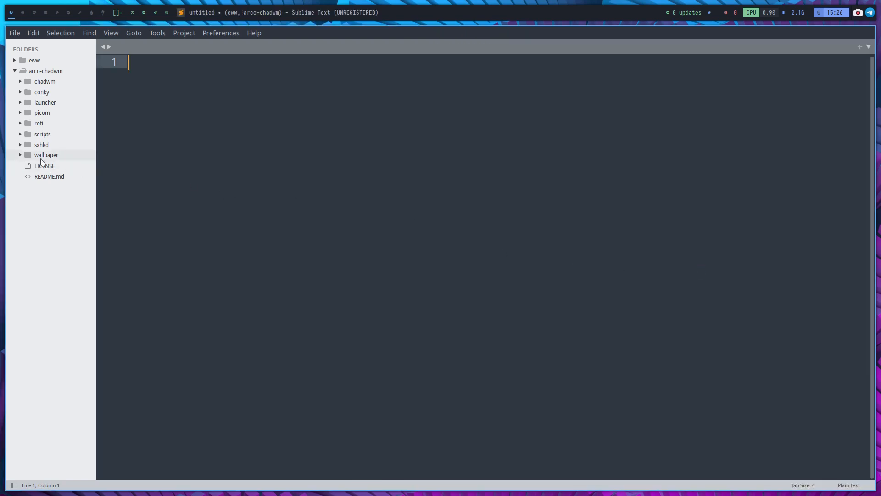
Expand the wallpaper and sxhkd folders in the sidebar and open sxhkdrc
{"action": "left_click", "coordinate": [46, 155]}
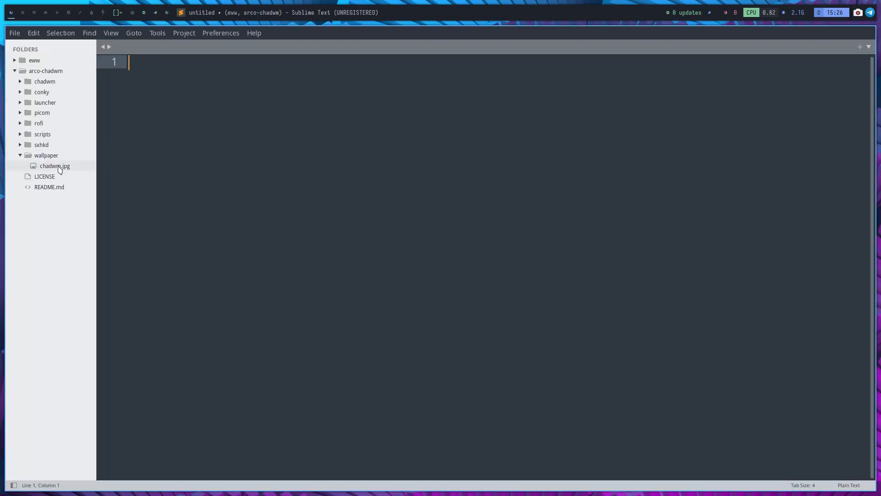
{"action": "left_click", "coordinate": [41, 144]}
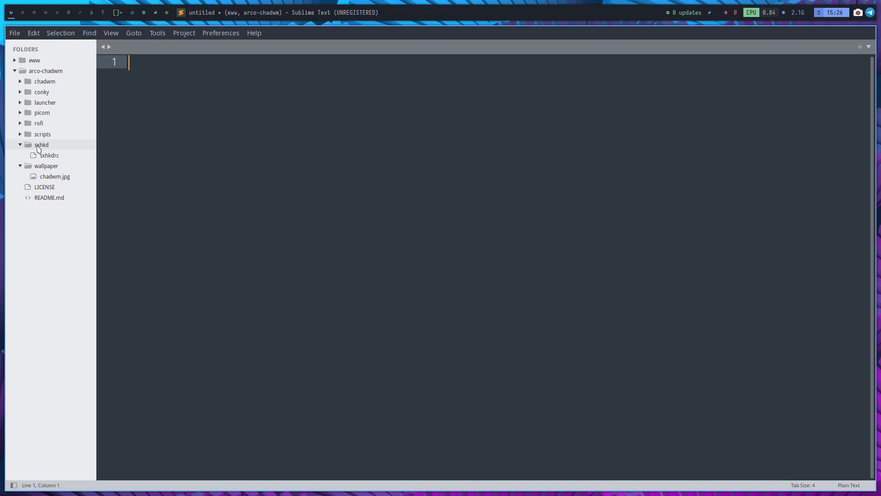
{"action": "double_click", "coordinate": [50, 156]}
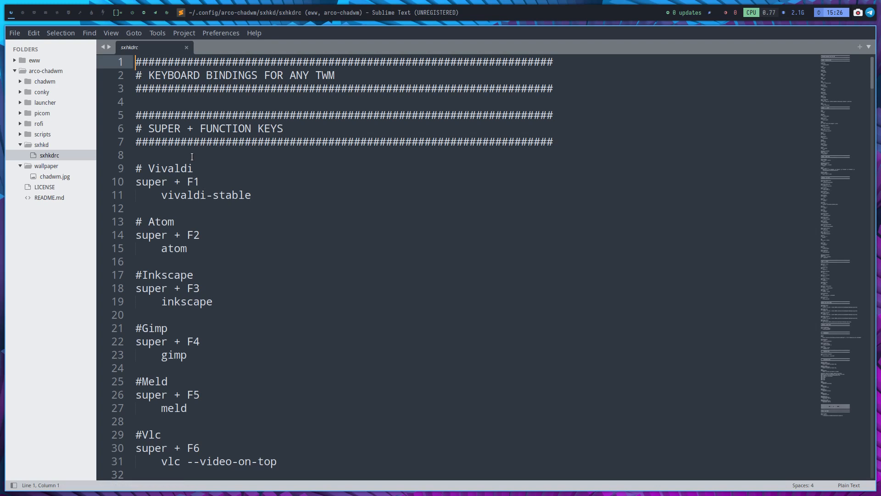
{"action": "mouse_move", "coordinate": [208, 192]}
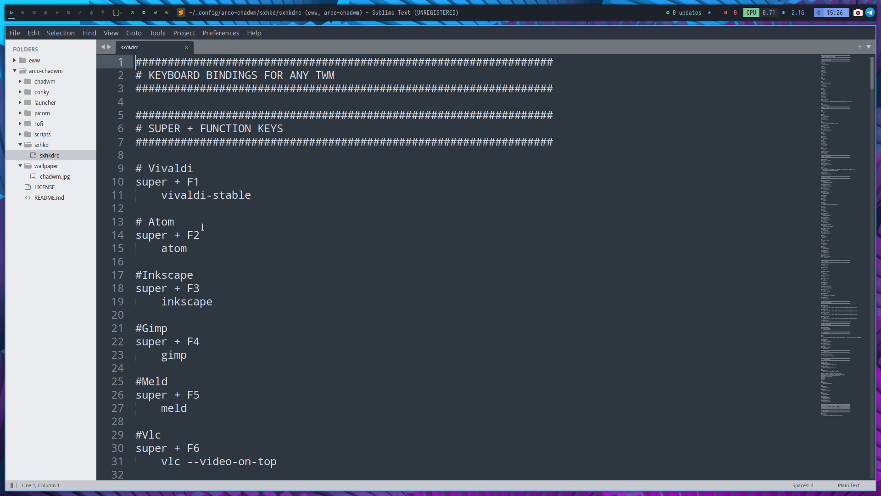
Change the Super + F2 command from atom to code, save, and expand scripts
{"action": "left_click", "coordinate": [180, 248]}
{"action": "type", "text": "code"}
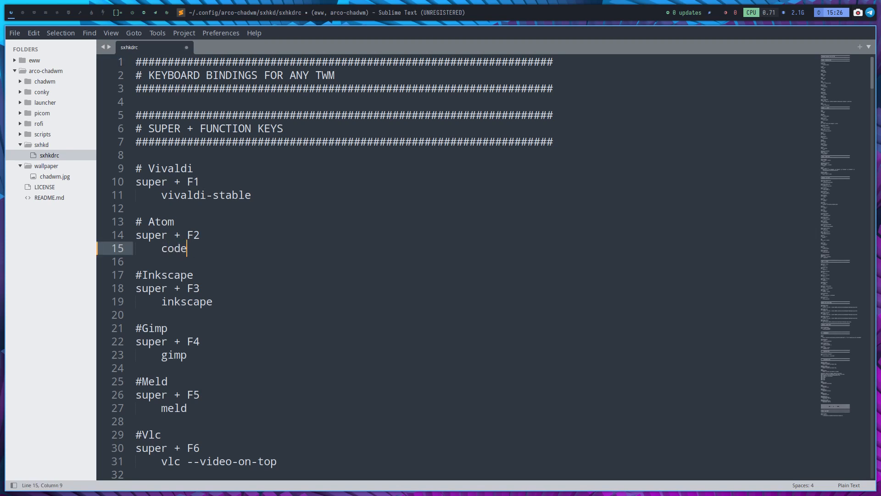
{"action": "key", "text": "ctrl+s"}
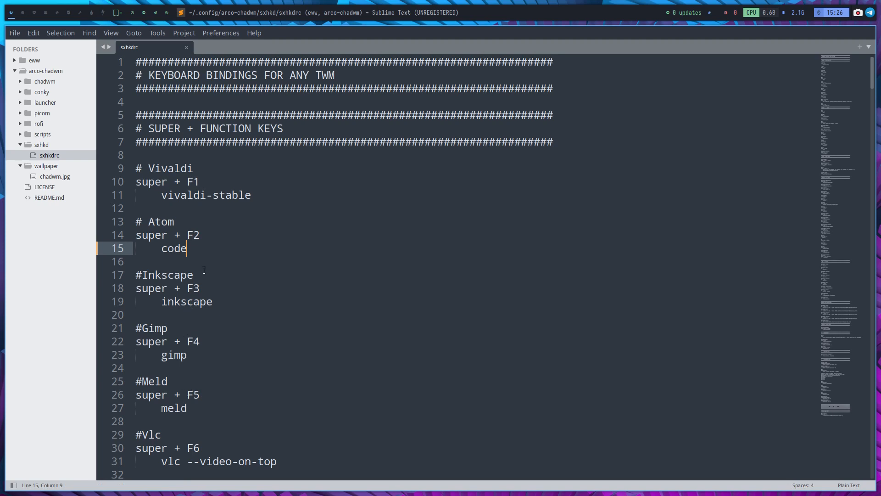
{"action": "left_click", "coordinate": [42, 133]}
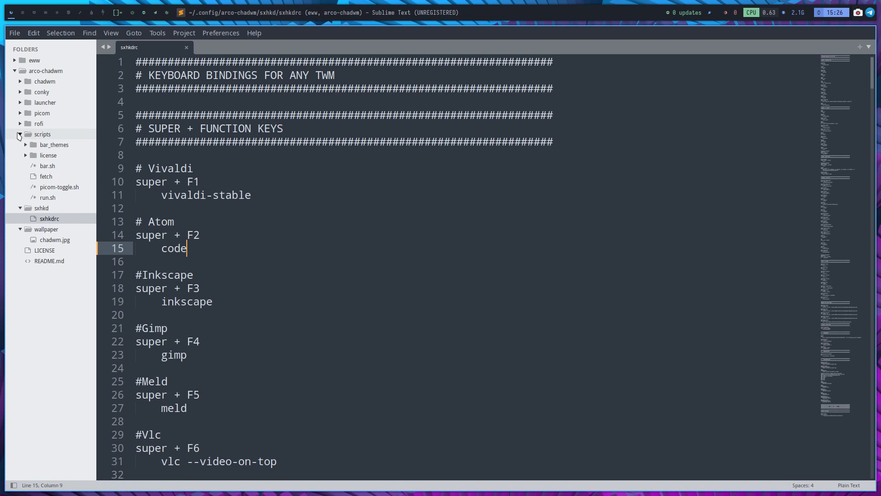
{"action": "mouse_move", "coordinate": [47, 138]}
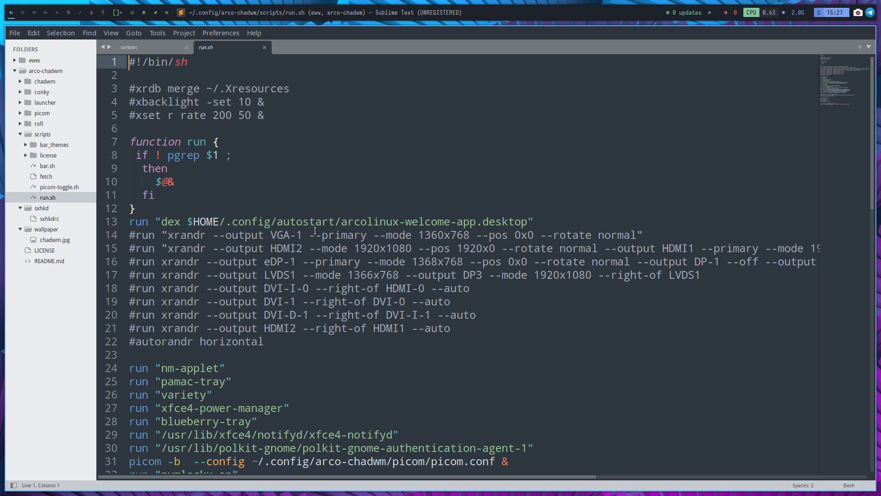
{"action": "mouse_move", "coordinate": [225, 272]}
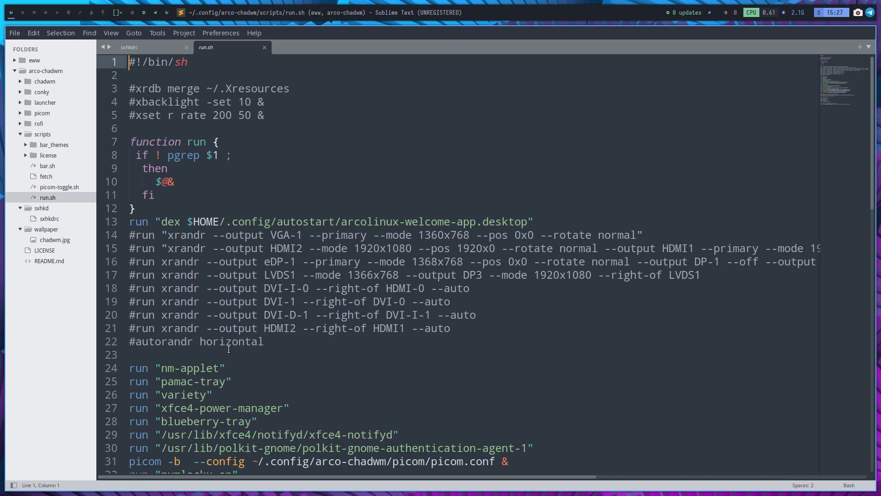
{"action": "mouse_move", "coordinate": [248, 340]}
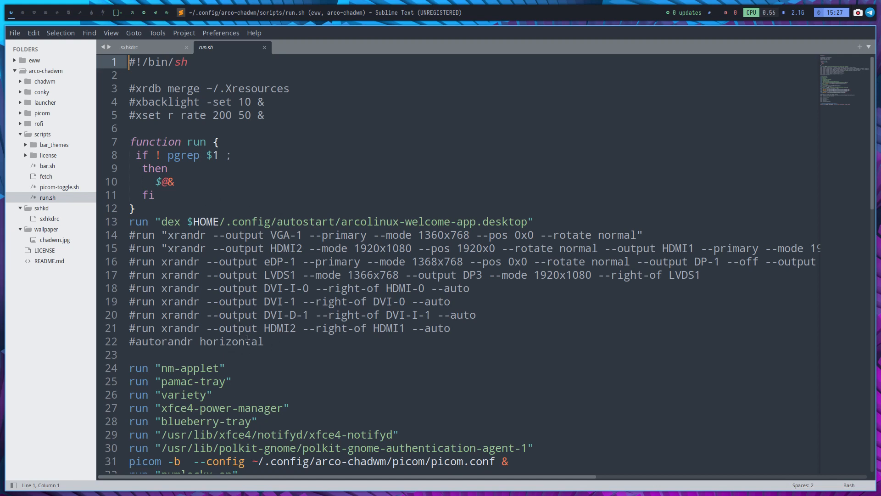
Scroll down run.sh to its run, sxhkd and feh commands
{"action": "scroll", "scroll_direction": "down", "scroll_amount": 3}
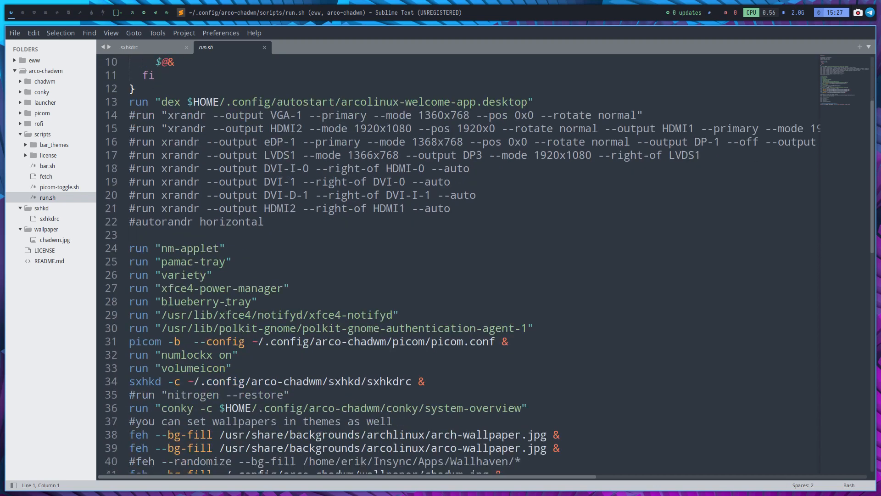
{"action": "left_click", "coordinate": [193, 261]}
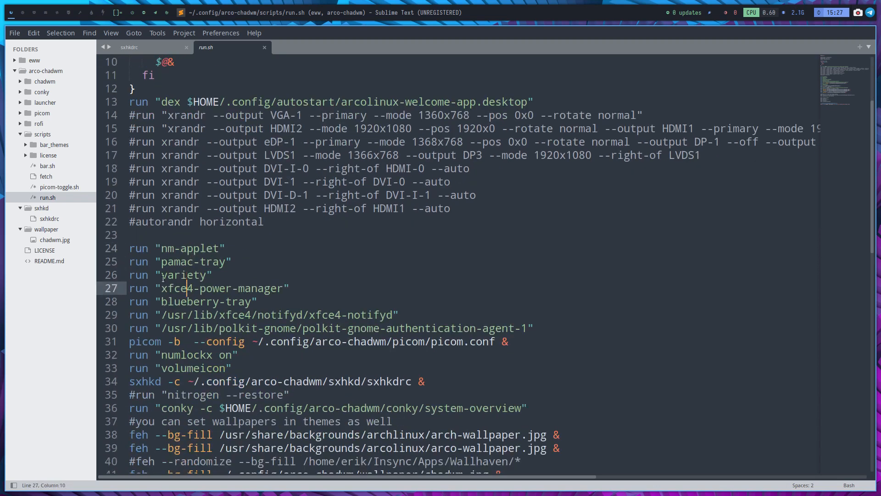
{"action": "double_click", "coordinate": [186, 275]}
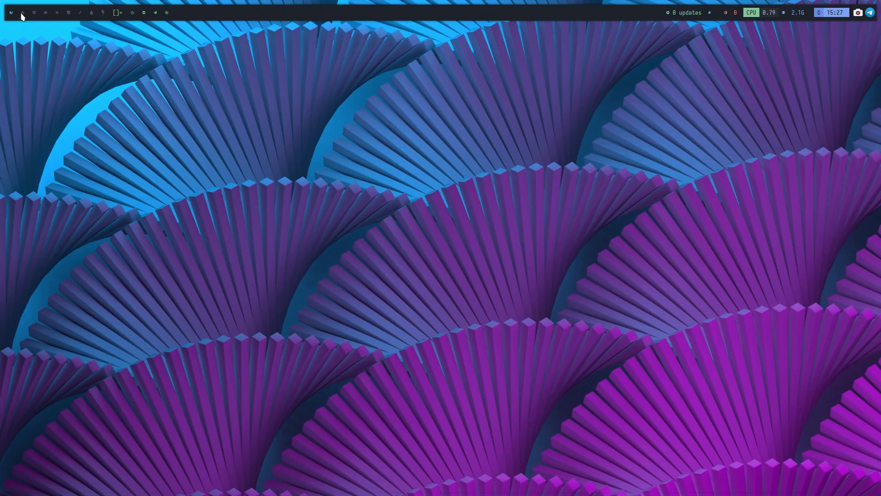
{"action": "left_click", "coordinate": [23, 12]}
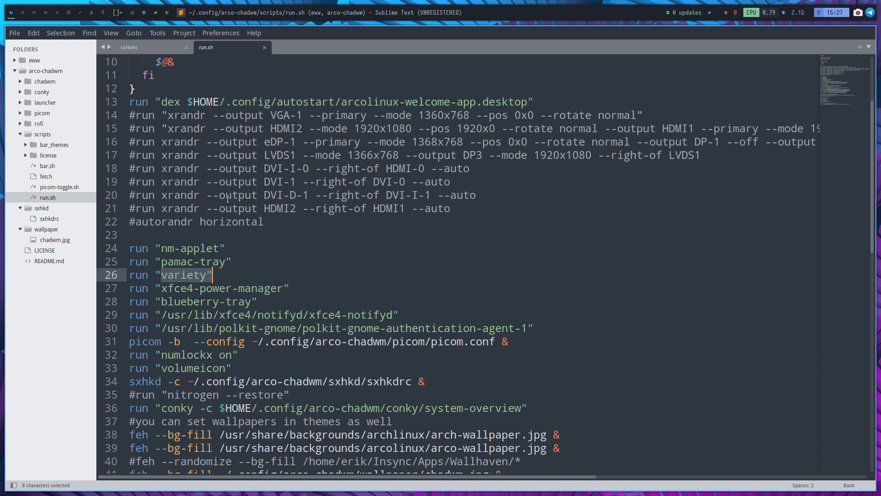
{"action": "scroll", "scroll_direction": "down", "scroll_amount": 3}
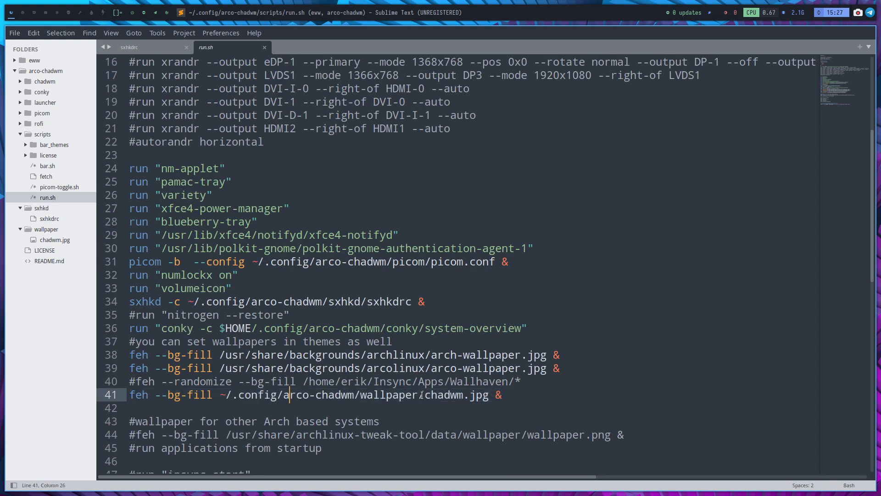
{"action": "double_click", "coordinate": [444, 395]}
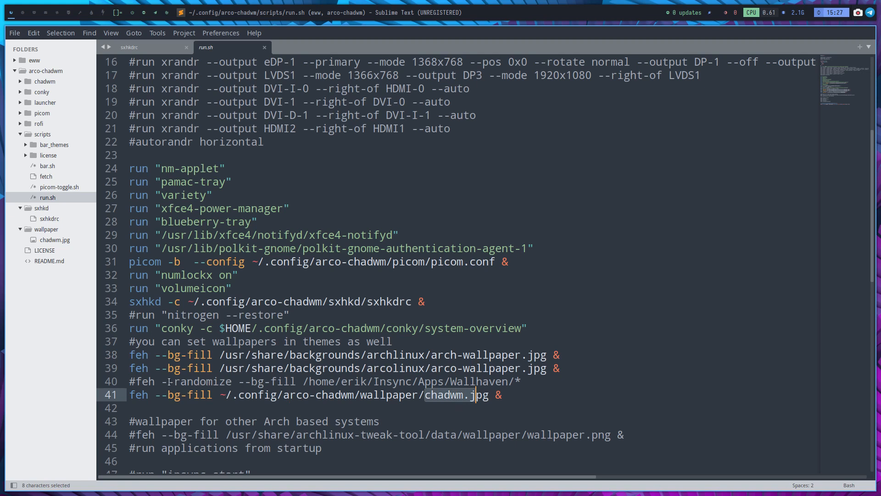
{"action": "double_click", "coordinate": [386, 381]}
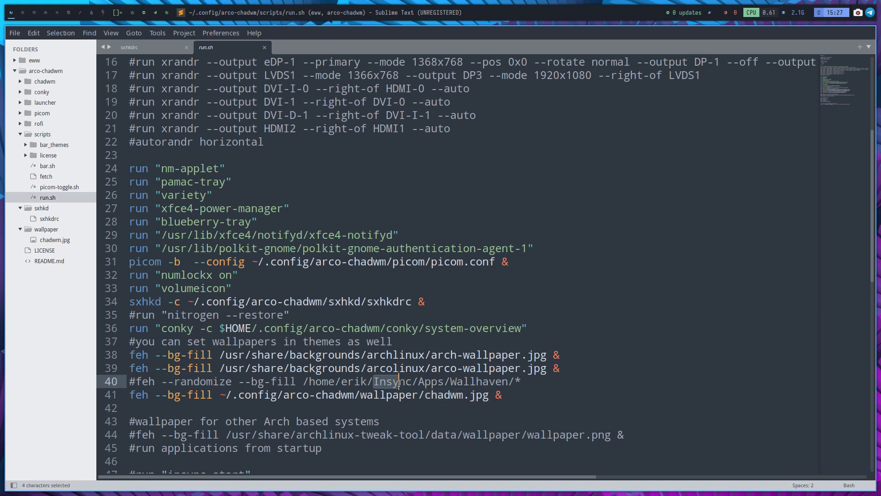
{"action": "double_click", "coordinate": [353, 381]}
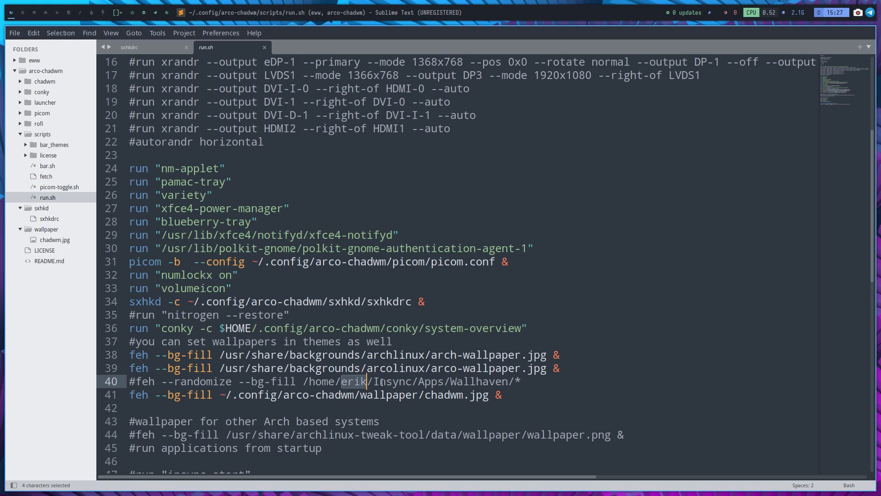
{"action": "left_click", "coordinate": [406, 328]}
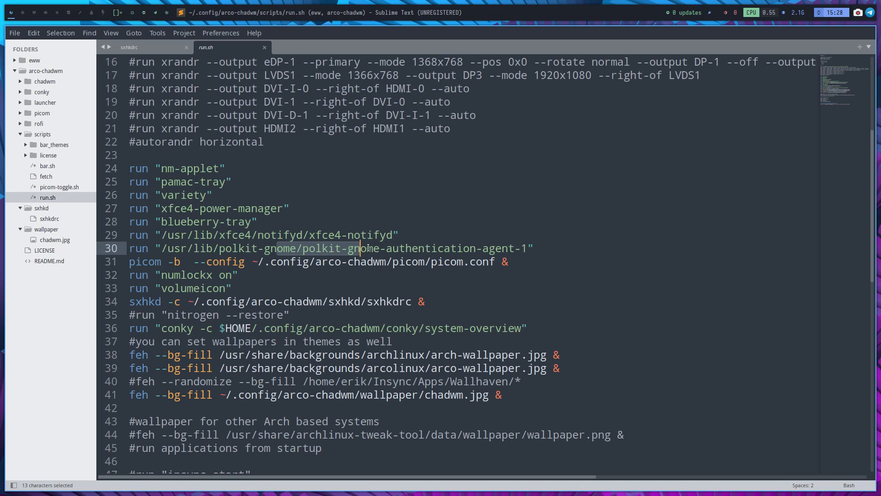
{"action": "double_click", "coordinate": [430, 248]}
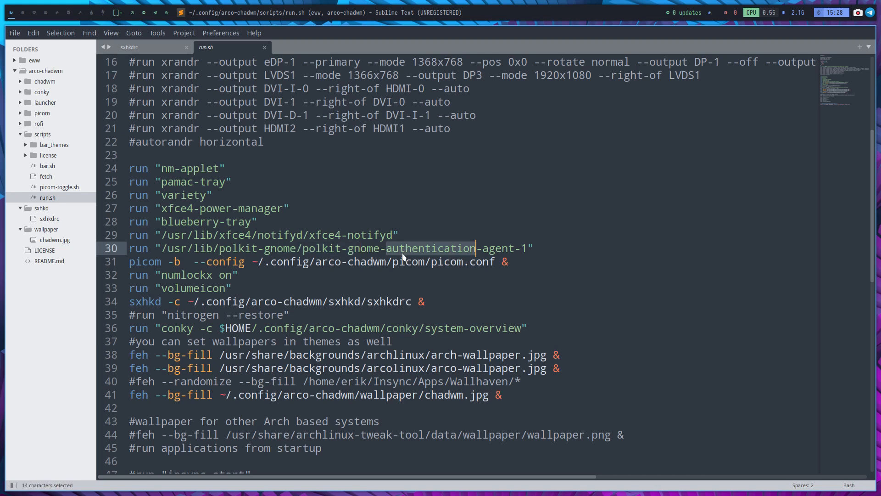
{"action": "left_click", "coordinate": [244, 221]}
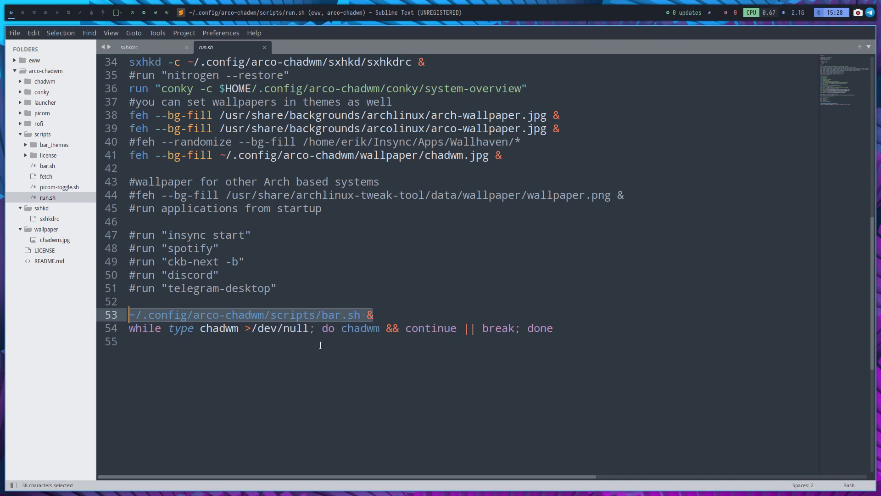
Open picom-toggle.sh, the script that kills or starts picom
{"action": "double_click", "coordinate": [219, 329]}
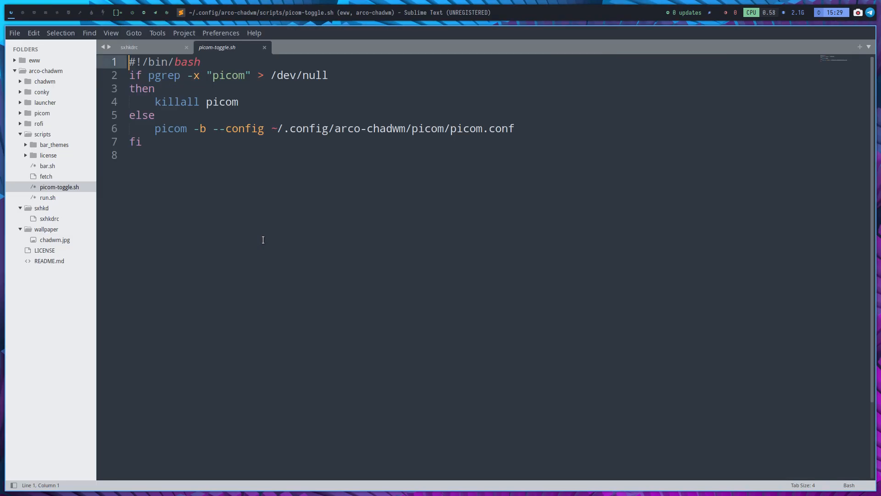
Open and scroll through the fetch script, then open bar.sh
{"action": "left_click", "coordinate": [46, 176]}
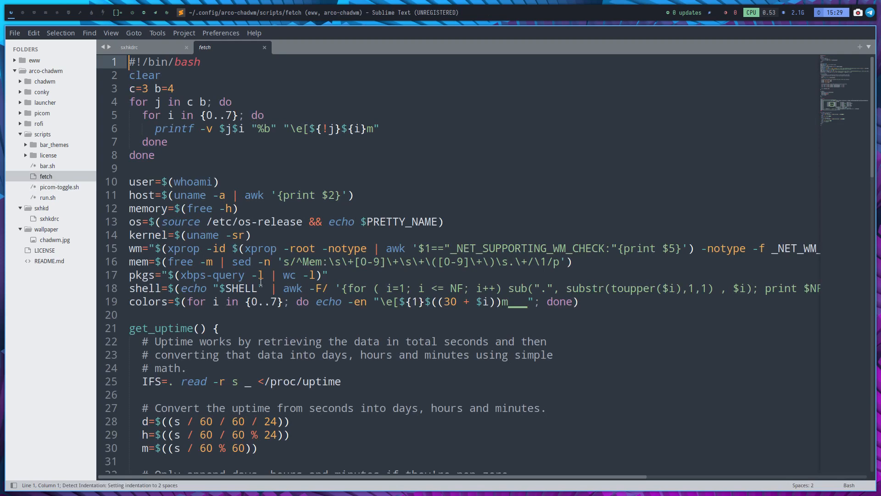
{"action": "scroll", "scroll_direction": "down", "scroll_amount": 3}
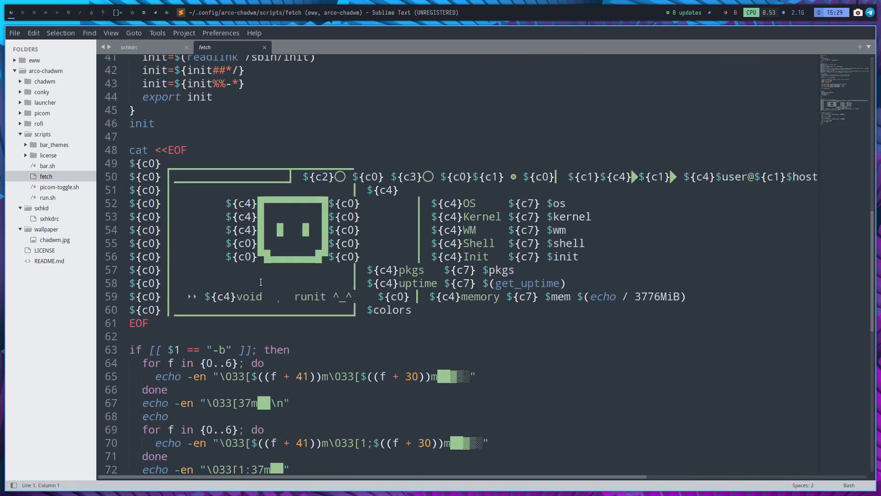
{"action": "scroll", "scroll_direction": "down", "scroll_amount": 3}
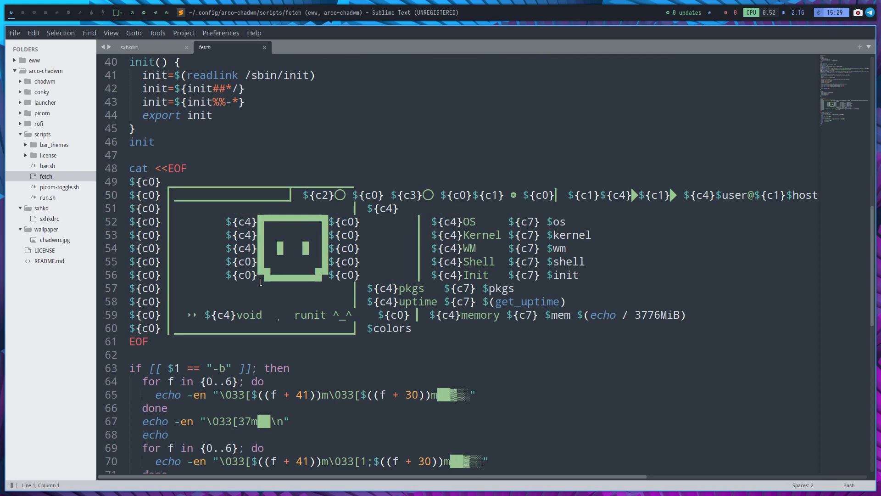
{"action": "mouse_move", "coordinate": [50, 172]}
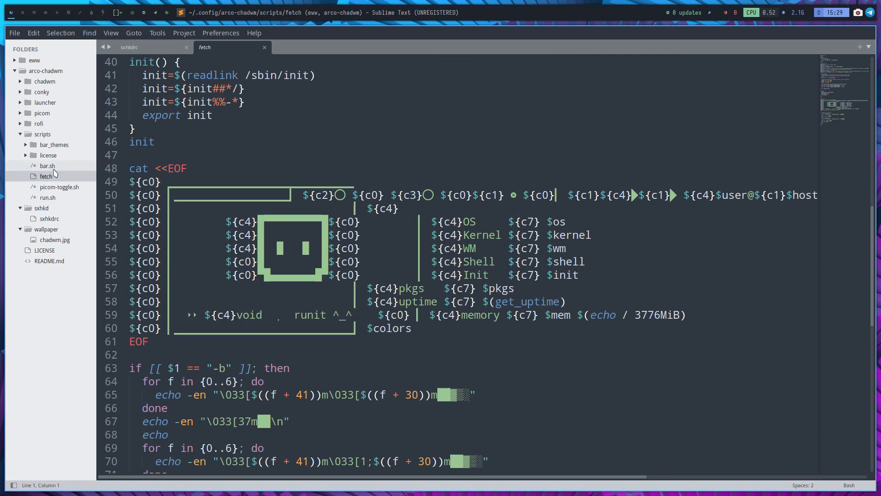
{"action": "left_click", "coordinate": [47, 165]}
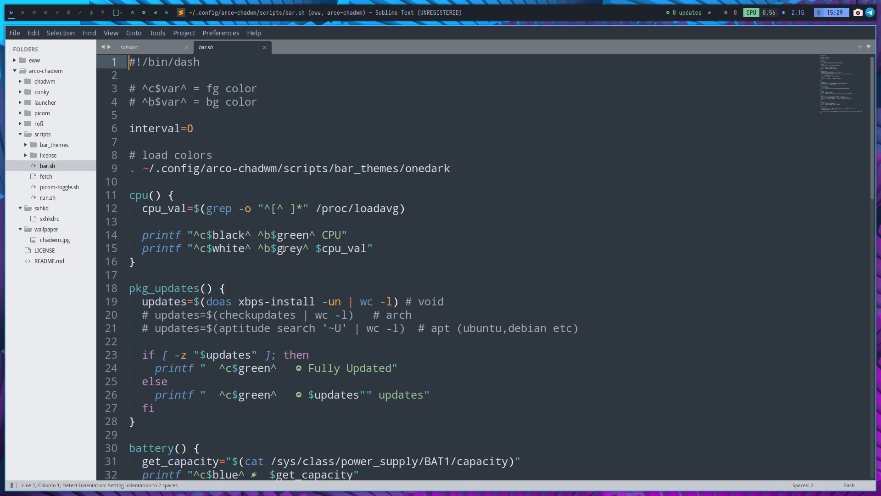
{"action": "scroll", "scroll_direction": "down", "scroll_amount": 3}
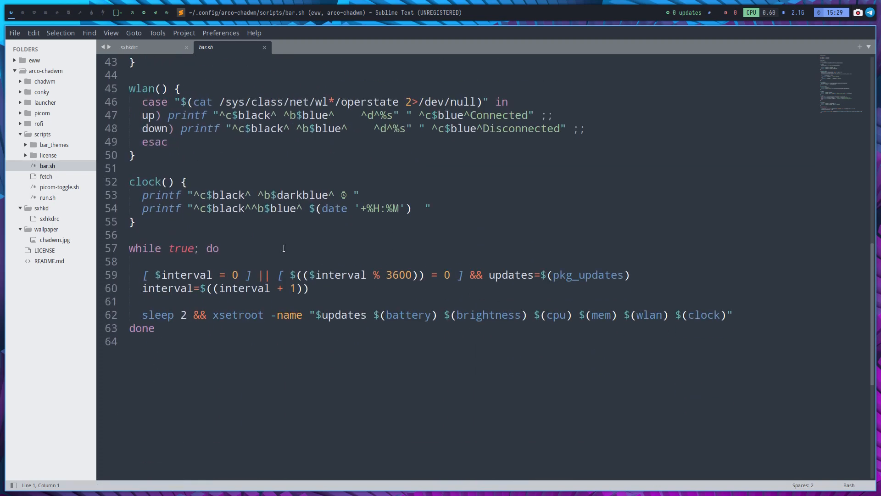
{"action": "scroll", "scroll_direction": "up", "scroll_amount": 3}
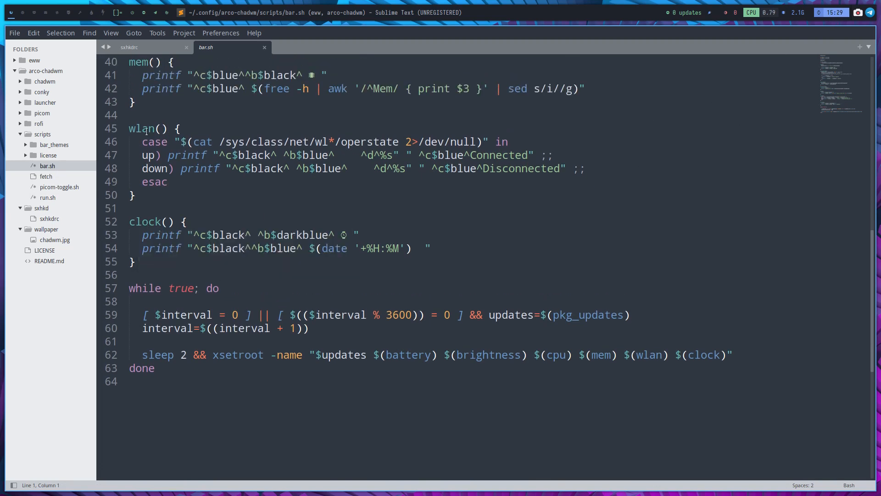
{"action": "scroll", "scroll_direction": "up", "scroll_amount": 3}
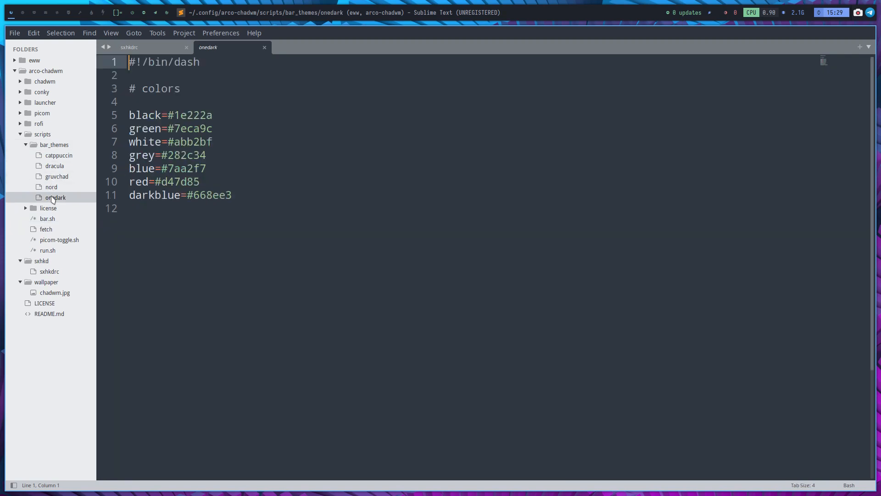
{"action": "mouse_move", "coordinate": [68, 196]}
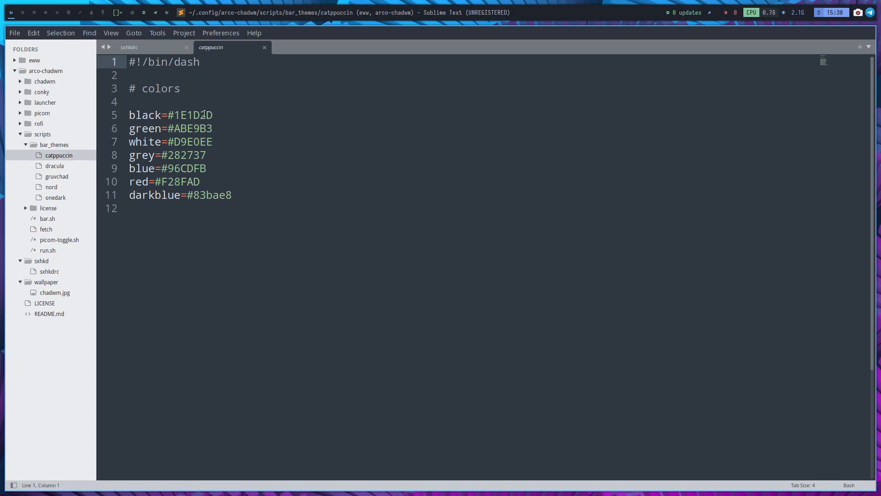
{"action": "mouse_move", "coordinate": [130, 150]}
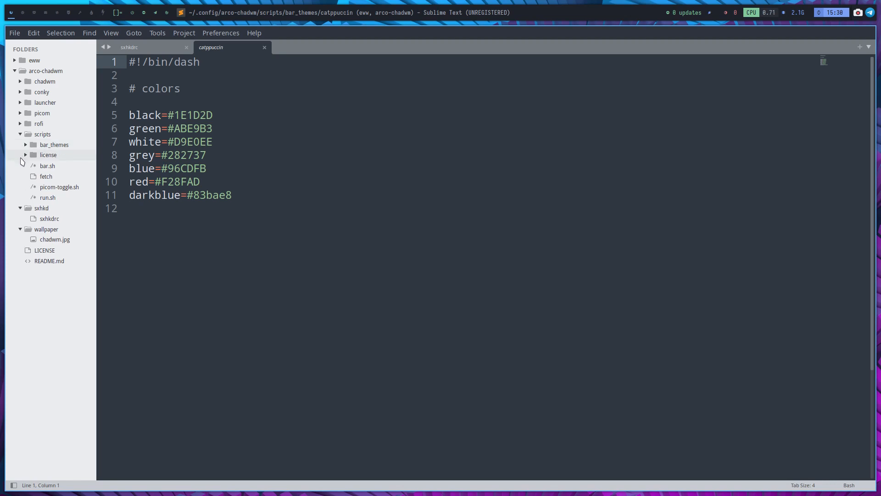
Collapse the scripts folder and expand the rofi config folder in the sidebar
{"action": "left_click", "coordinate": [20, 133]}
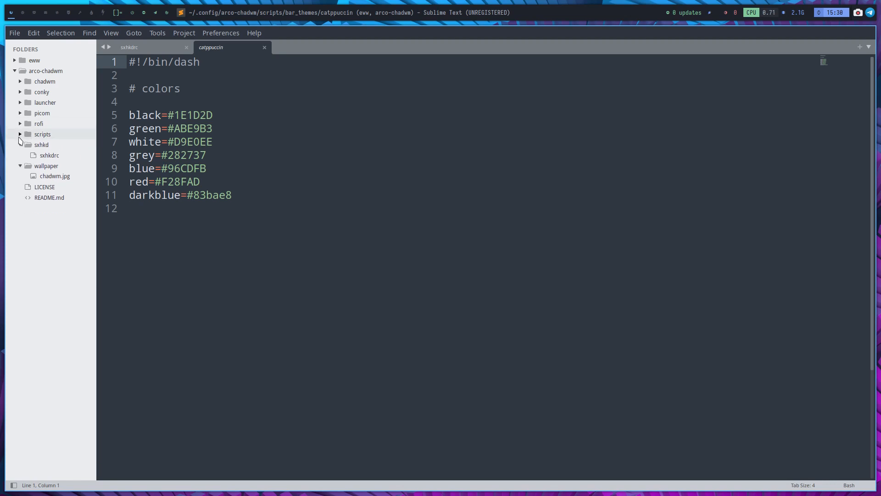
{"action": "left_click", "coordinate": [41, 145]}
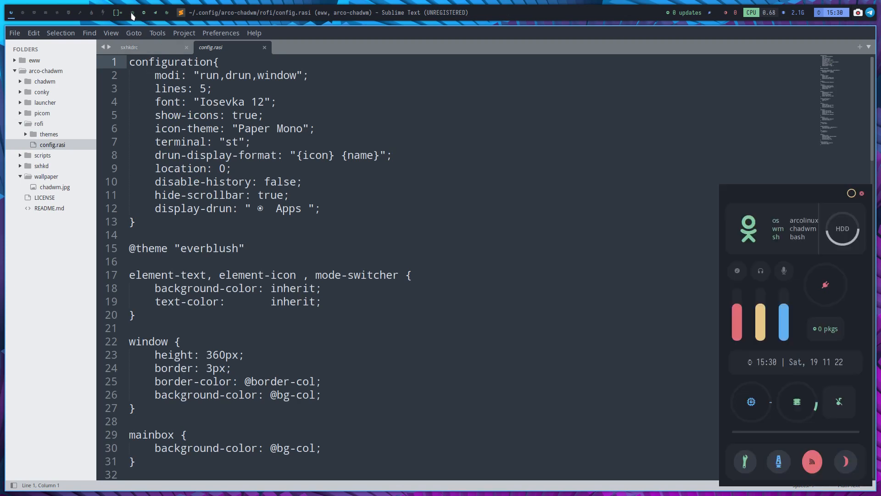
{"action": "mouse_move", "coordinate": [811, 194]}
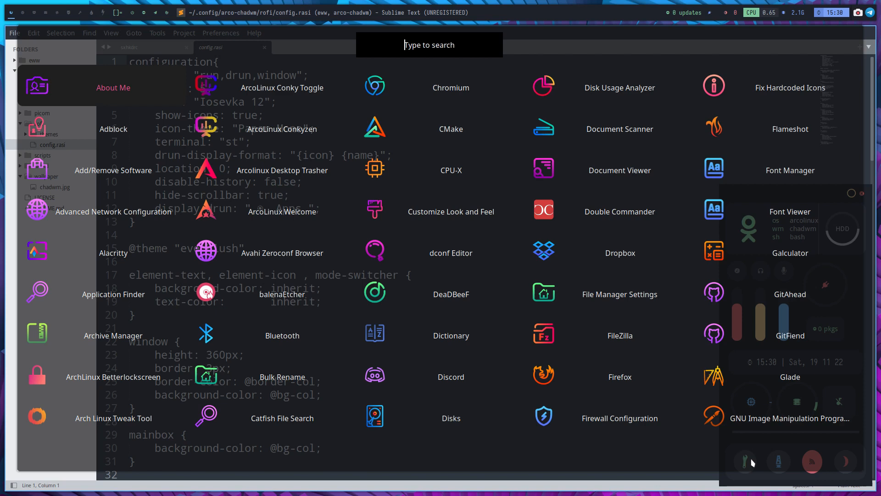
{"action": "mouse_move", "coordinate": [445, 146]}
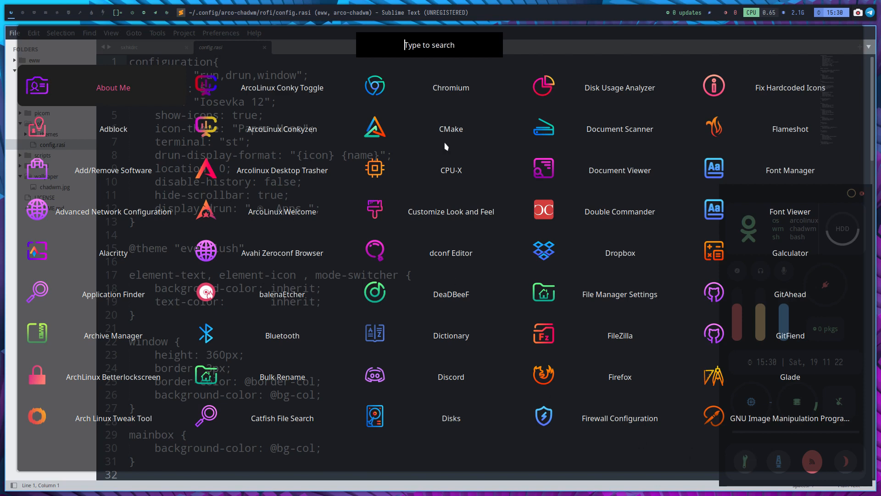
Filter the app launcher with 'cod' to list Visual Studio Code and VSCodium
{"action": "type", "text": "cod"}
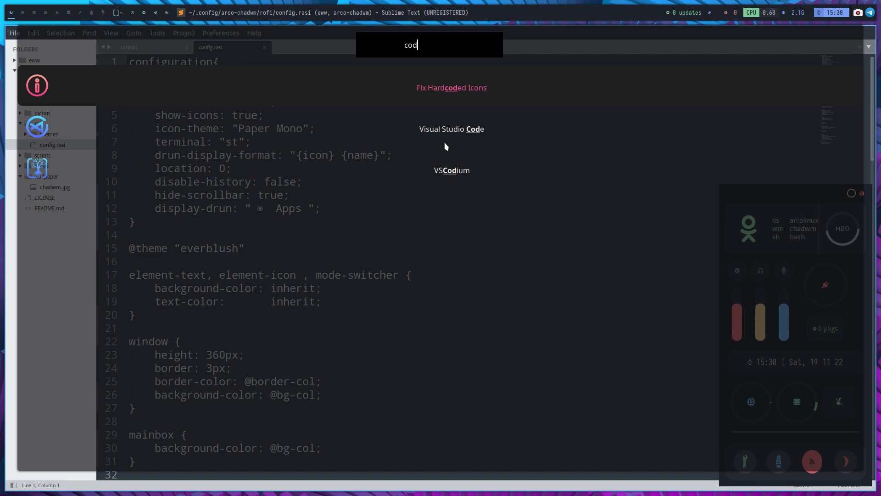
{"action": "mouse_move", "coordinate": [460, 176]}
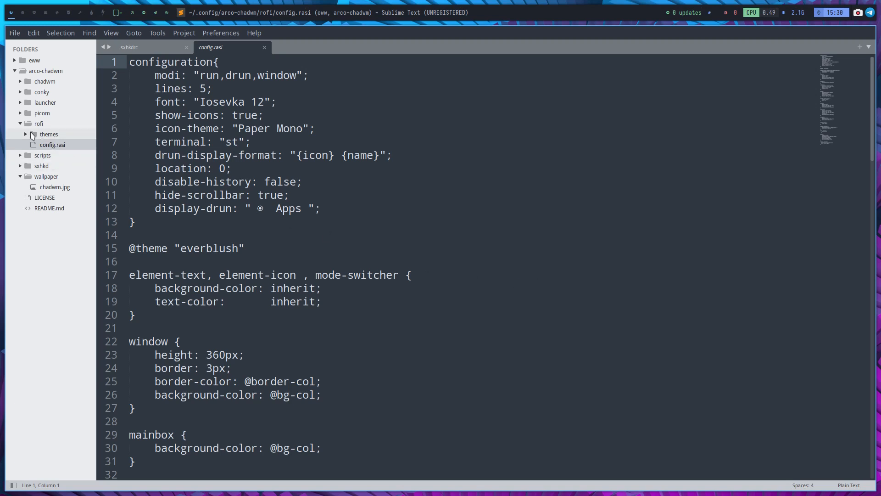
Collapse rofi, view picom.conf and fold picom, then open launcher/launcher.sh
{"action": "left_click", "coordinate": [38, 123]}
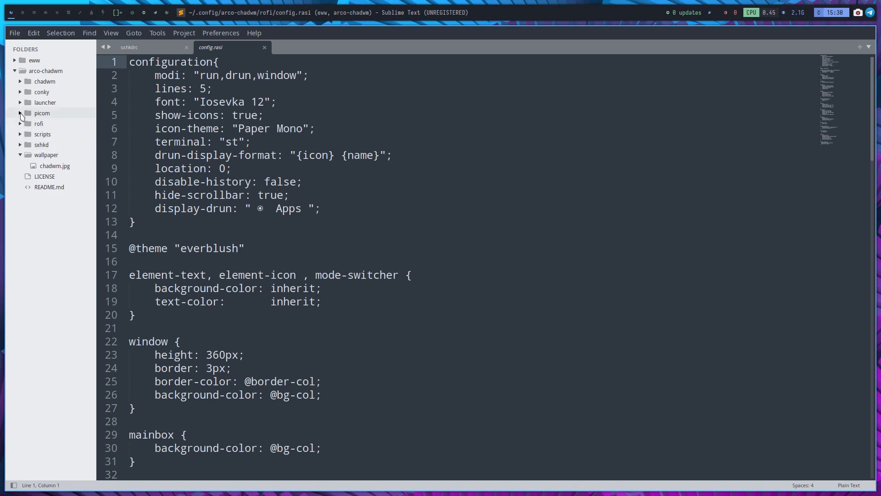
{"action": "left_click", "coordinate": [42, 113]}
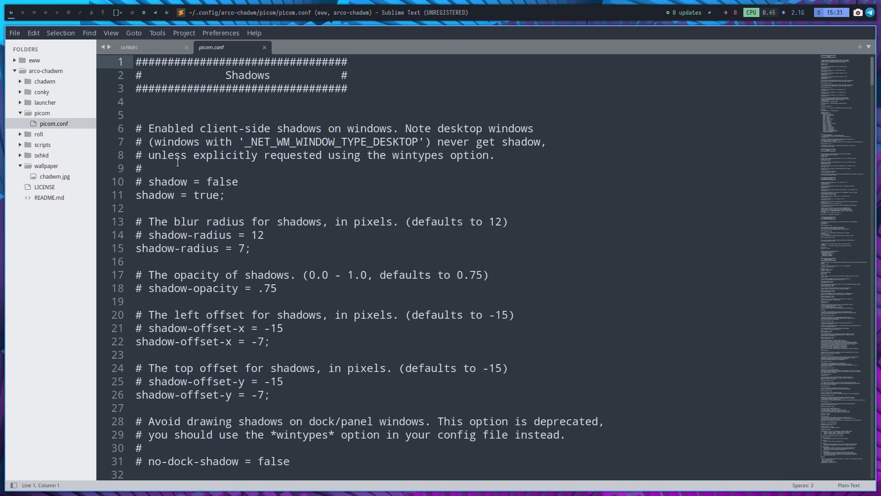
{"action": "left_click", "coordinate": [20, 113]}
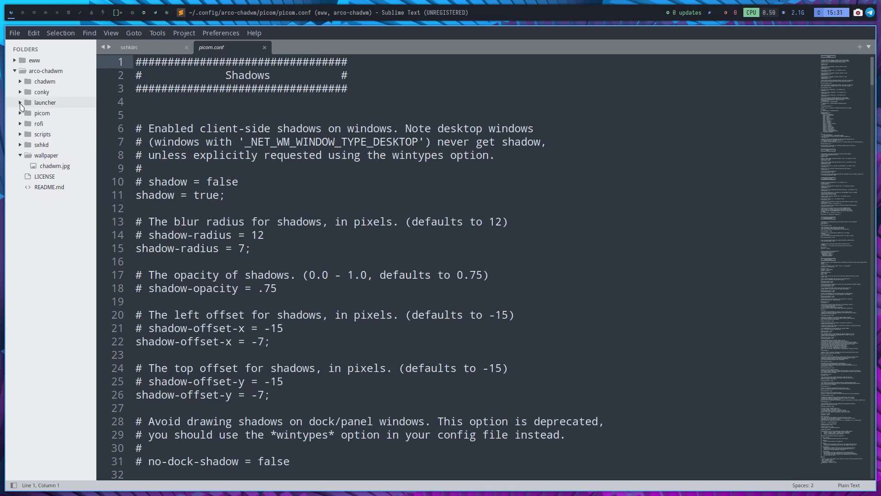
{"action": "left_click", "coordinate": [45, 103]}
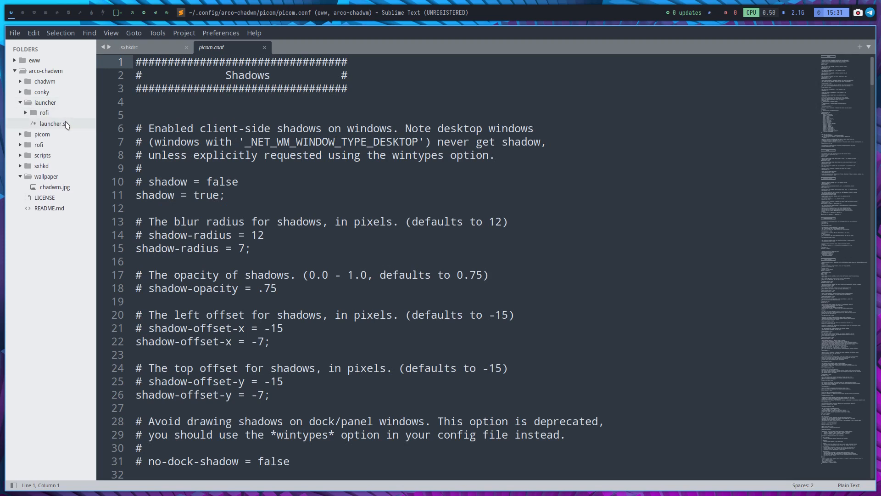
{"action": "left_click", "coordinate": [54, 123]}
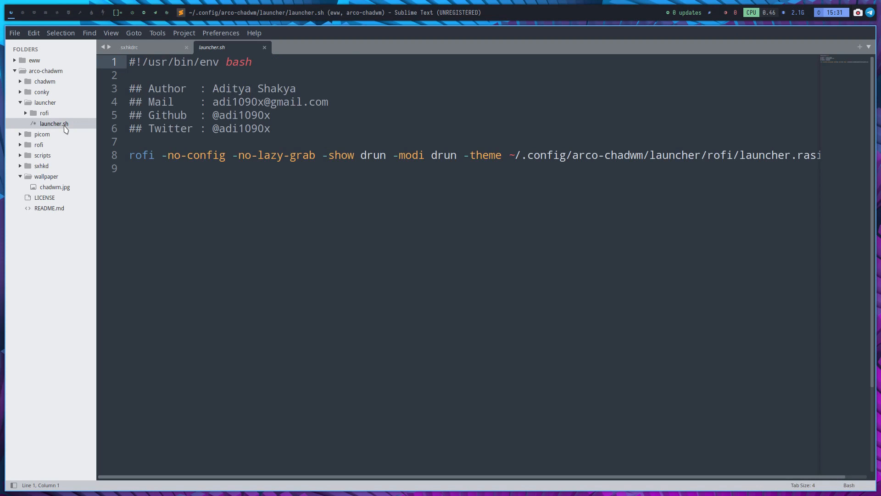
{"action": "mouse_move", "coordinate": [406, 208]}
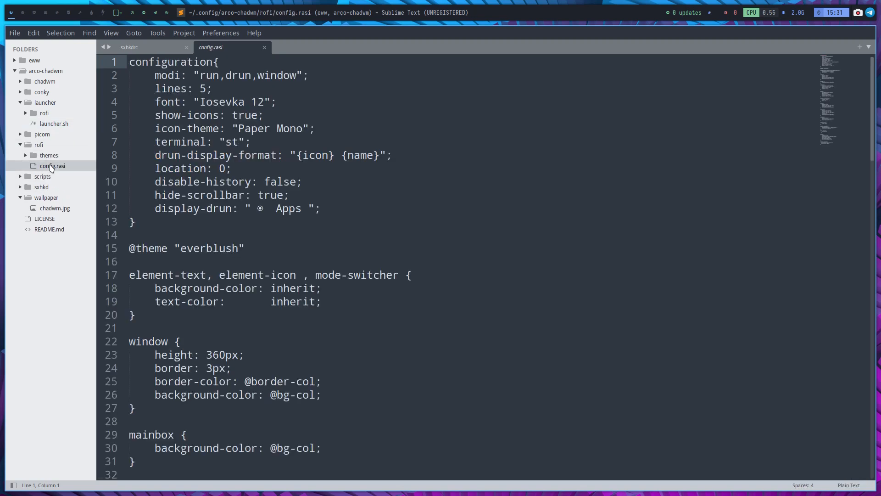
{"action": "mouse_move", "coordinate": [237, 186]}
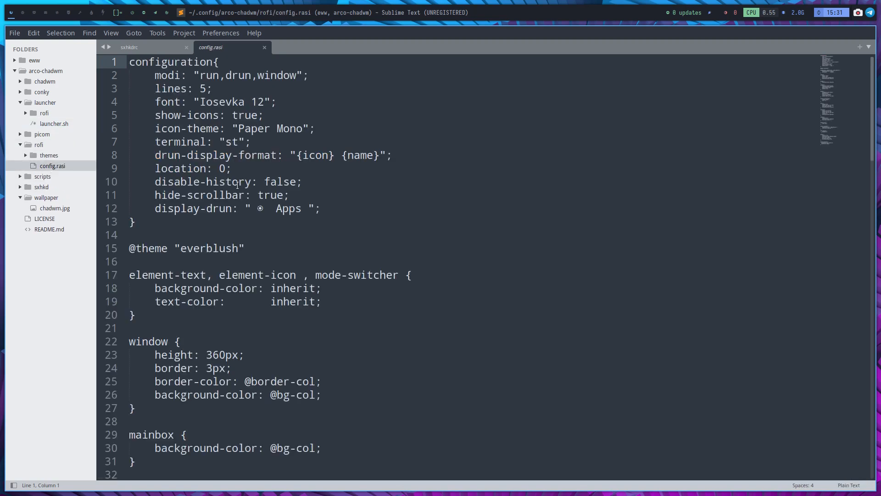
Scroll through the rofi config.rasi styles, then switch back to launcher.sh
{"action": "scroll", "scroll_direction": "down", "scroll_amount": 3}
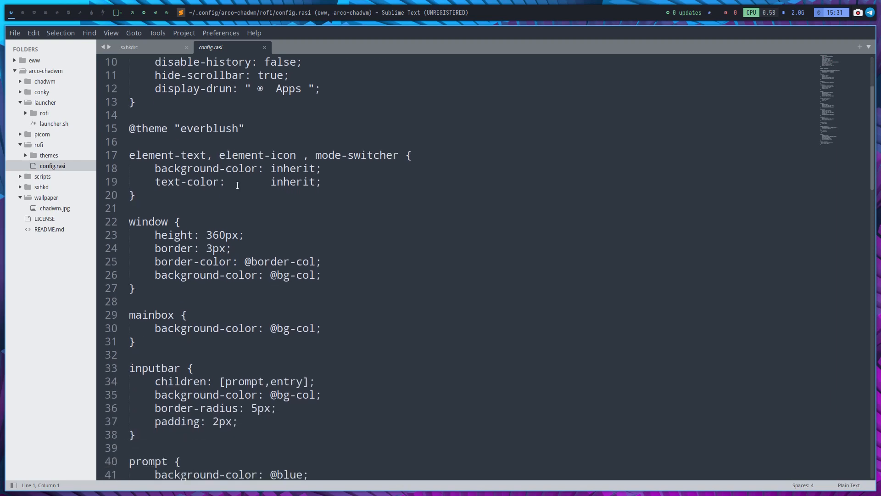
{"action": "scroll", "scroll_direction": "down", "scroll_amount": 3}
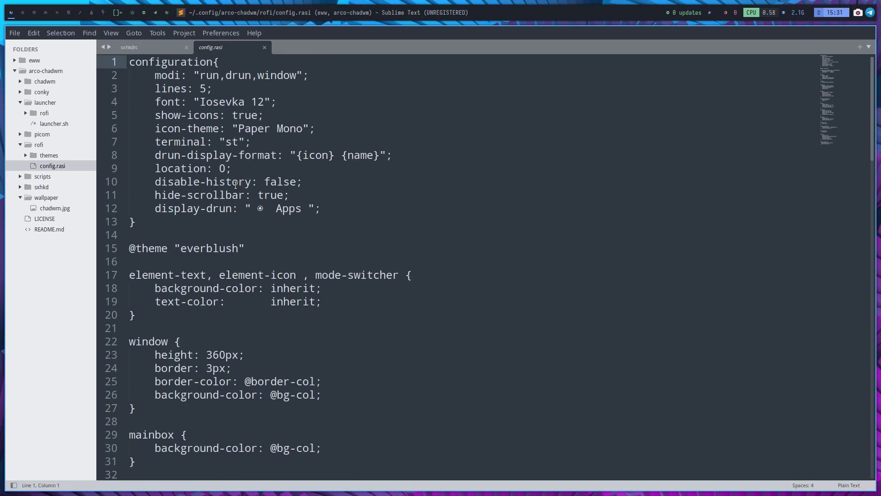
{"action": "scroll", "scroll_direction": "down", "scroll_amount": 3}
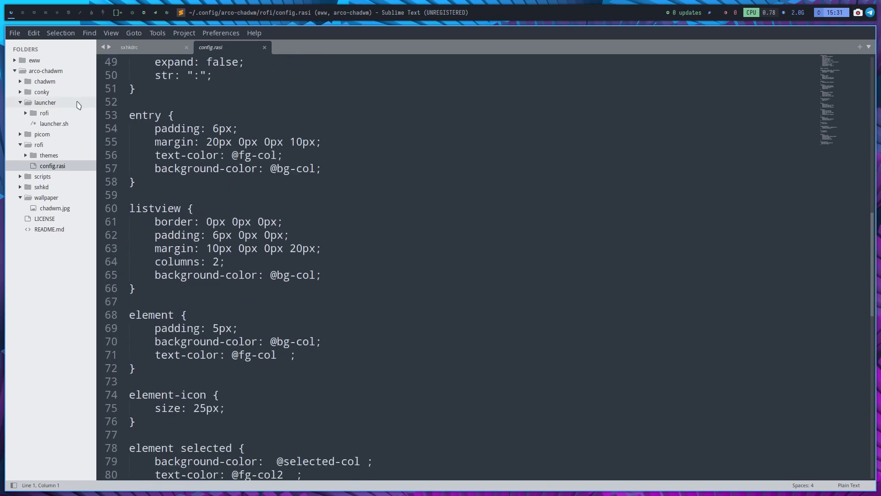
{"action": "left_click", "coordinate": [55, 123]}
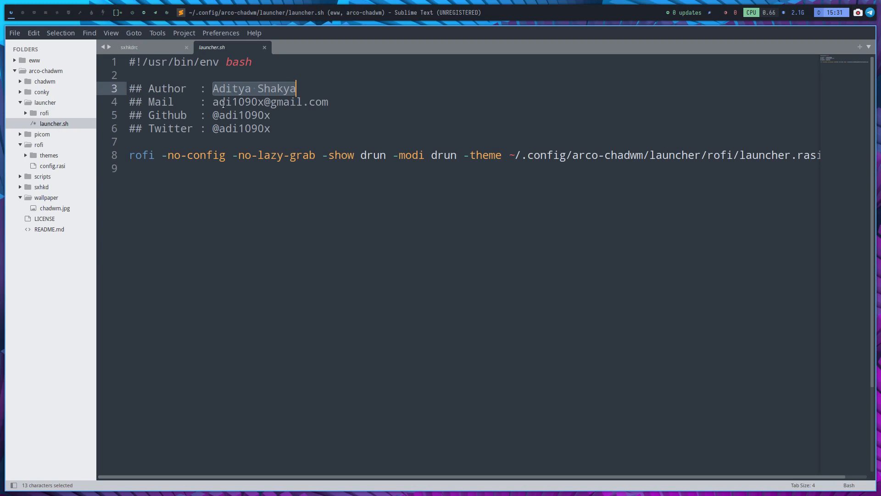
Clear the author-line selection, collapse the launcher folder and expand conky
{"action": "left_click", "coordinate": [225, 102]}
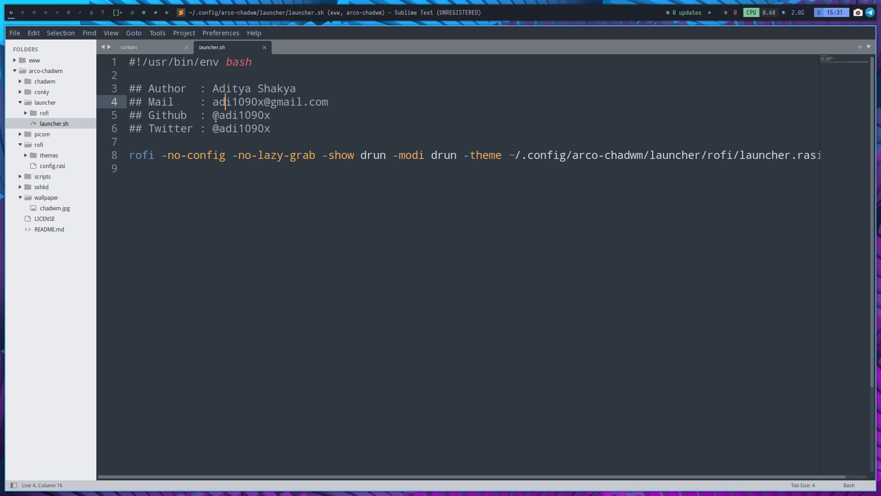
{"action": "left_click", "coordinate": [45, 103]}
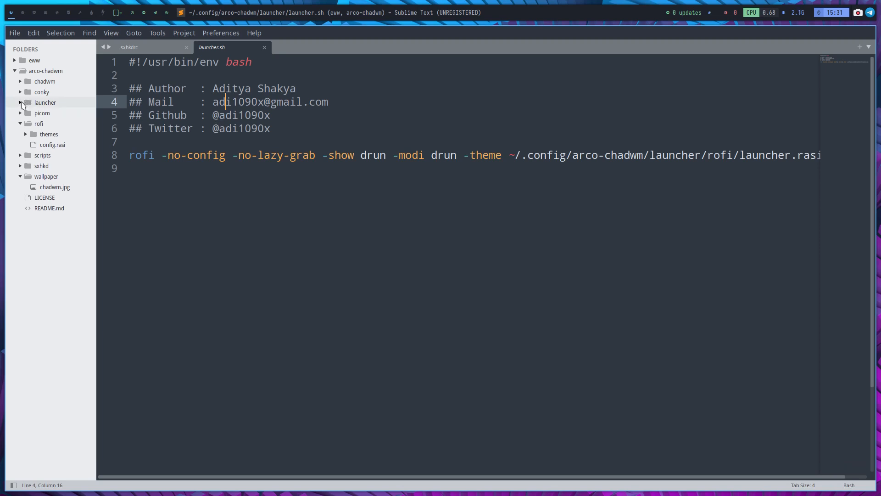
{"action": "left_click", "coordinate": [42, 92]}
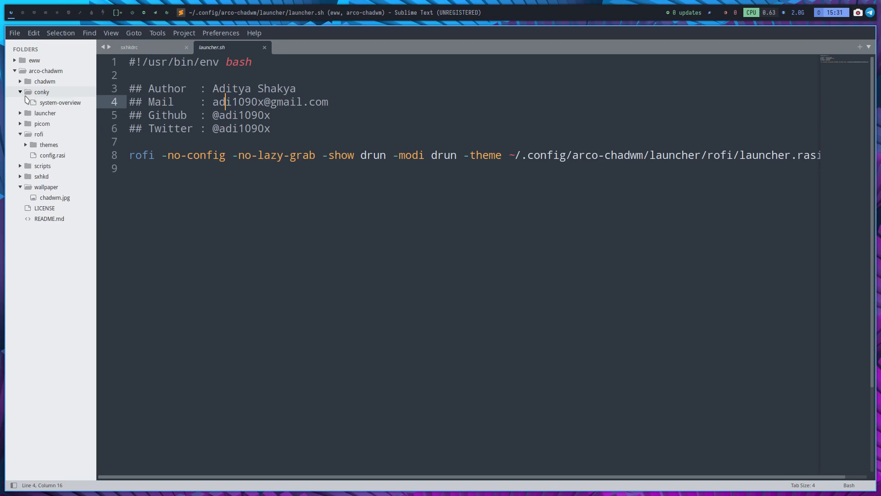
Open conky/system-overview, scroll to its Colours section, and expand the chadwm folder
{"action": "left_click", "coordinate": [60, 102]}
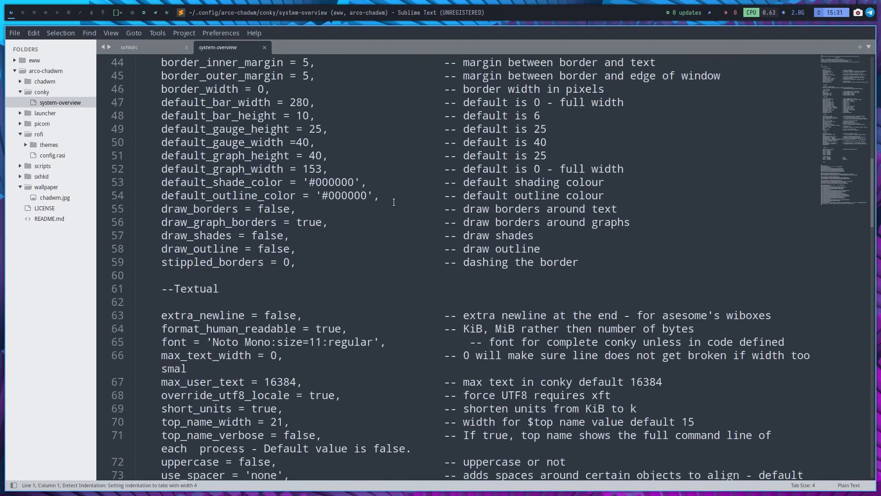
{"action": "scroll", "scroll_direction": "down", "scroll_amount": 3}
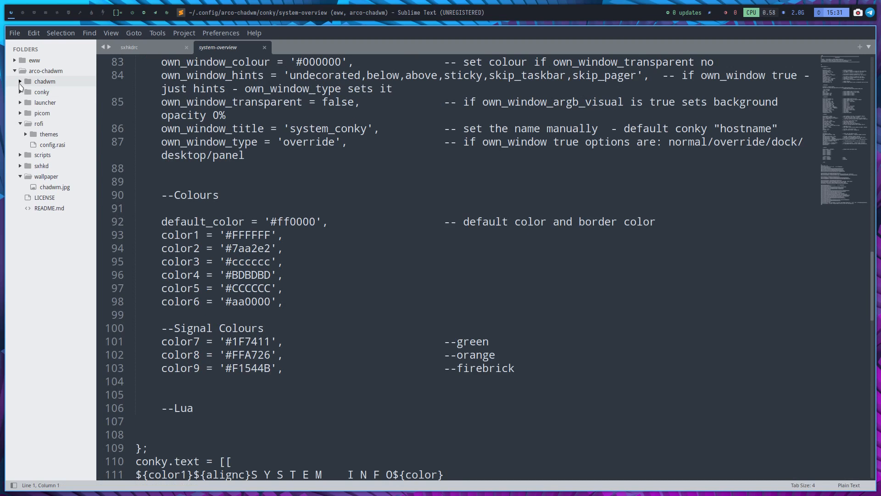
{"action": "left_click", "coordinate": [20, 81]}
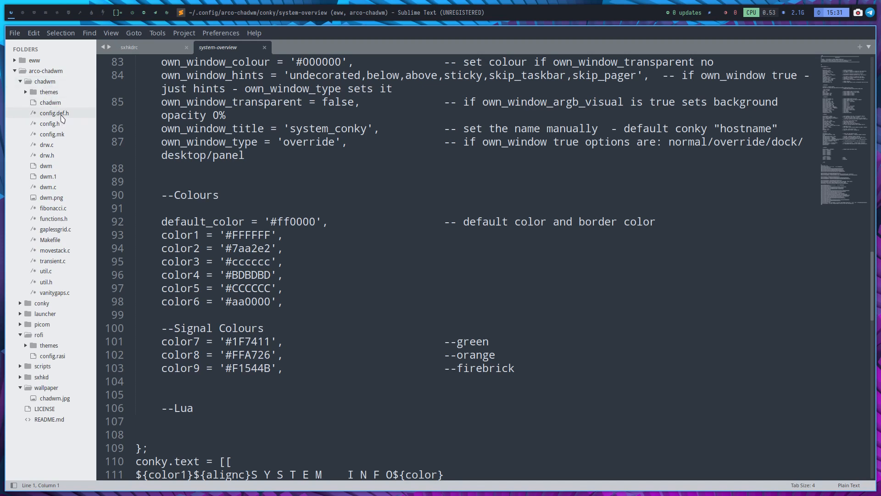
{"action": "left_click", "coordinate": [50, 124]}
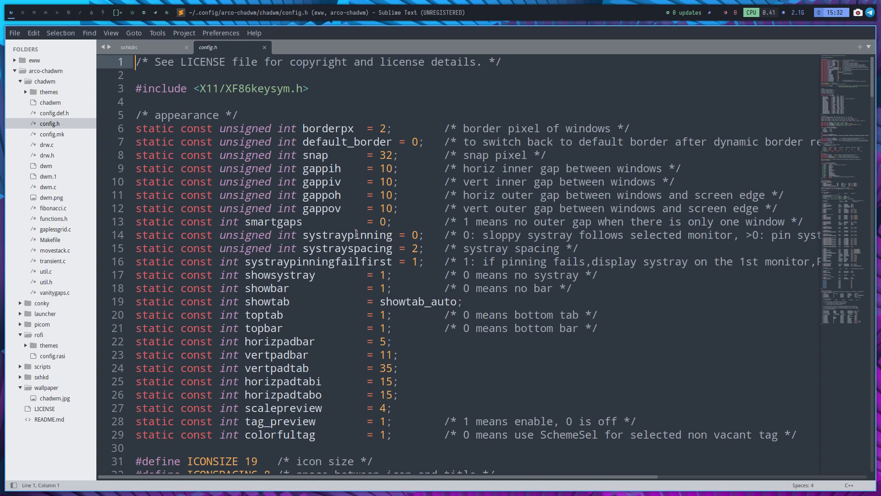
{"action": "scroll", "scroll_direction": "down", "scroll_amount": 3}
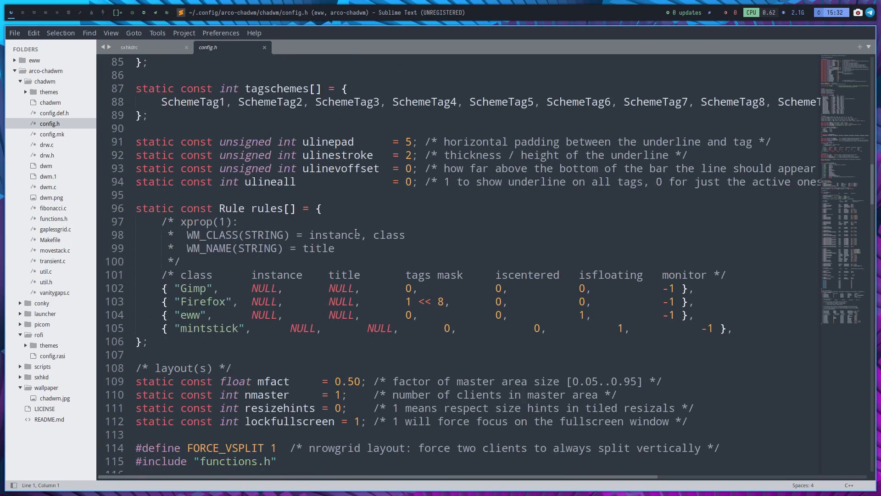
{"action": "scroll", "scroll_direction": "down", "scroll_amount": 3}
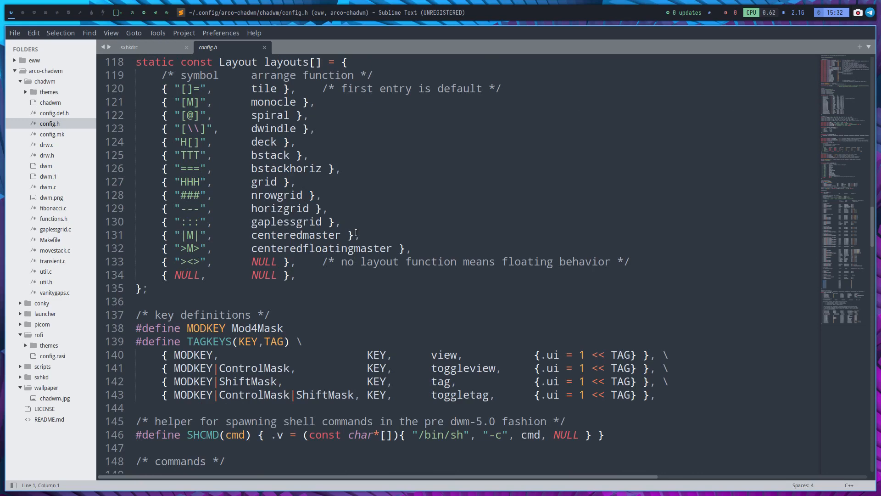
{"action": "scroll", "scroll_direction": "down", "scroll_amount": 3}
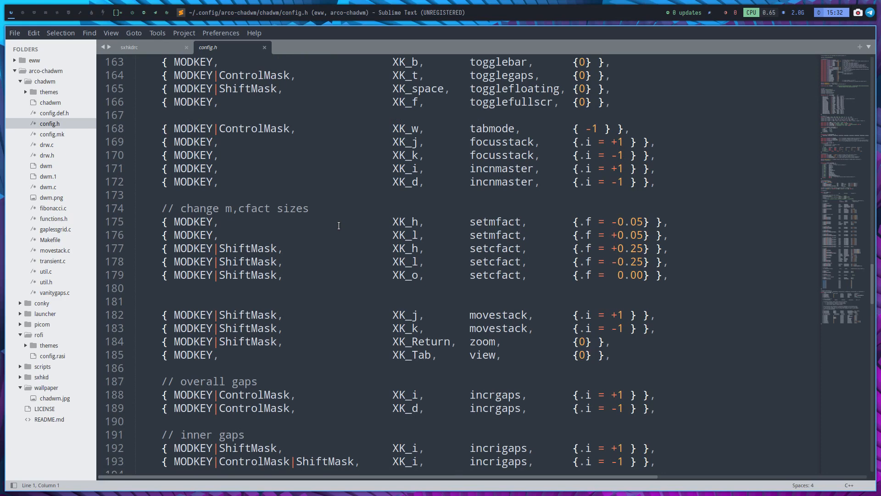
{"action": "scroll", "scroll_direction": "down", "scroll_amount": 3}
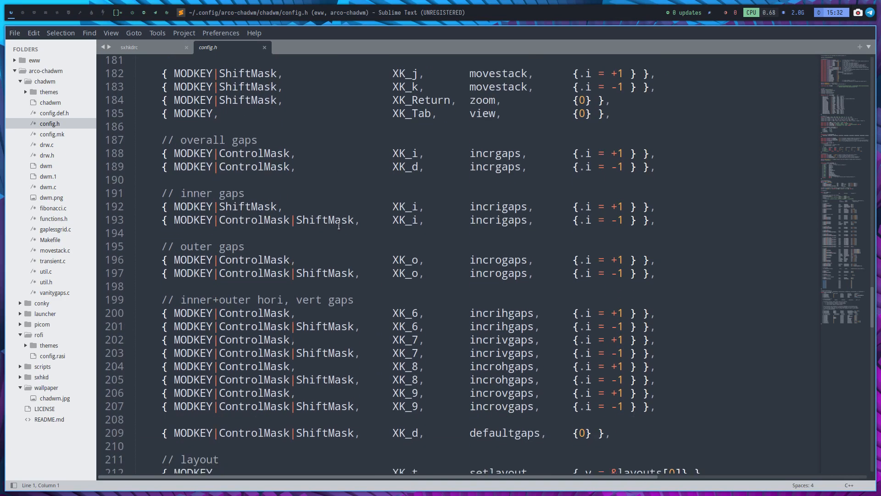
{"action": "scroll", "scroll_direction": "down", "scroll_amount": 3}
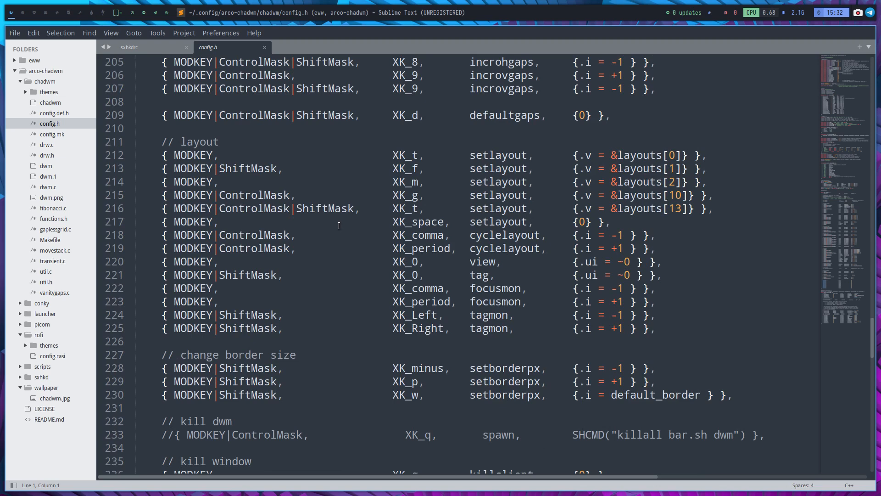
{"action": "scroll", "scroll_direction": "down", "scroll_amount": 3}
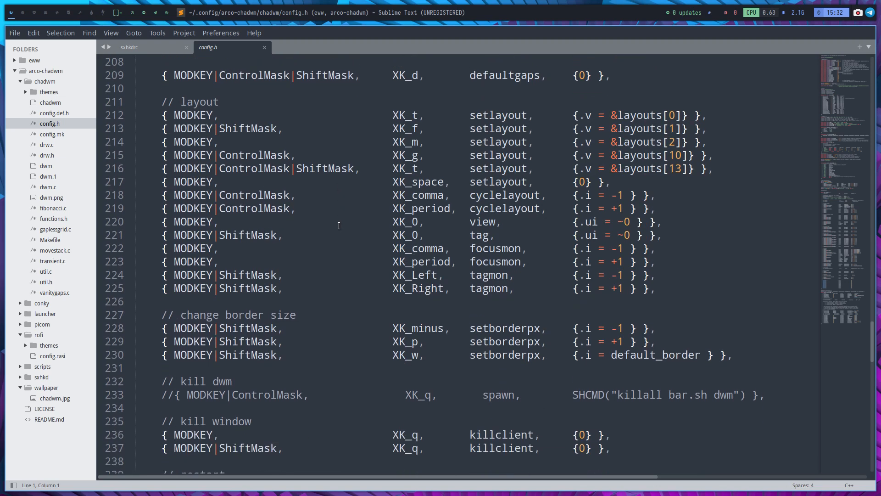
{"action": "mouse_move", "coordinate": [270, 179]}
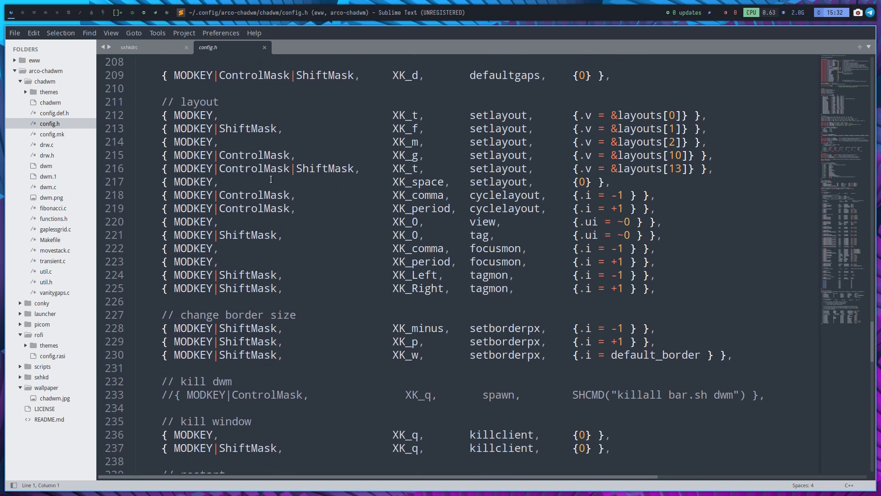
{"action": "scroll", "scroll_direction": "down", "scroll_amount": 3}
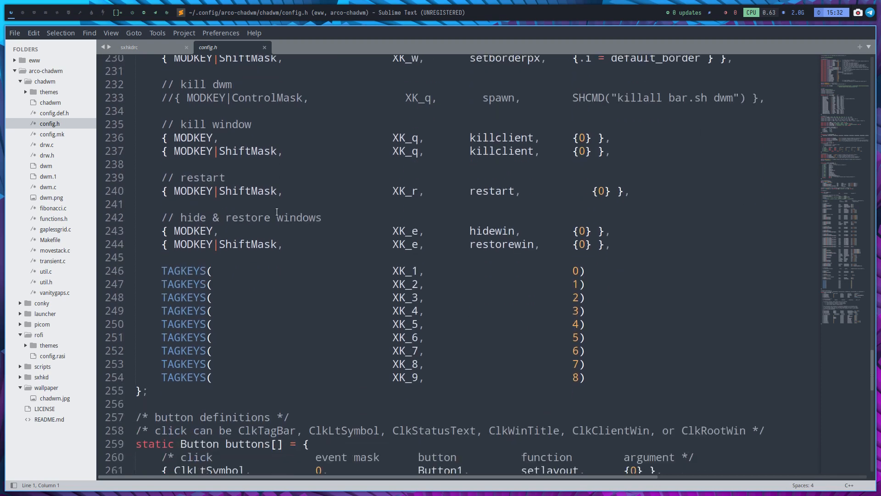
{"action": "scroll", "scroll_direction": "down", "scroll_amount": 3}
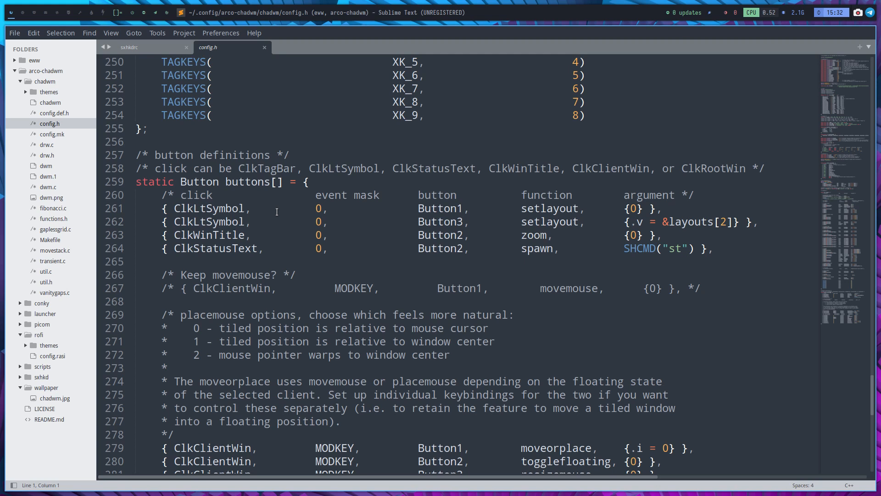
{"action": "mouse_move", "coordinate": [67, 128]}
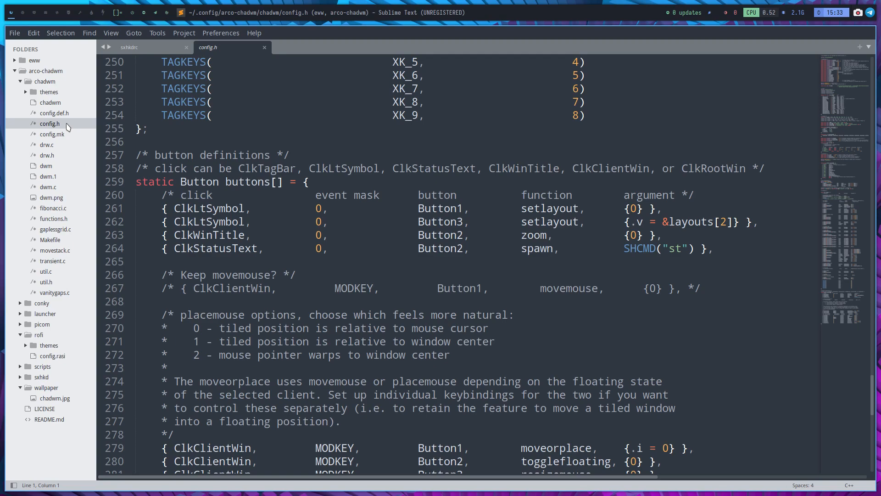
{"action": "scroll", "scroll_direction": "up", "scroll_amount": 3}
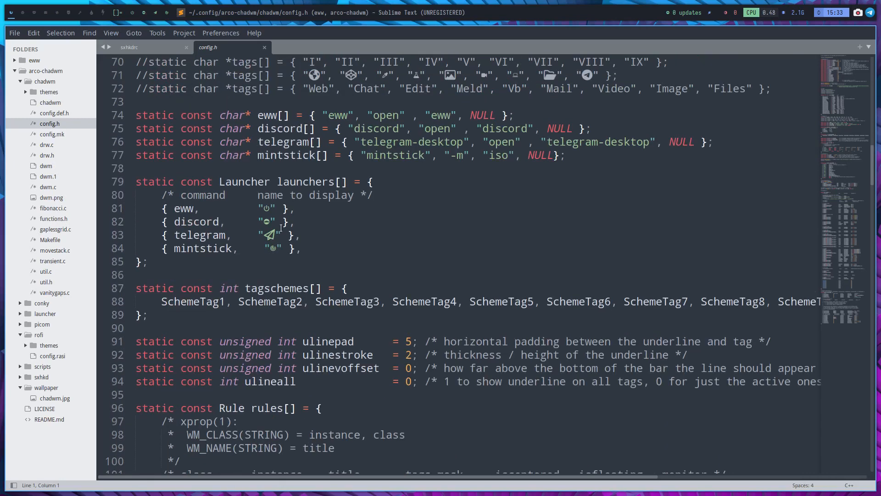
{"action": "scroll", "scroll_direction": "up", "scroll_amount": 3}
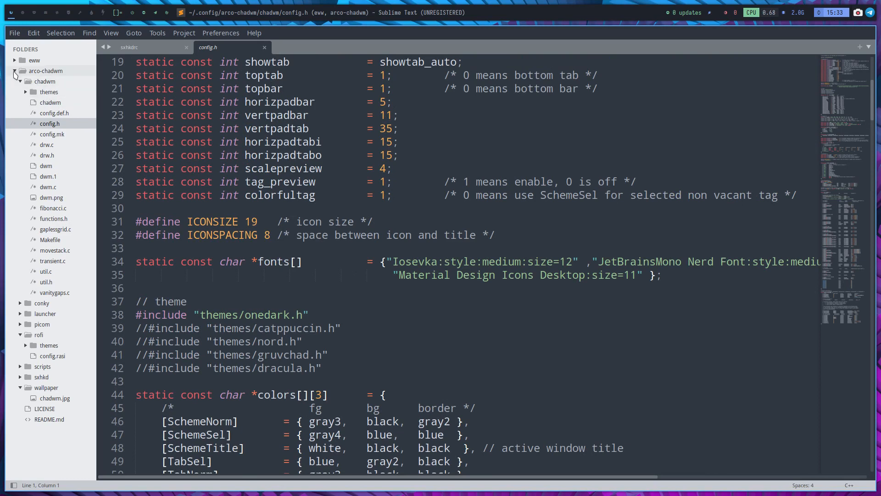
Collapse arco-chadwm, expand the eww folder, and open scripts/system
{"action": "left_click", "coordinate": [15, 71]}
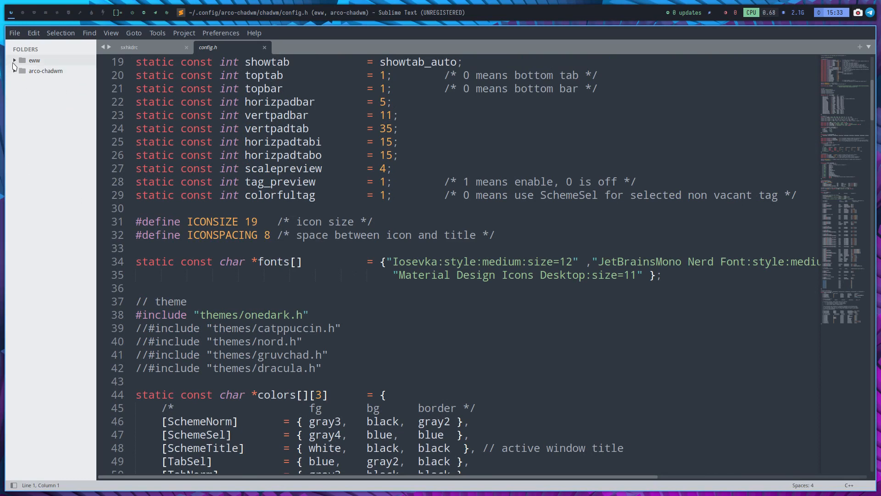
{"action": "left_click", "coordinate": [14, 60]}
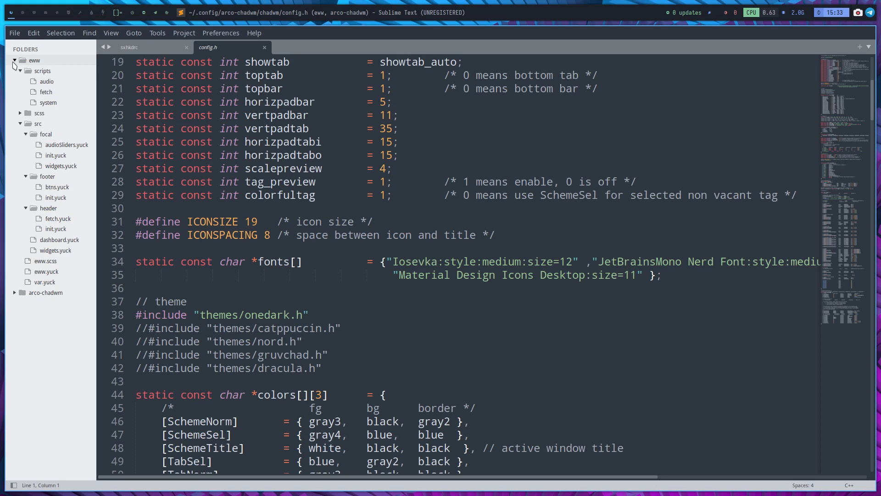
{"action": "mouse_move", "coordinate": [32, 63]}
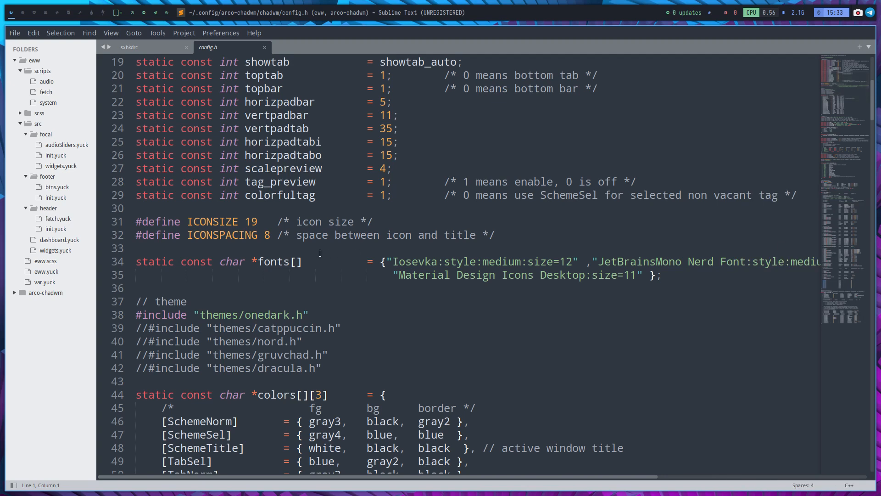
{"action": "left_click", "coordinate": [48, 102]}
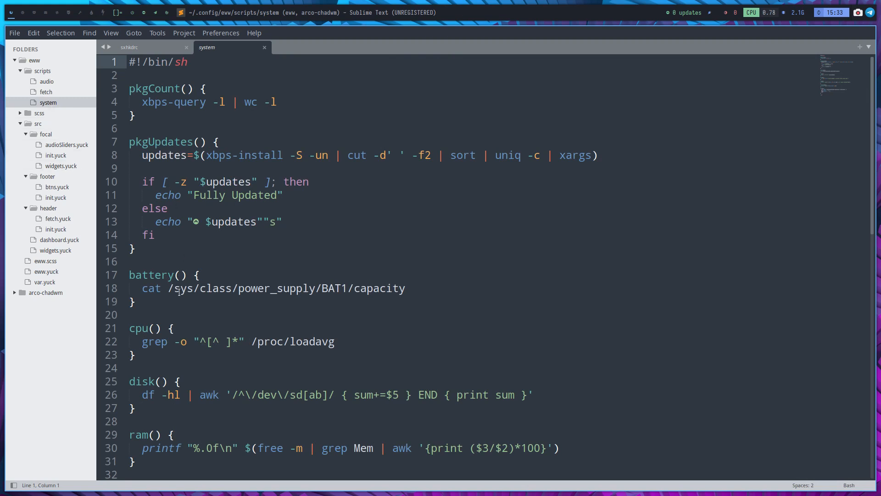
Scroll through var.yuck, then open eww.yuck with its widget includes
{"action": "left_click", "coordinate": [44, 282]}
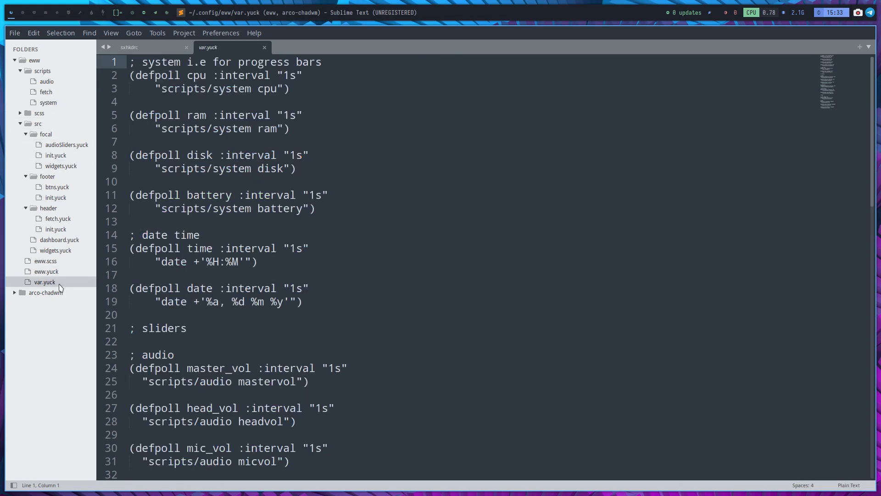
{"action": "scroll", "scroll_direction": "down", "scroll_amount": 3}
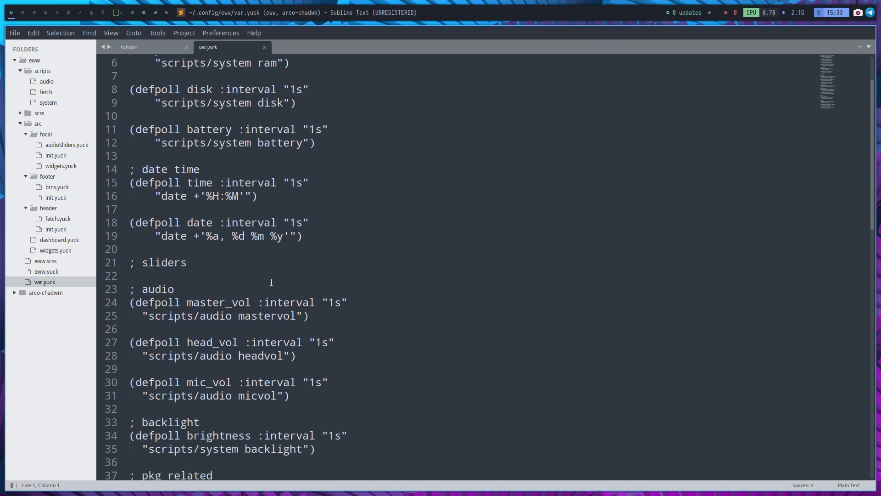
{"action": "scroll", "scroll_direction": "down", "scroll_amount": 3}
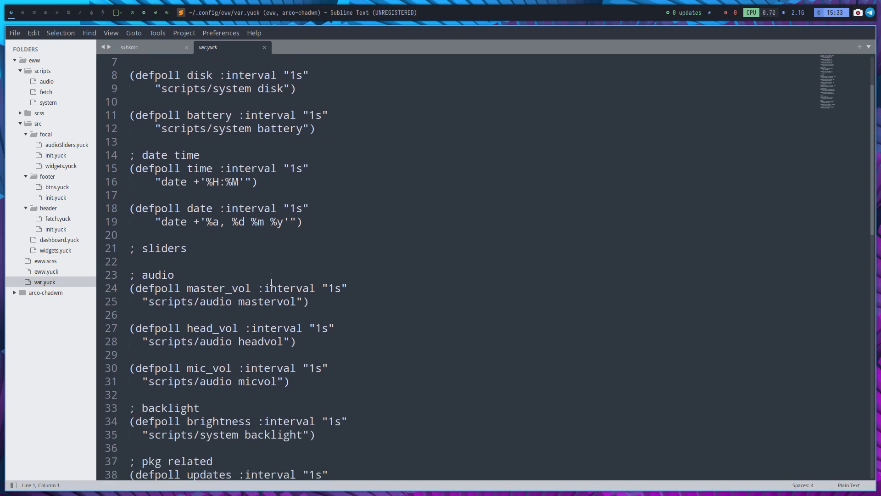
{"action": "mouse_move", "coordinate": [525, 356]}
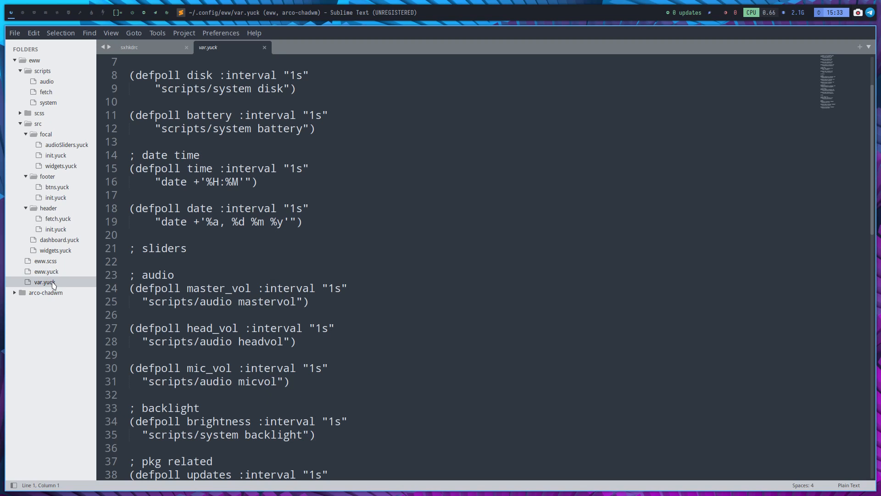
{"action": "left_click", "coordinate": [45, 271]}
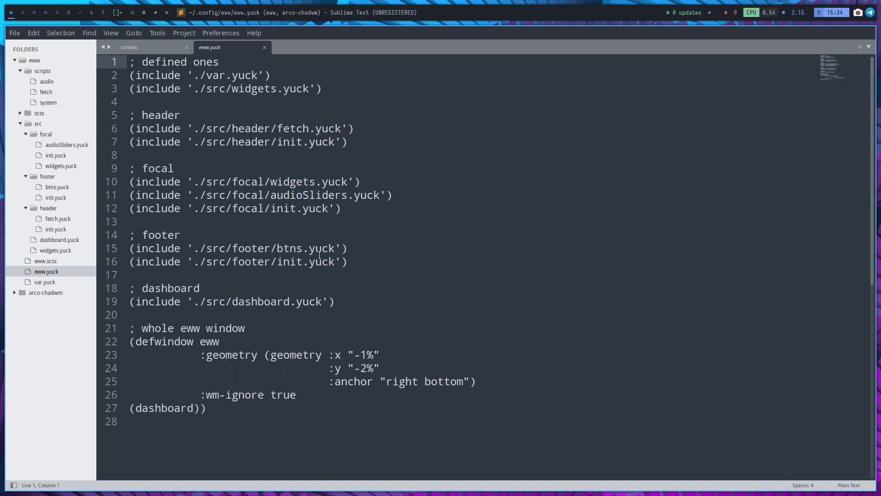
{"action": "mouse_move", "coordinate": [258, 261]}
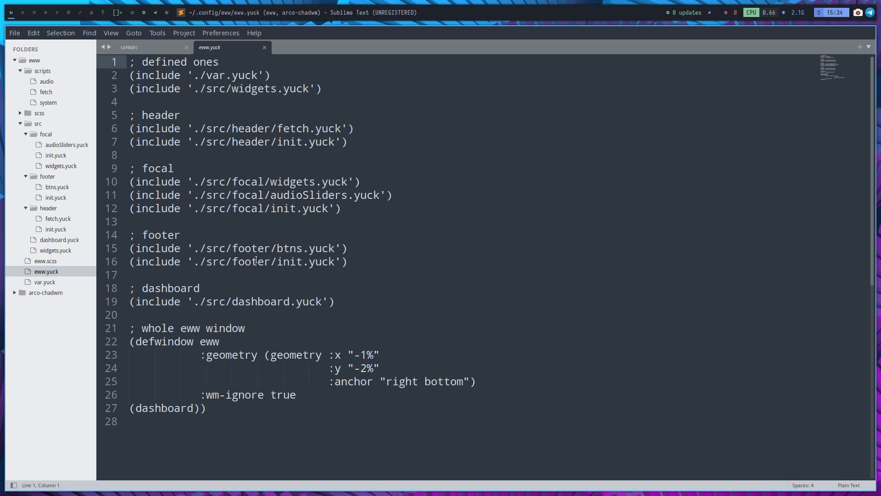
Select 'Master' in the audio script, view the fetch script, then reopen system
{"action": "left_click", "coordinate": [47, 80]}
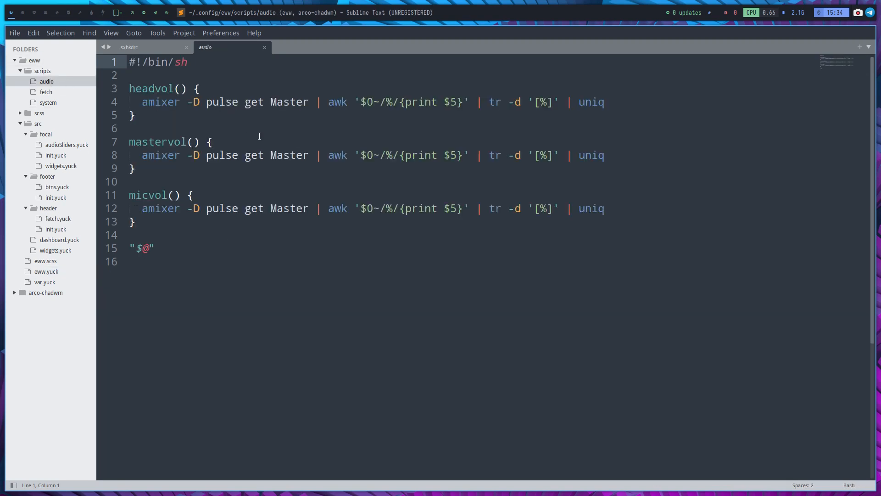
{"action": "left_click", "coordinate": [155, 88]}
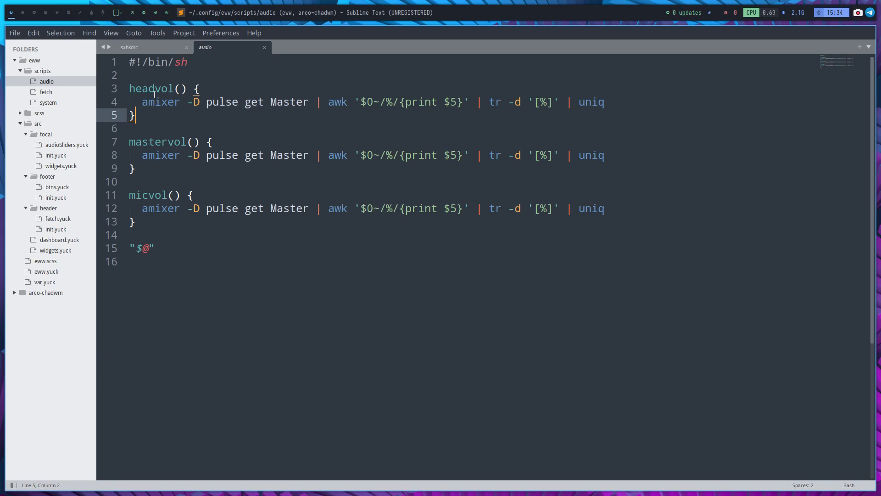
{"action": "left_click", "coordinate": [283, 208]}
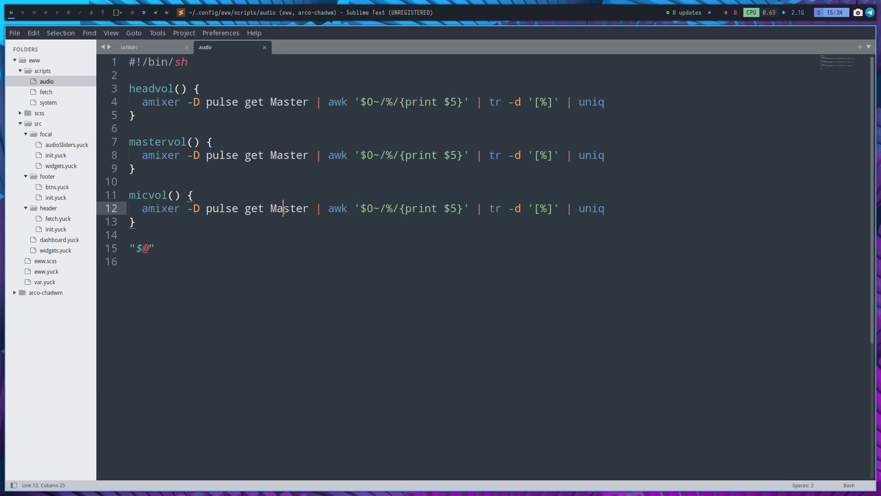
{"action": "double_click", "coordinate": [289, 208]}
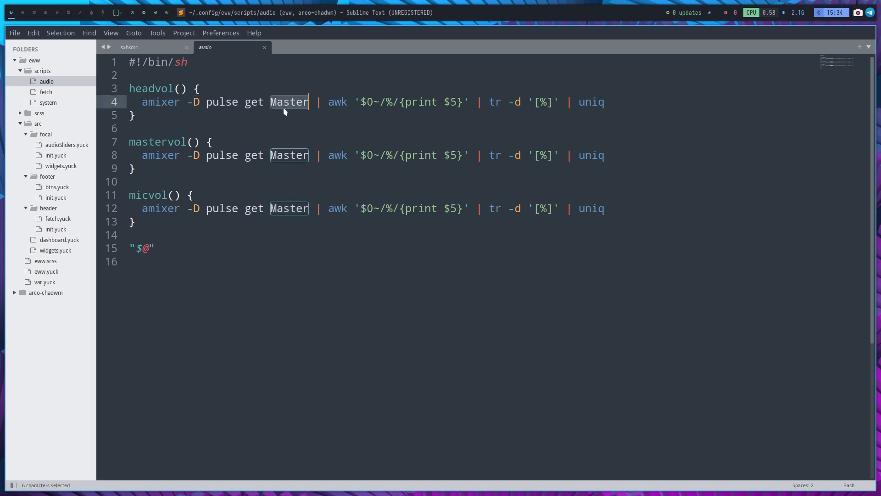
{"action": "mouse_move", "coordinate": [278, 107]}
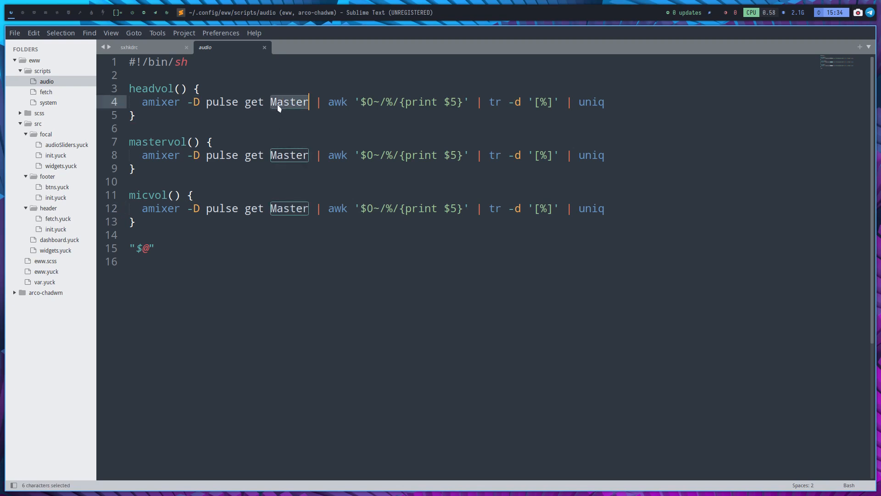
{"action": "mouse_move", "coordinate": [325, 226]}
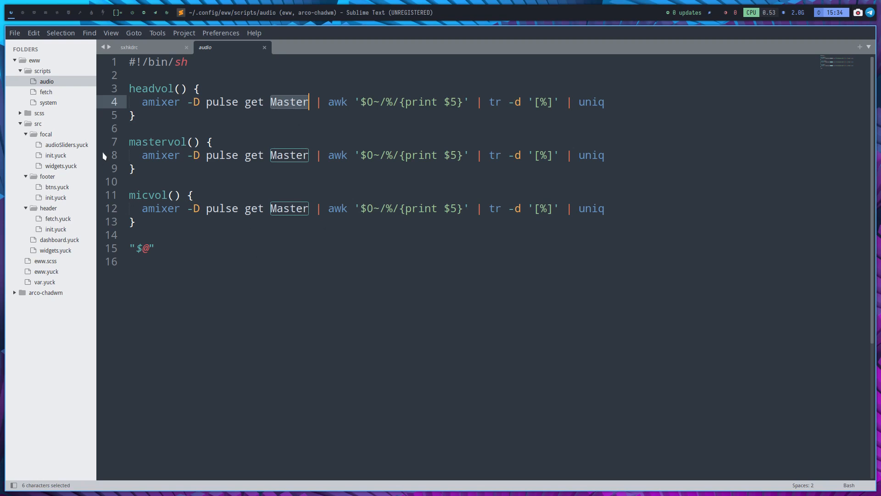
{"action": "left_click", "coordinate": [46, 92]}
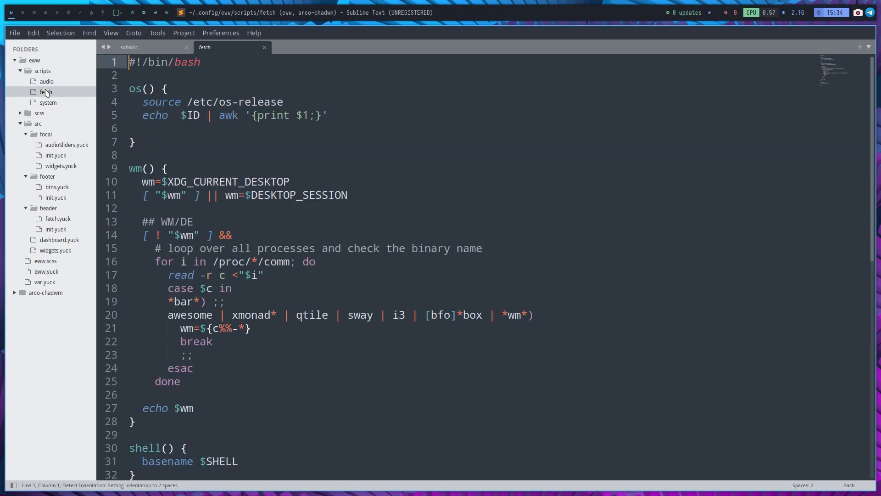
{"action": "left_click", "coordinate": [48, 103]}
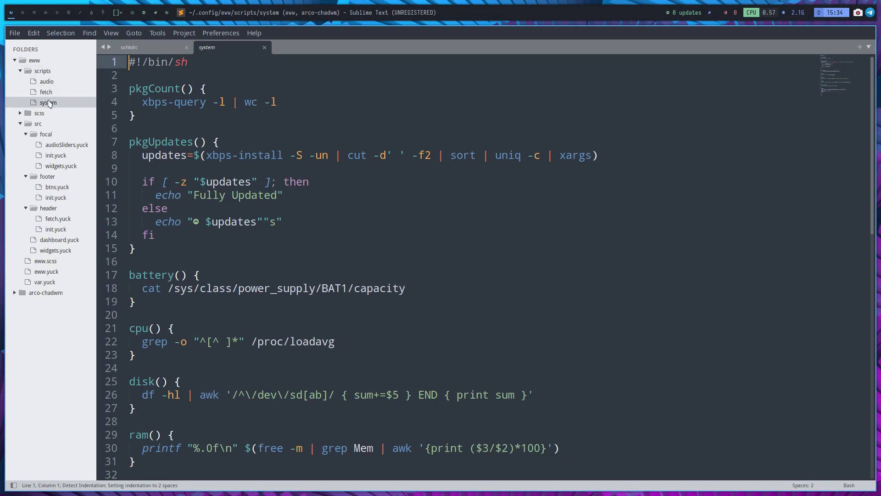
{"action": "mouse_move", "coordinate": [138, 16]}
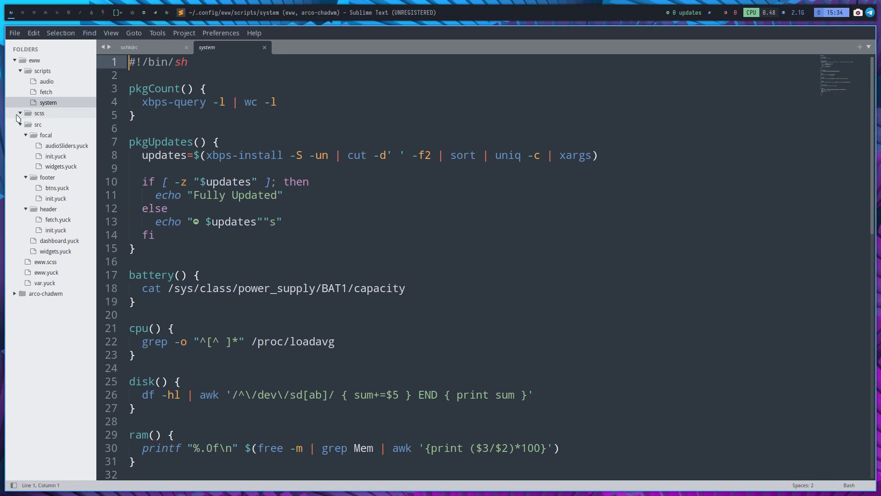
Expand scss and its focal subfolder to show audioSlider.scss and focal.scss
{"action": "left_click", "coordinate": [39, 113]}
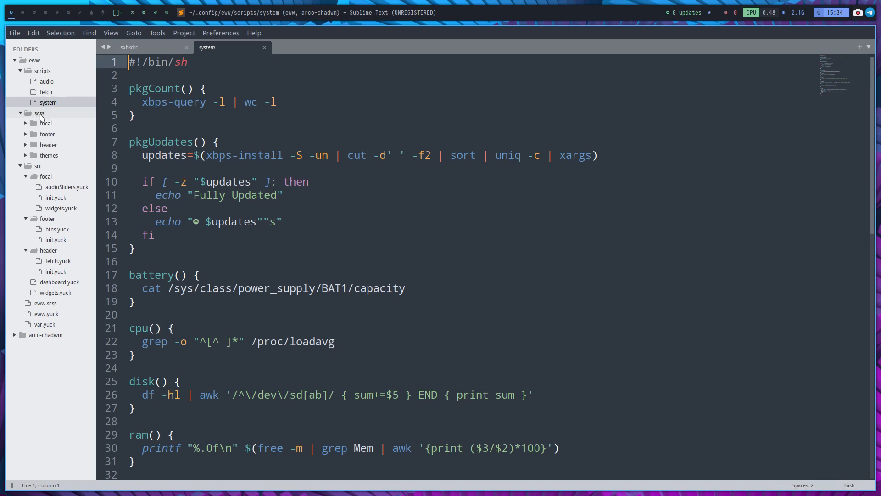
{"action": "left_click", "coordinate": [25, 123]}
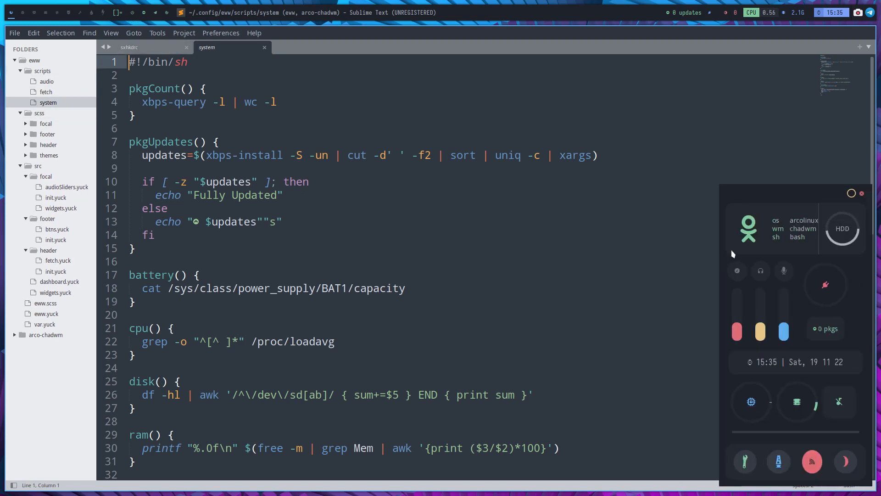
{"action": "mouse_move", "coordinate": [857, 200]}
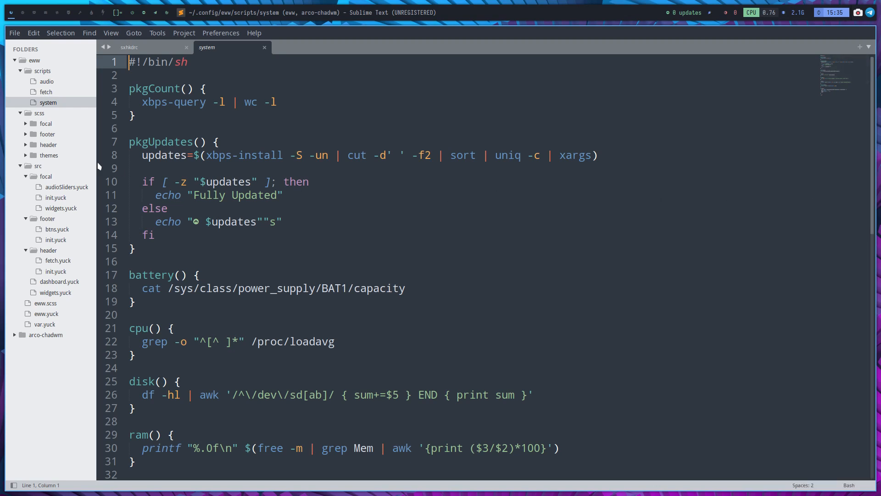
{"action": "left_click", "coordinate": [45, 123]}
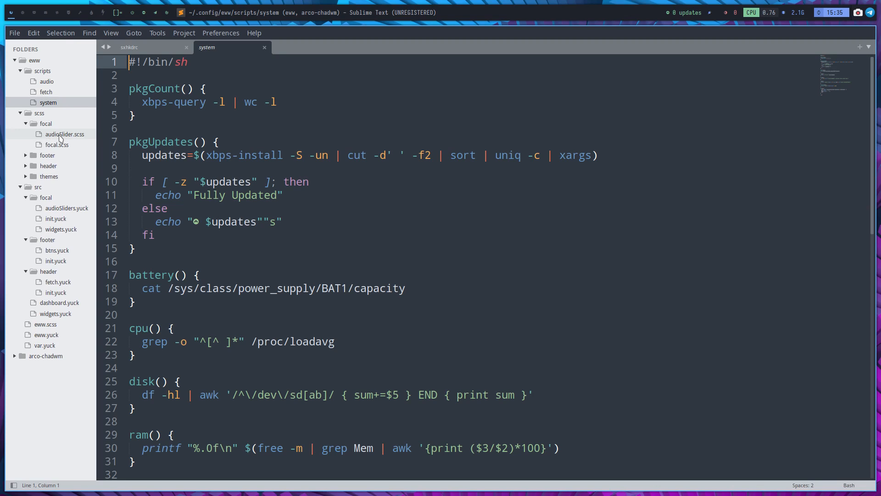
Scroll through audioSlider.scss, then fold the focal and scss folders
{"action": "left_click", "coordinate": [65, 134]}
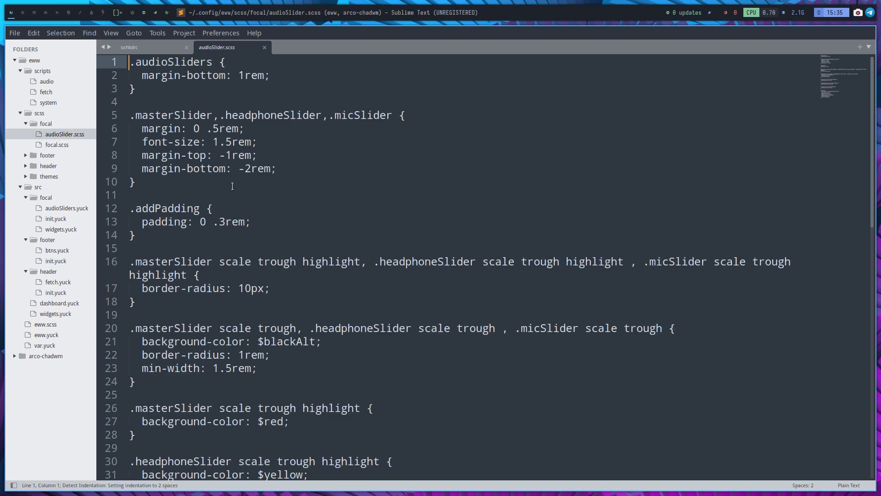
{"action": "scroll", "scroll_direction": "down", "scroll_amount": 3}
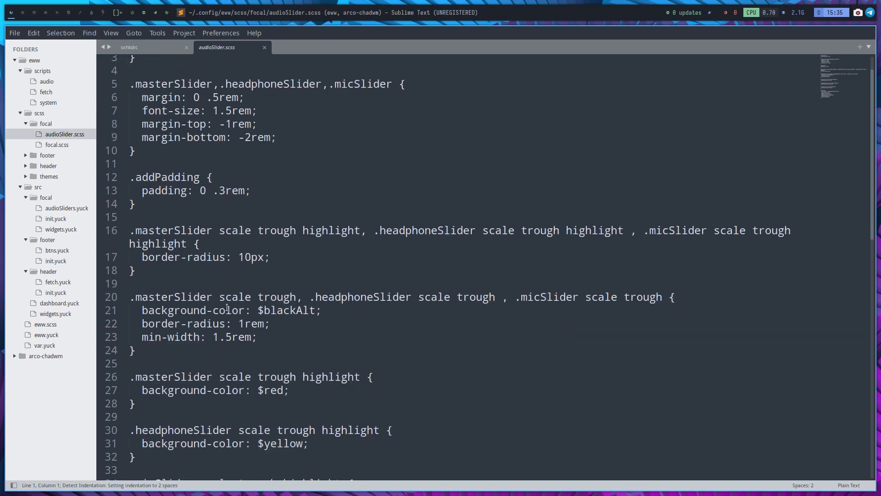
{"action": "scroll", "scroll_direction": "down", "scroll_amount": 3}
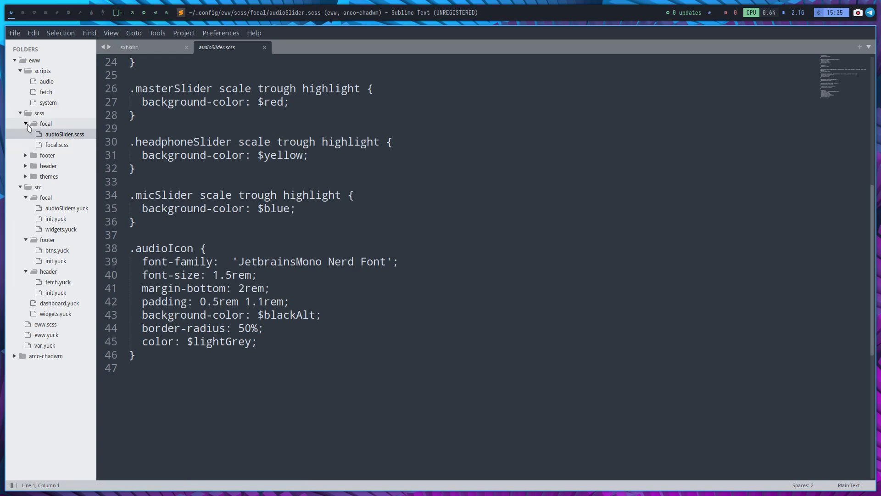
{"action": "left_click", "coordinate": [45, 123]}
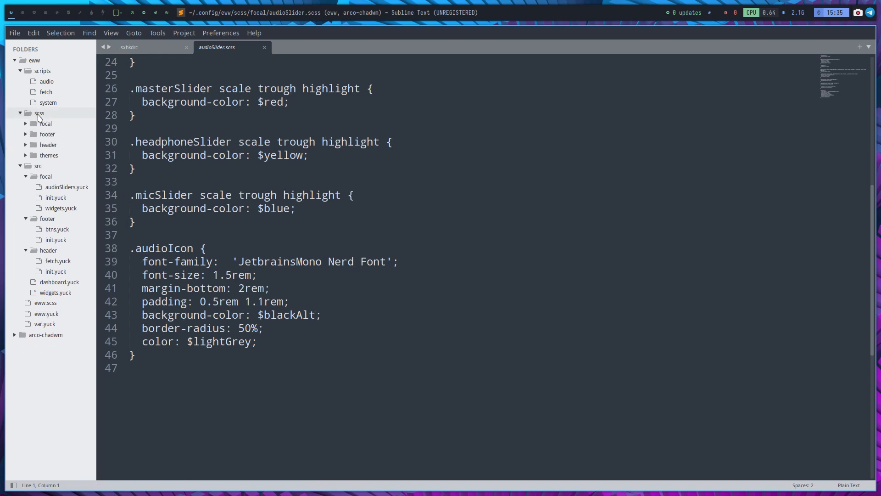
{"action": "left_click", "coordinate": [38, 113]}
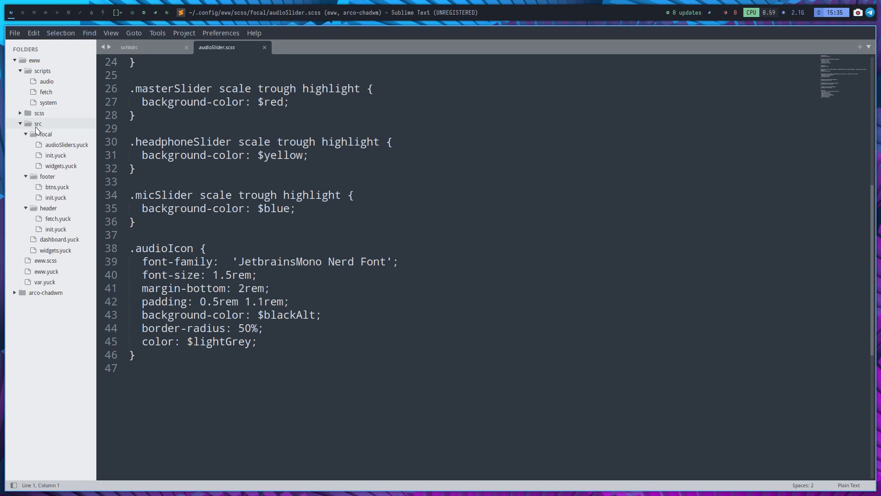
View audioSliders.yuck and footer/init.yuck, then open footer/btns.yuck
{"action": "left_click", "coordinate": [66, 144]}
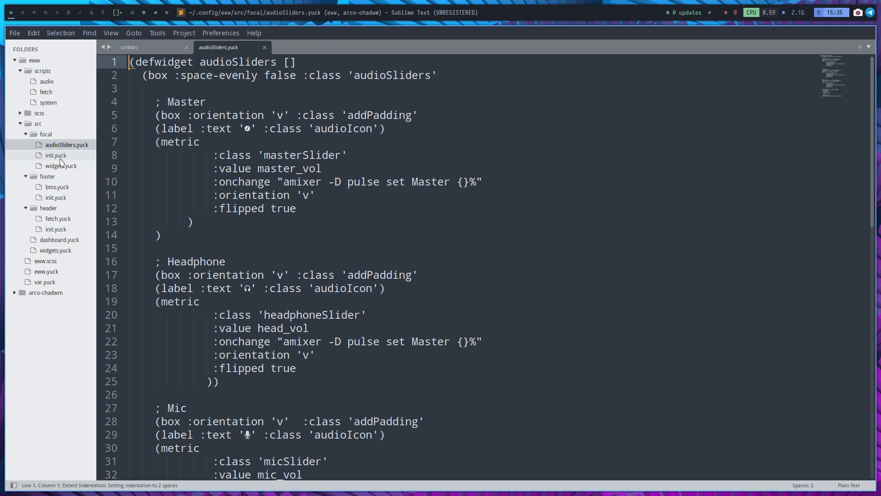
{"action": "left_click", "coordinate": [61, 166]}
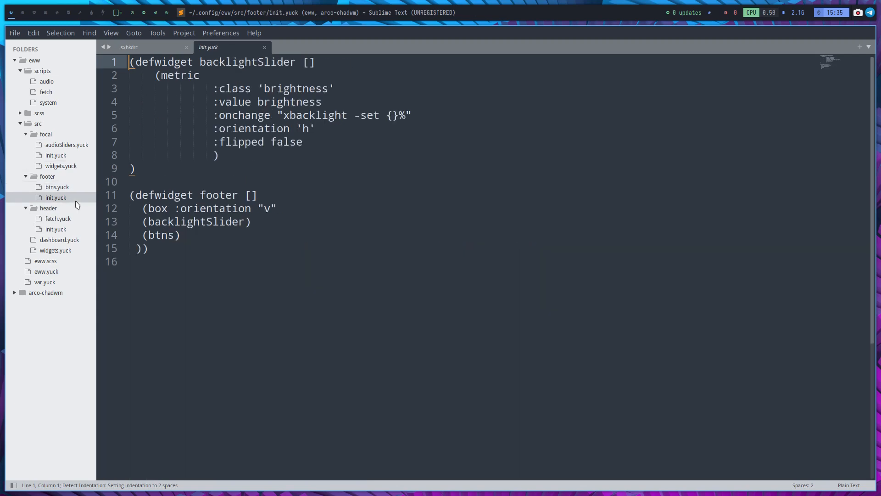
{"action": "left_click", "coordinate": [57, 187]}
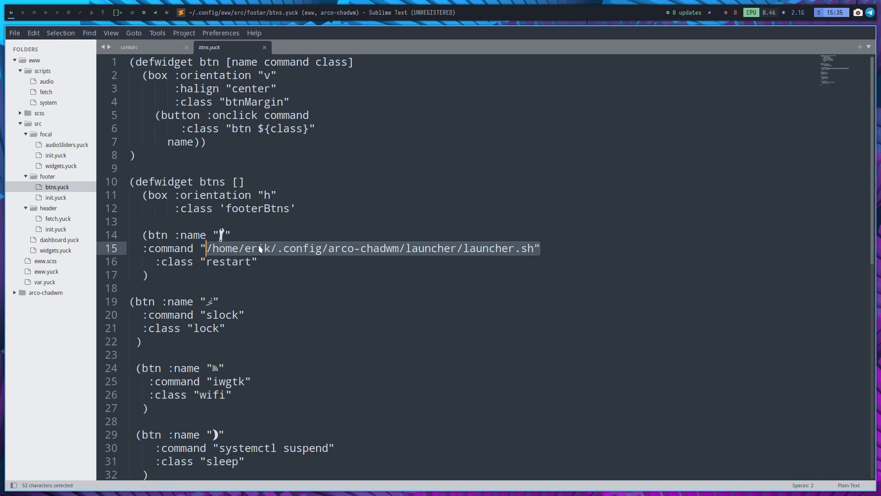
Replace /home/<user> in the restart button's launcher.sh path on line 15 with ~, then save btns.yuck
{"action": "double_click", "coordinate": [258, 248]}
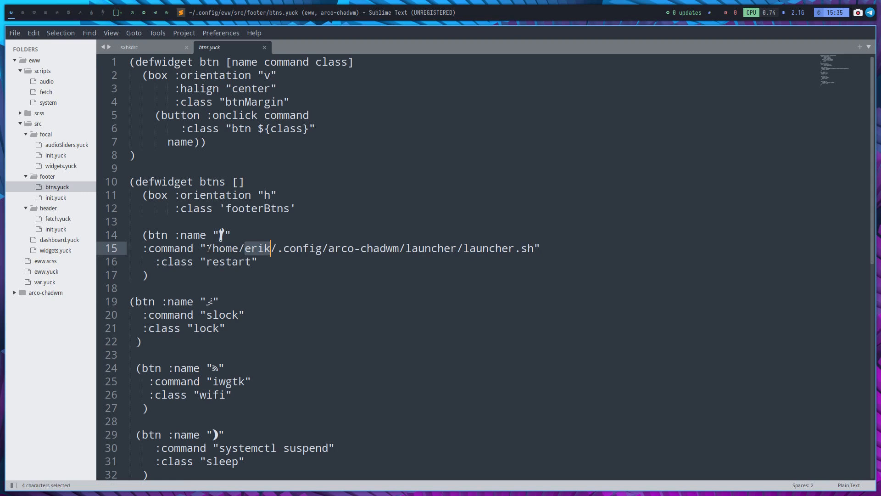
{"action": "left_click_drag", "start_coordinate": [243, 248], "coordinate": [206, 248]}
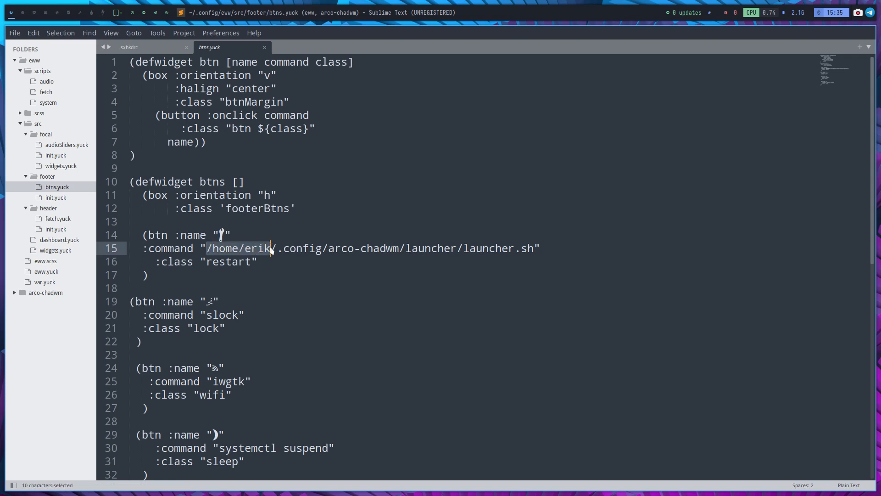
{"action": "mouse_move", "coordinate": [323, 270]}
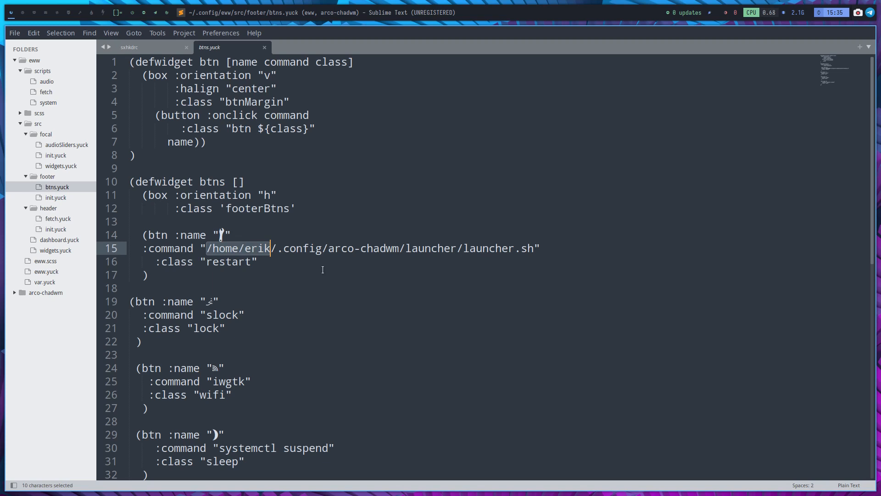
{"action": "type", "text": "xx"}
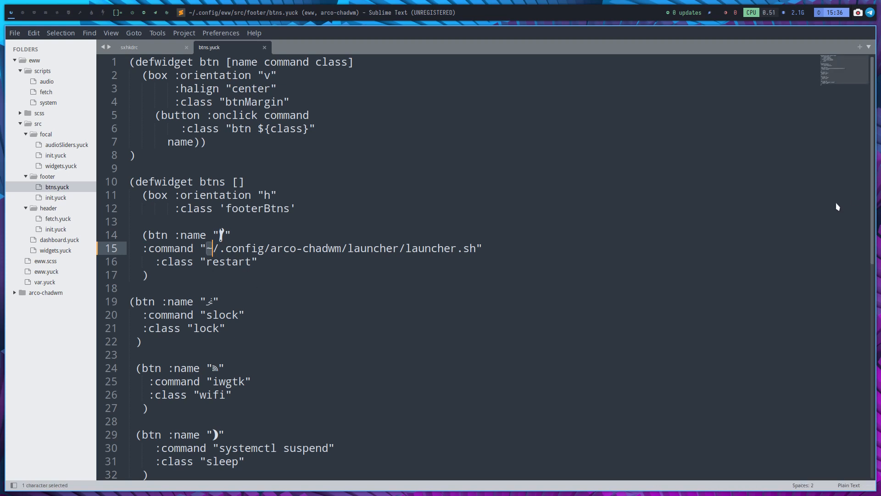
{"action": "scroll", "scroll_direction": "down", "scroll_amount": 3}
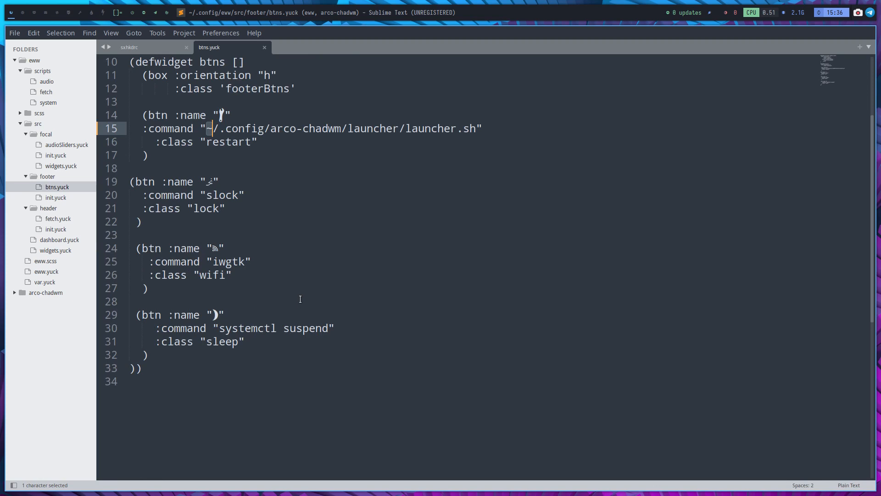
{"action": "key", "text": "ctrl+s"}
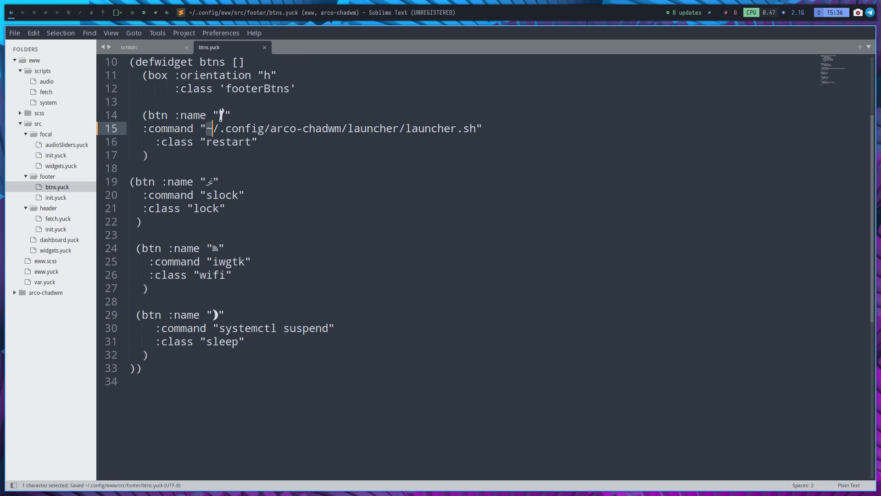
{"action": "left_click", "coordinate": [218, 195]}
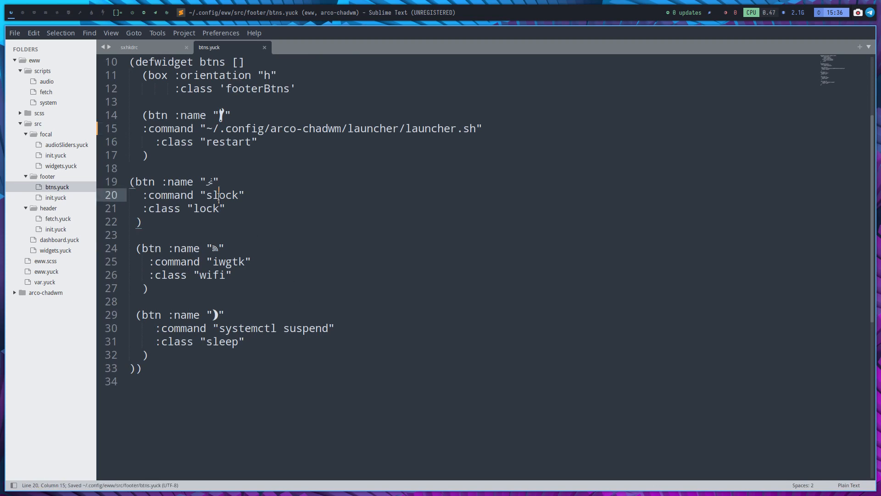
Highlight the slock and systemctl suspend commands, then open footer/init.yuck
{"action": "double_click", "coordinate": [221, 195]}
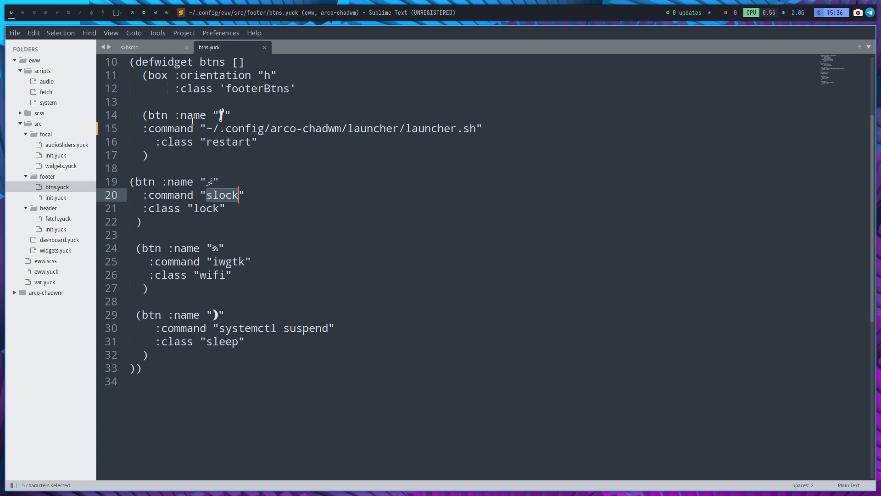
{"action": "mouse_move", "coordinate": [857, 173]}
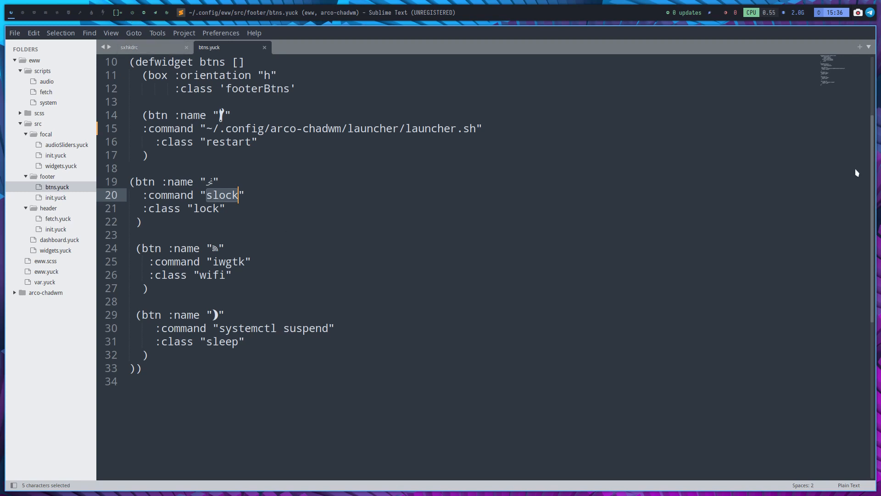
{"action": "mouse_move", "coordinate": [471, 266]}
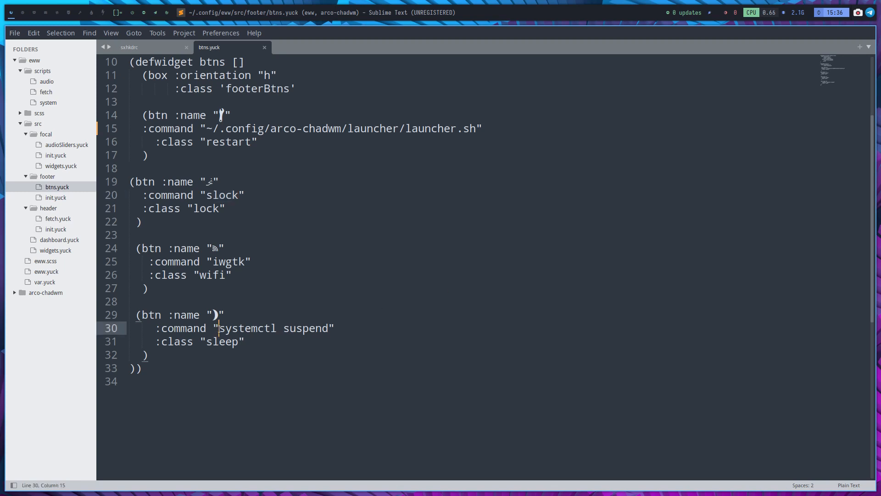
{"action": "left_click_drag", "start_coordinate": [218, 328], "coordinate": [334, 329]}
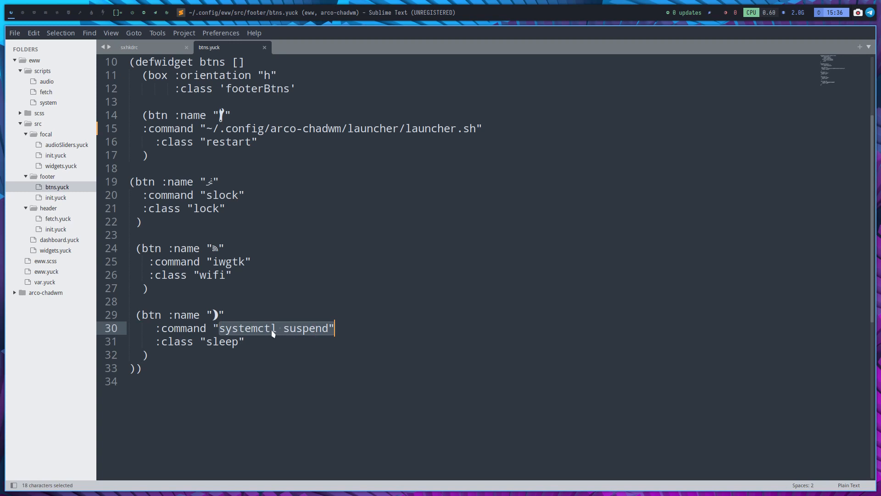
{"action": "double_click", "coordinate": [306, 328]}
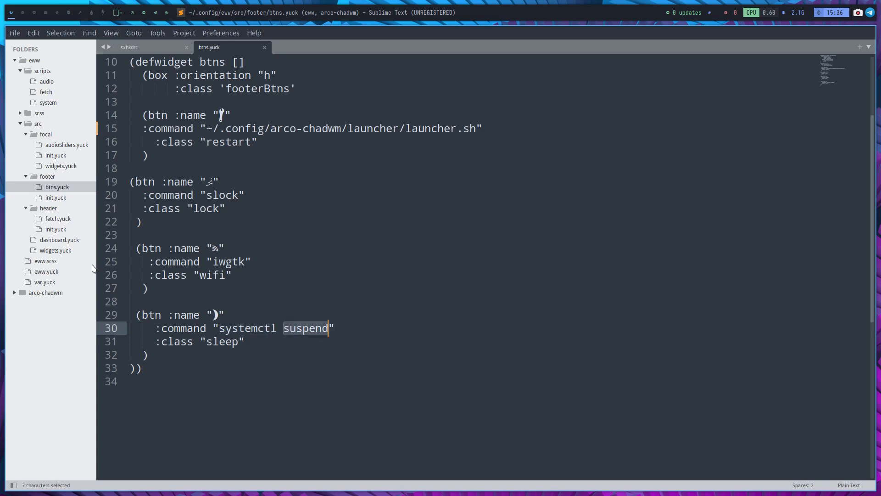
{"action": "left_click", "coordinate": [56, 198]}
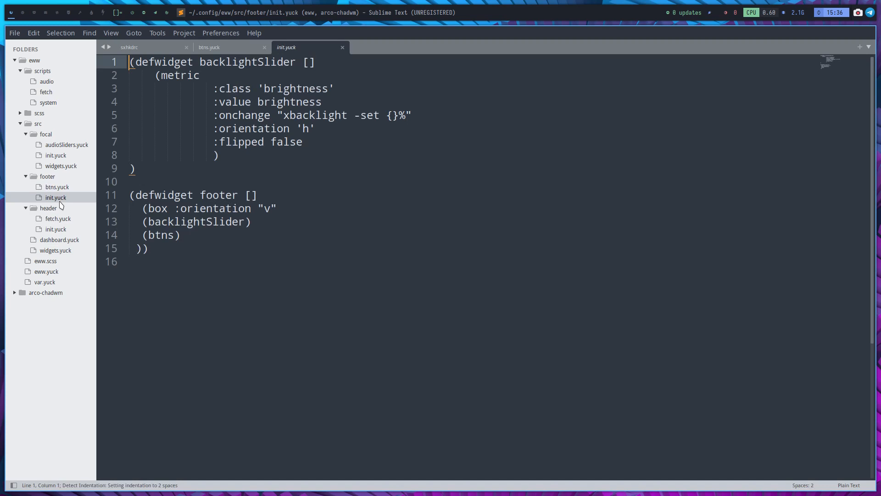
Highlight xbacklight, then view header fetch.yuck, header init.yuck, dashboard.yuck and widgets.yuck
{"action": "double_click", "coordinate": [315, 116]}
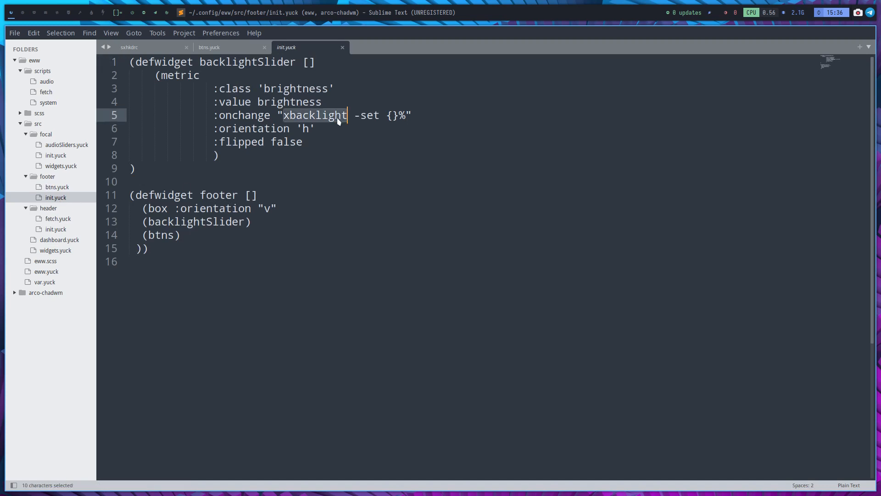
{"action": "mouse_move", "coordinate": [269, 112]}
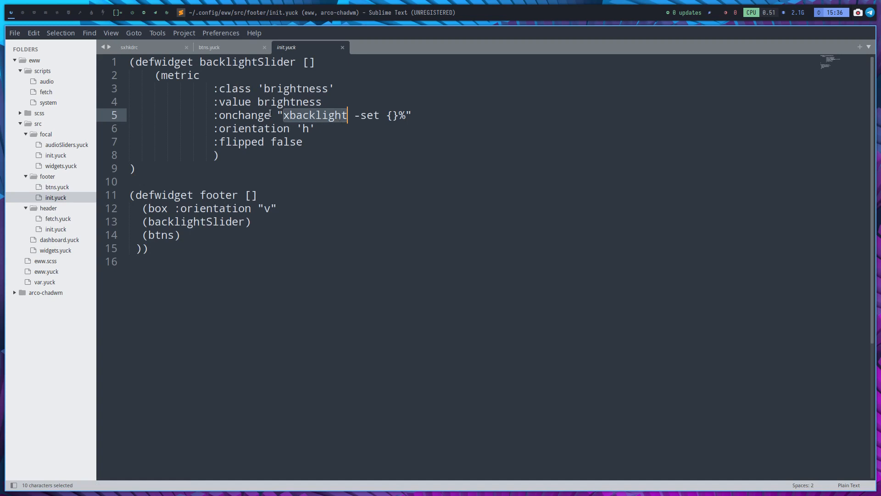
{"action": "mouse_move", "coordinate": [261, 185]}
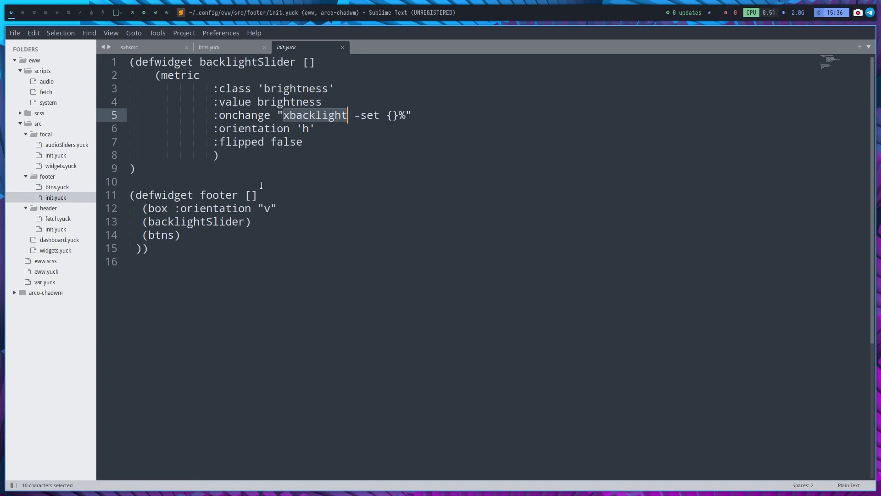
{"action": "left_click", "coordinate": [58, 218]}
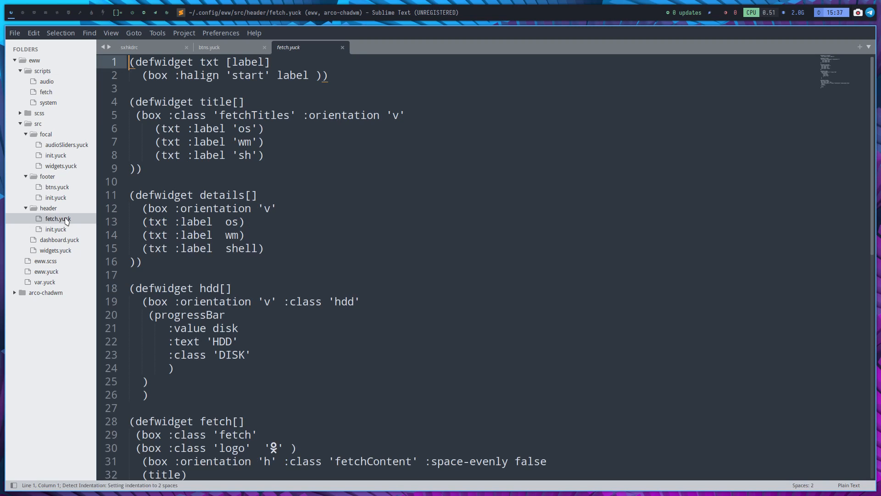
{"action": "mouse_move", "coordinate": [69, 235]}
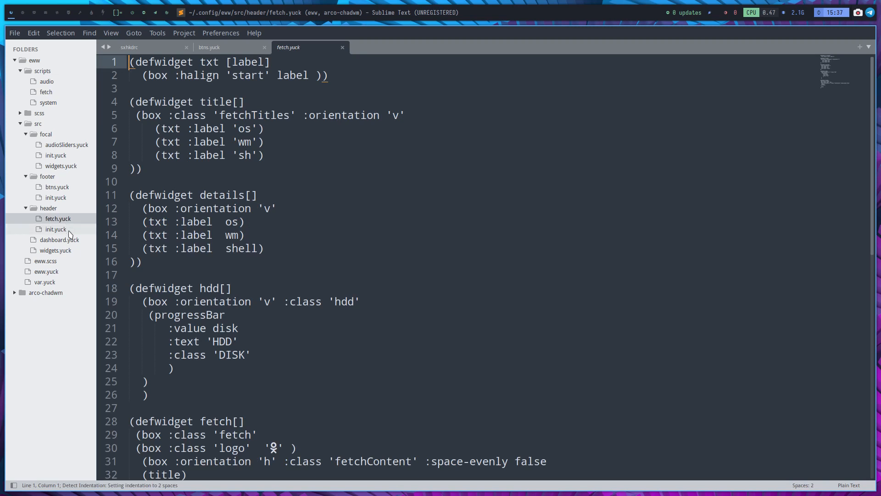
{"action": "left_click", "coordinate": [55, 229]}
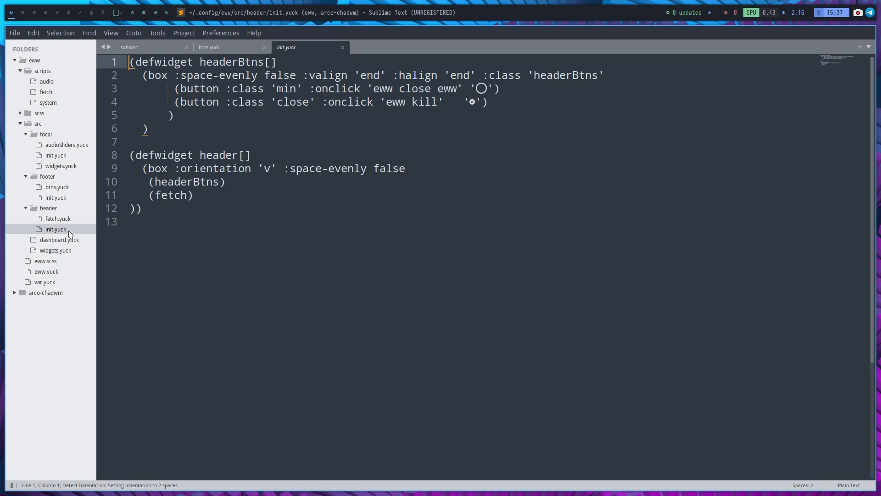
{"action": "left_click", "coordinate": [59, 240]}
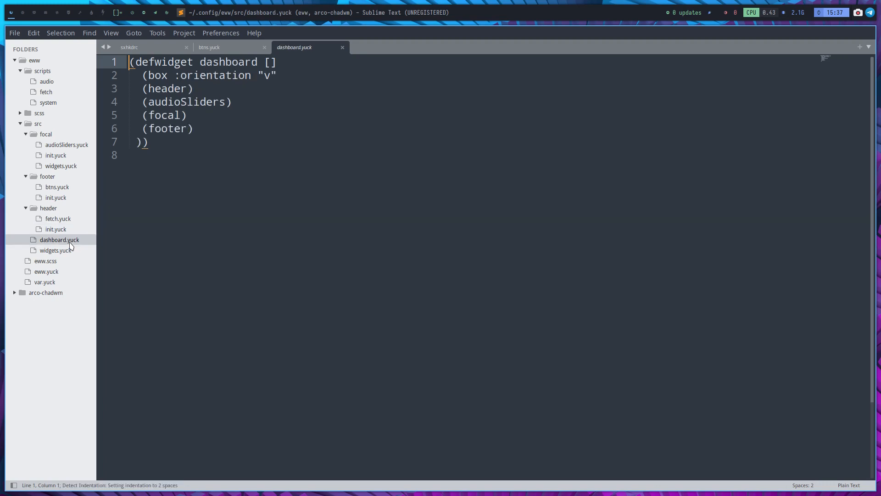
{"action": "left_click", "coordinate": [60, 251]}
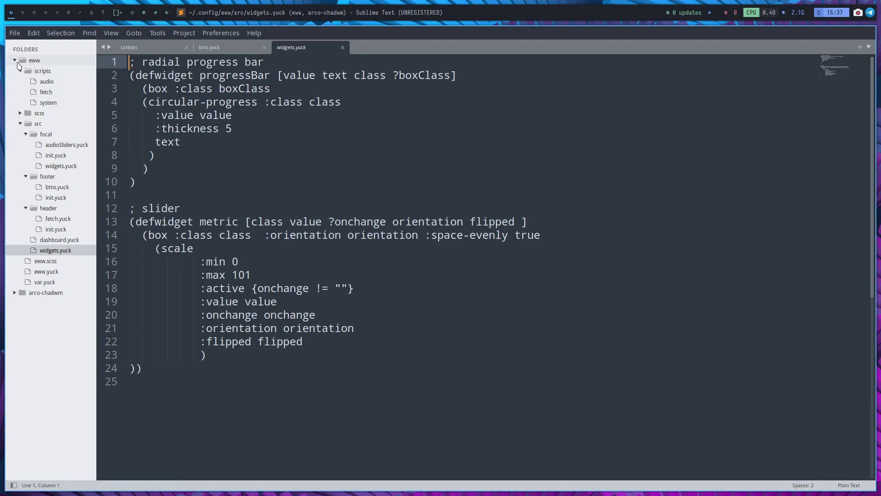
Collapse the eww folder and expand arco-chadwm in the sidebar
{"action": "left_click", "coordinate": [14, 60]}
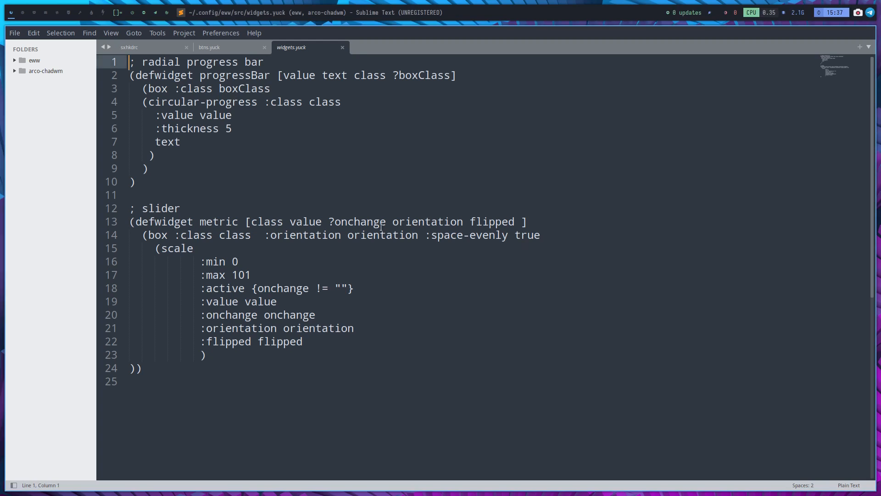
{"action": "left_click", "coordinate": [45, 70]}
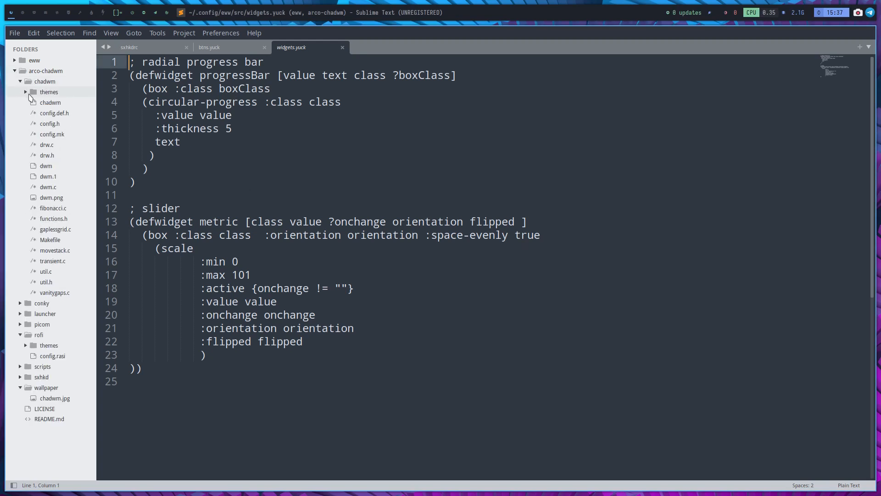